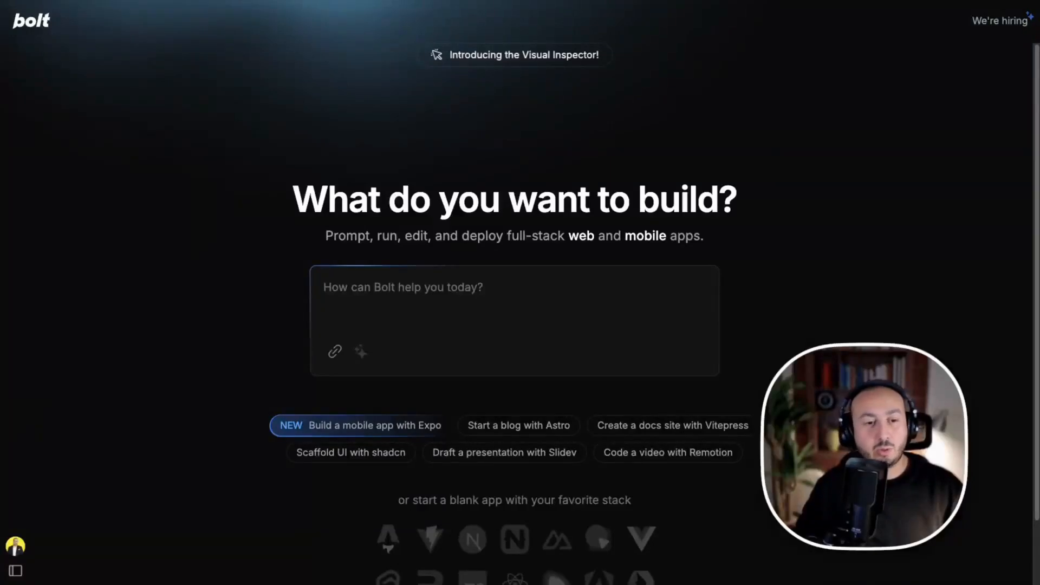
mouse_move(302, 151)
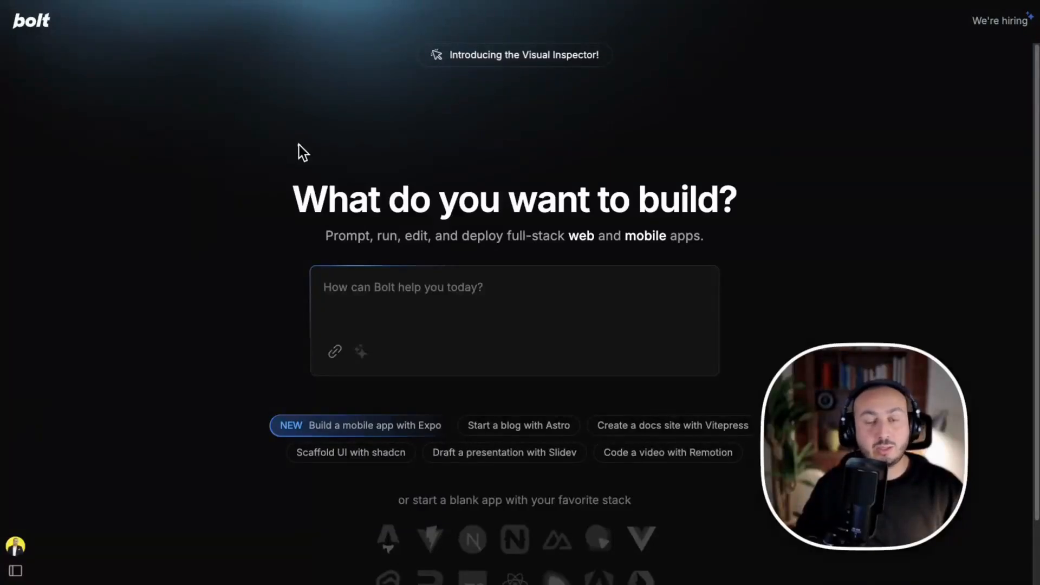
mouse_move(331, 128)
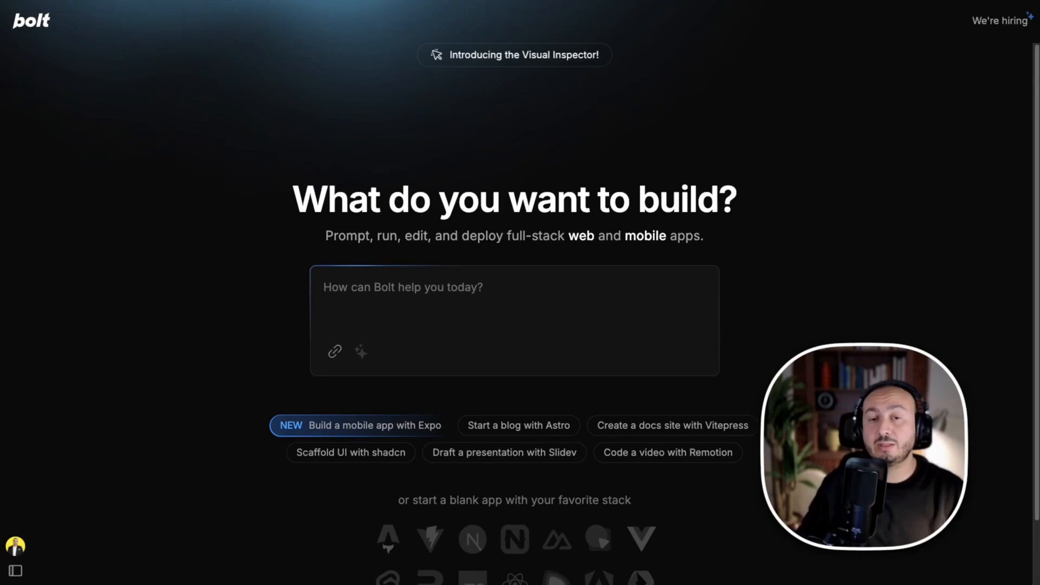
mouse_move(172, 165)
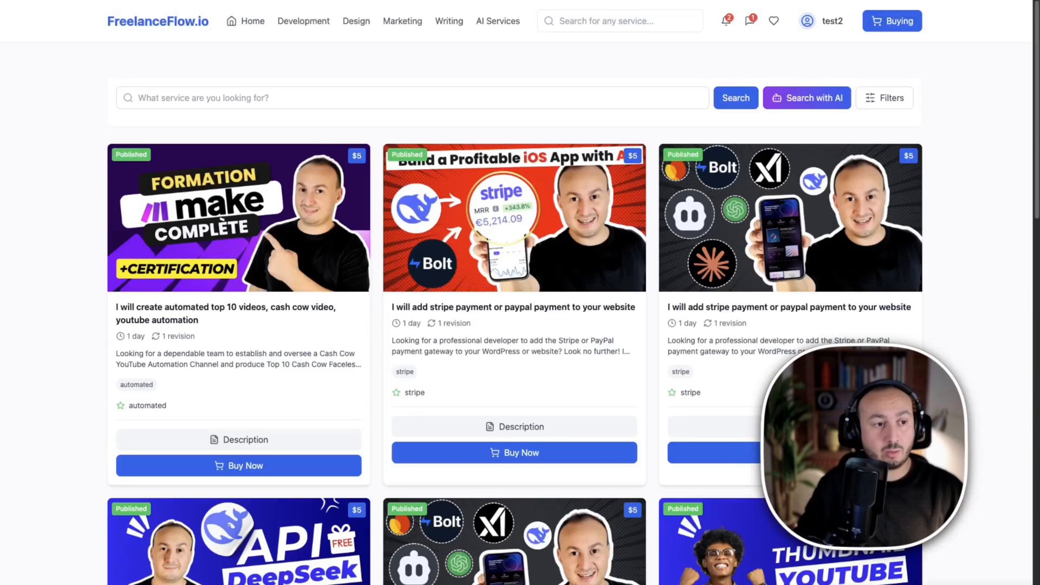
- Scroll through the FreelanceFlow.io service cards before heading to the dashboard
scroll(down, 3)
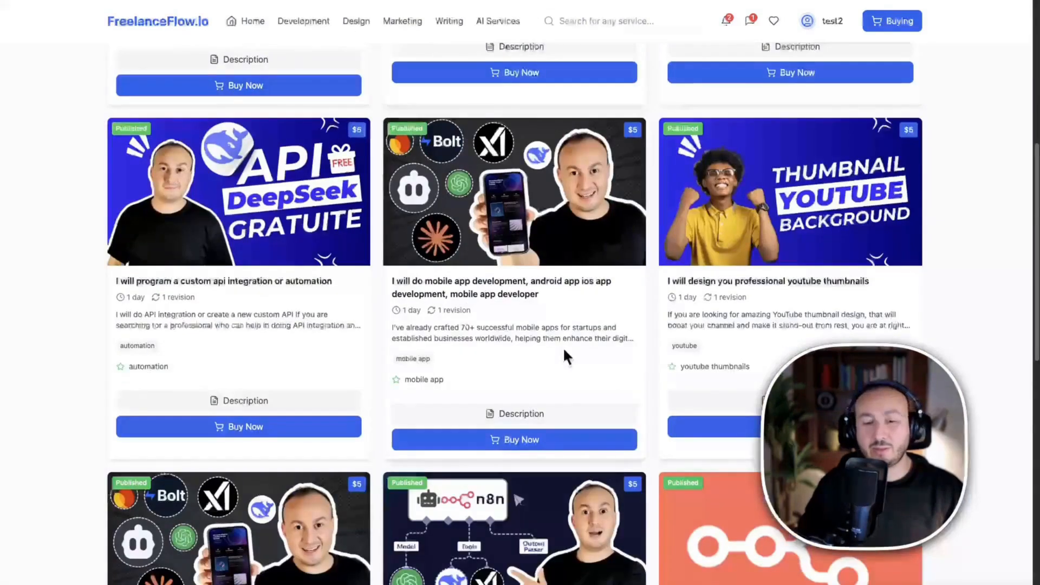
scroll(up, 3)
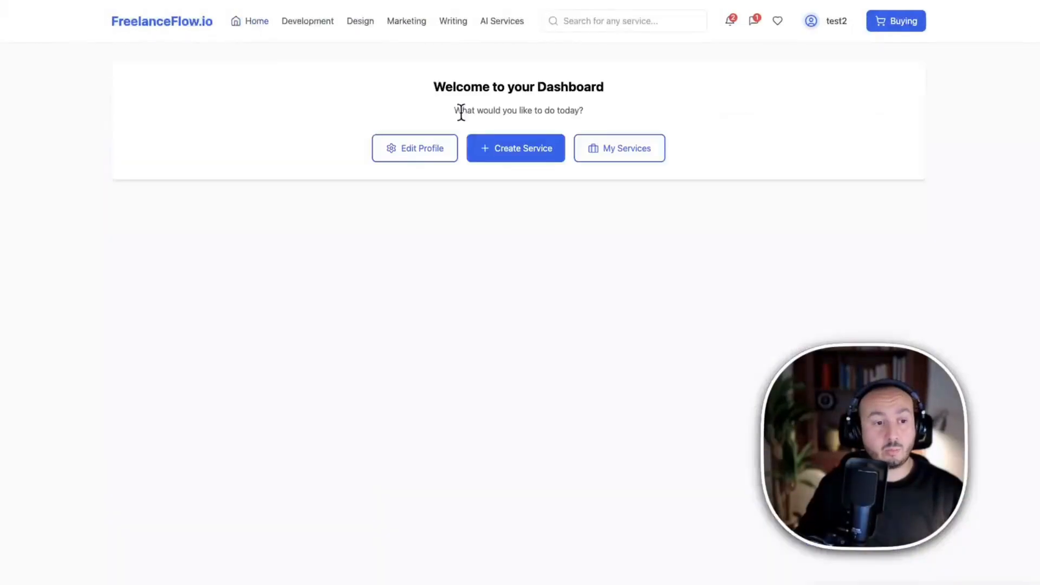
- Start a new service listing from the dashboard's Create Service option
click(516, 149)
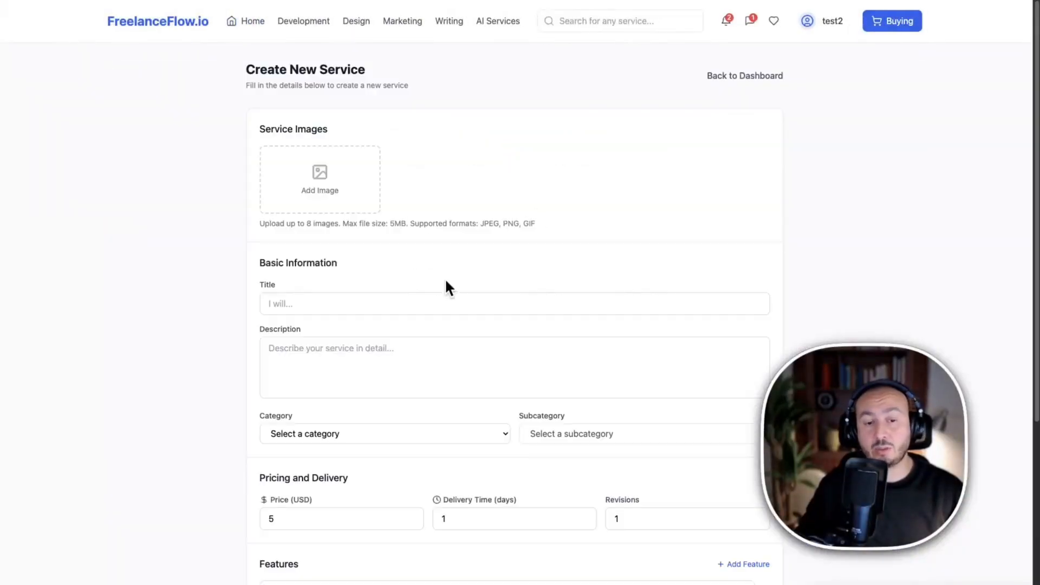
mouse_move(536, 240)
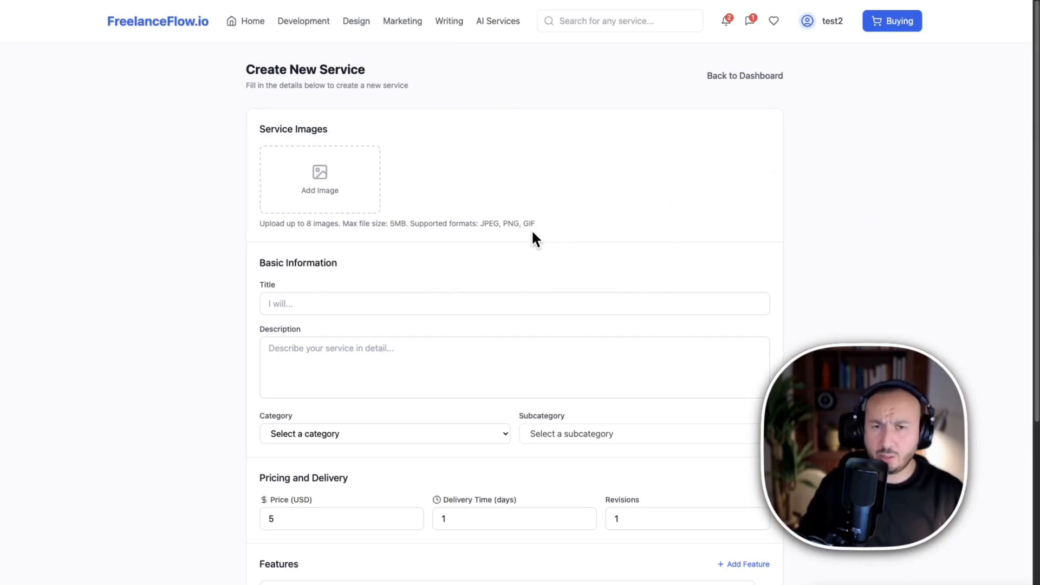
mouse_move(183, 196)
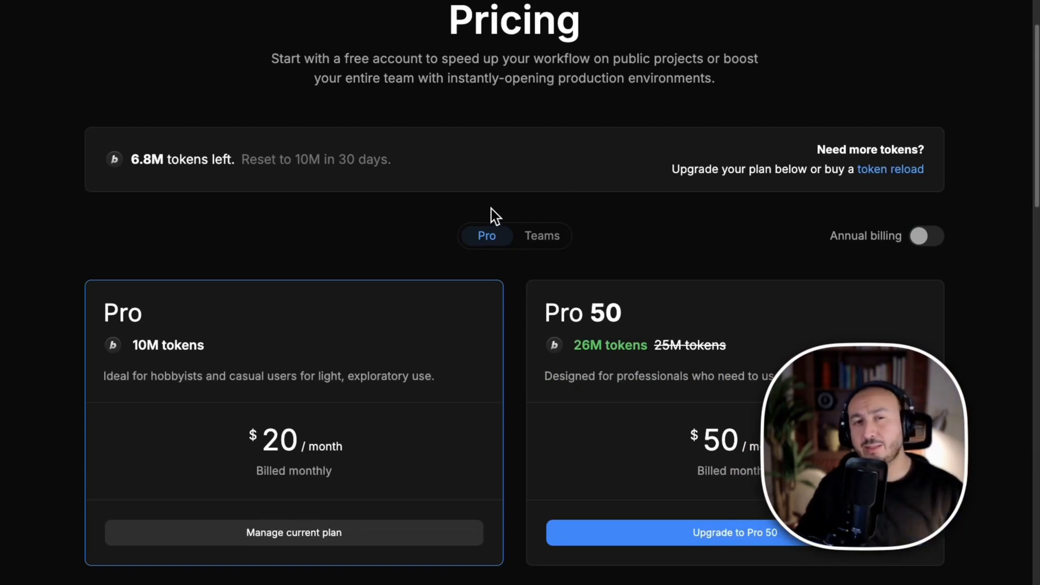
mouse_move(201, 194)
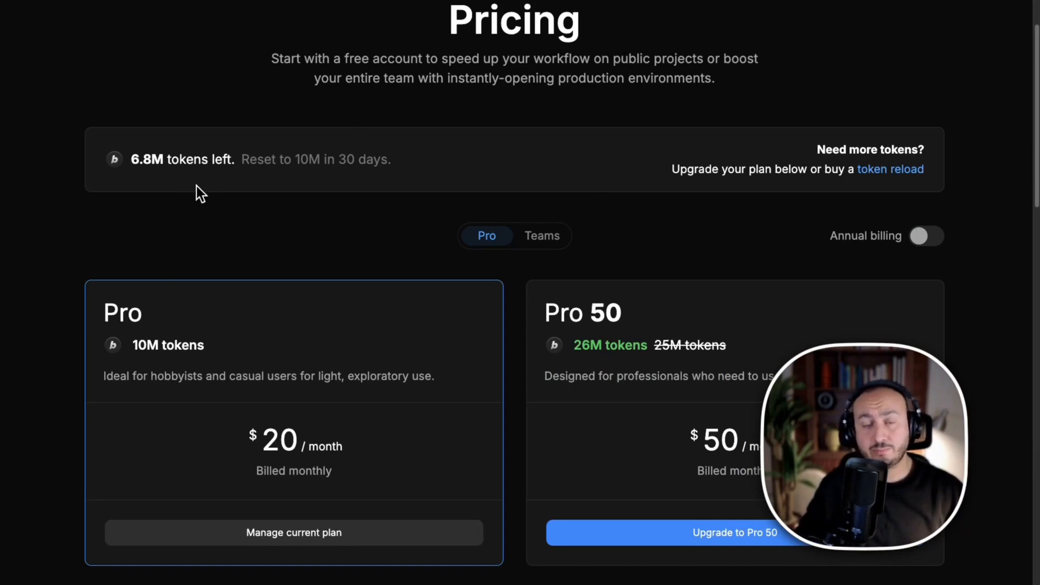
mouse_move(176, 175)
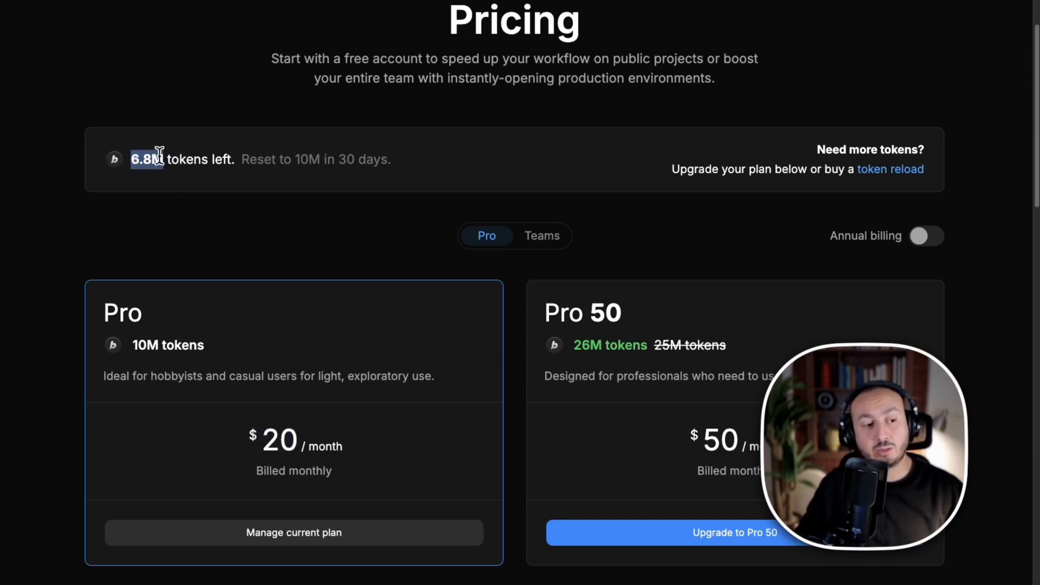
mouse_move(202, 193)
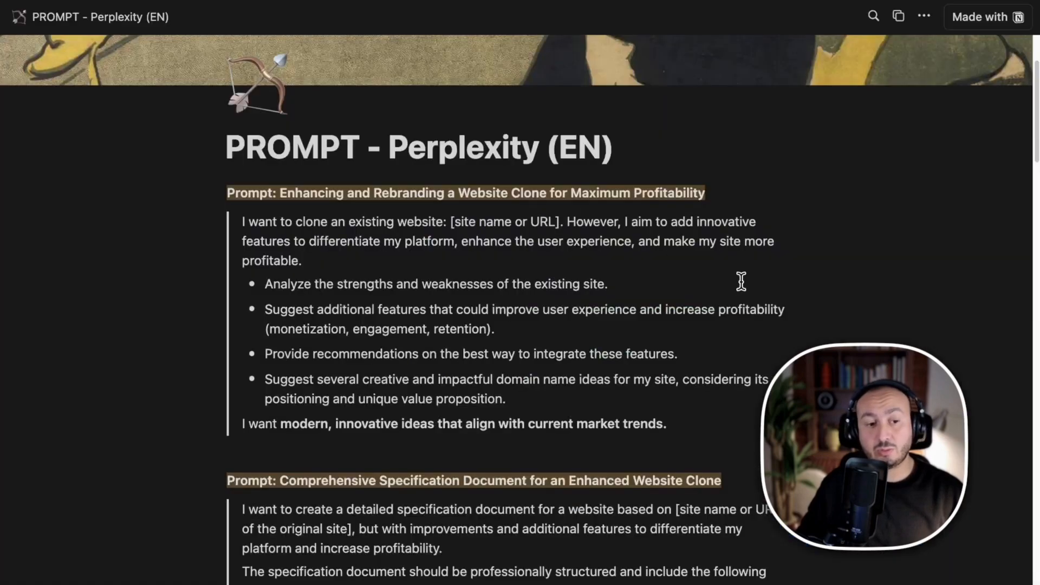
scroll(down, 3)
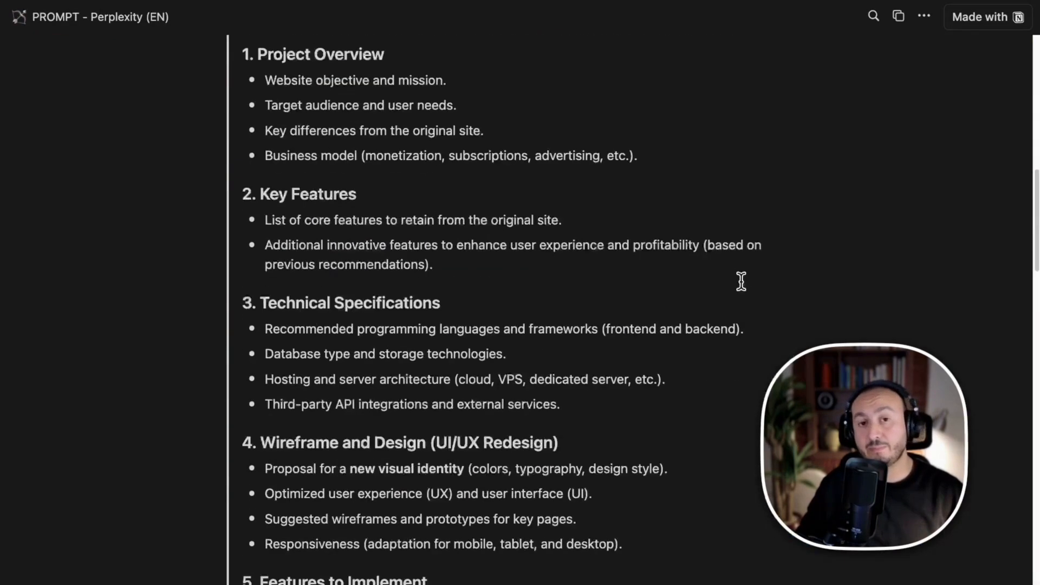
scroll(down, 3)
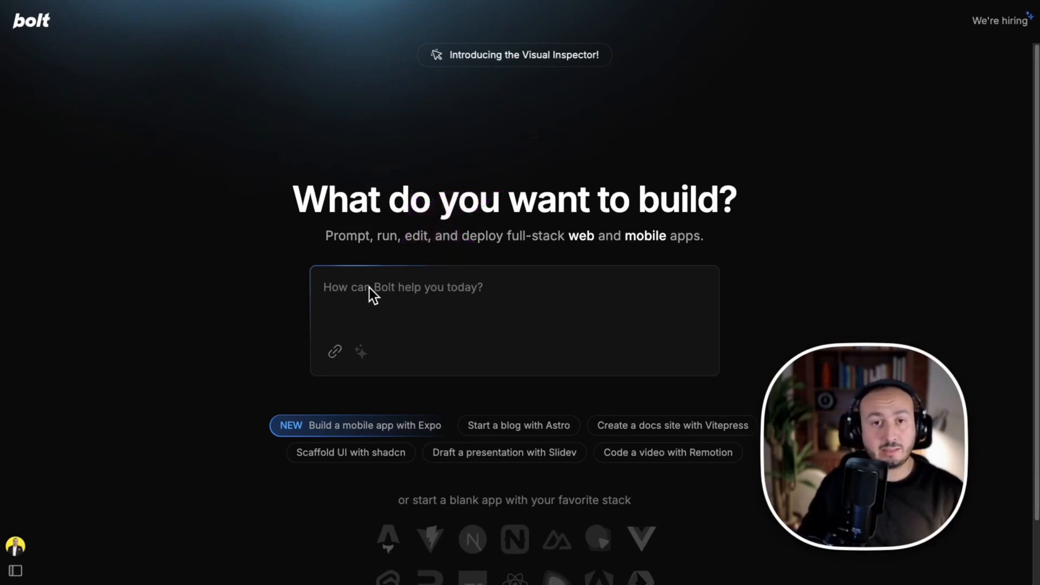
mouse_move(425, 327)
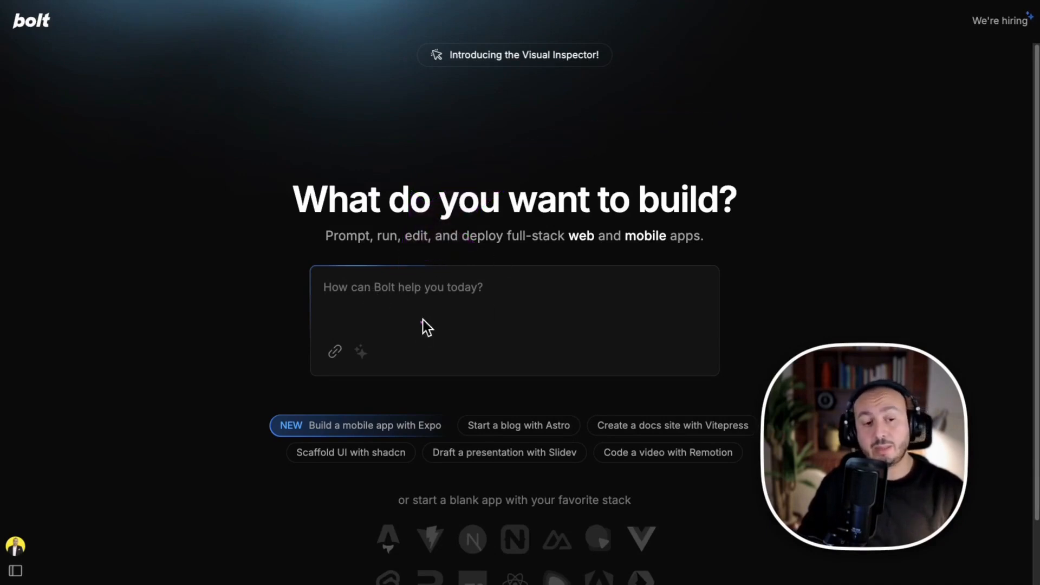
mouse_move(201, 161)
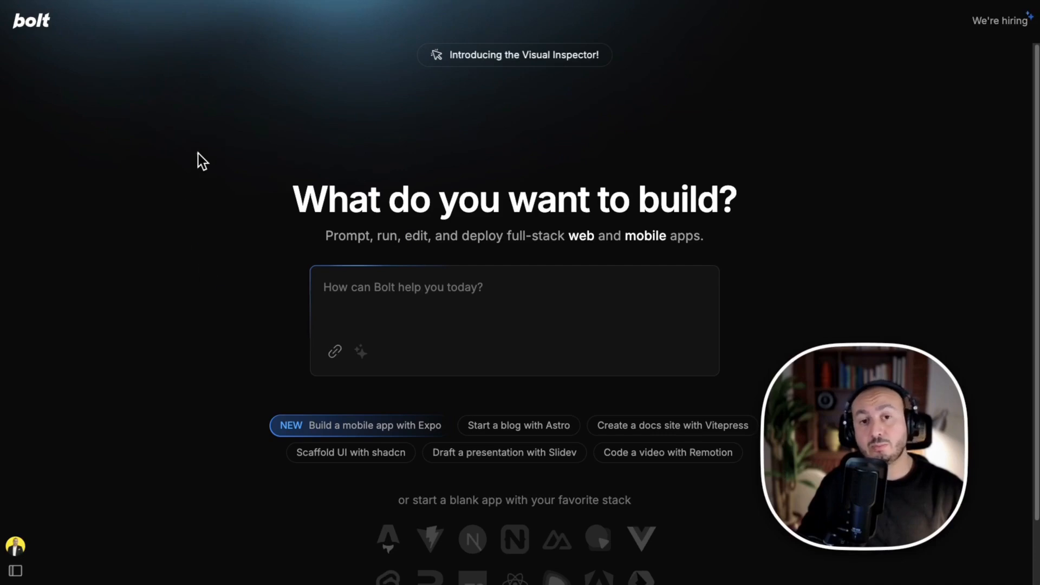
mouse_move(353, 334)
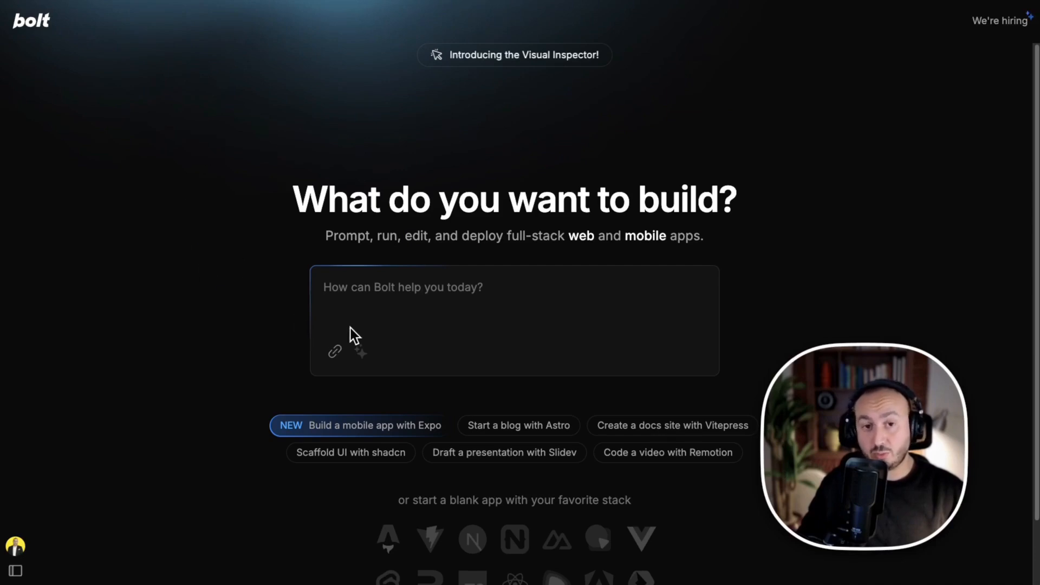
mouse_move(697, 158)
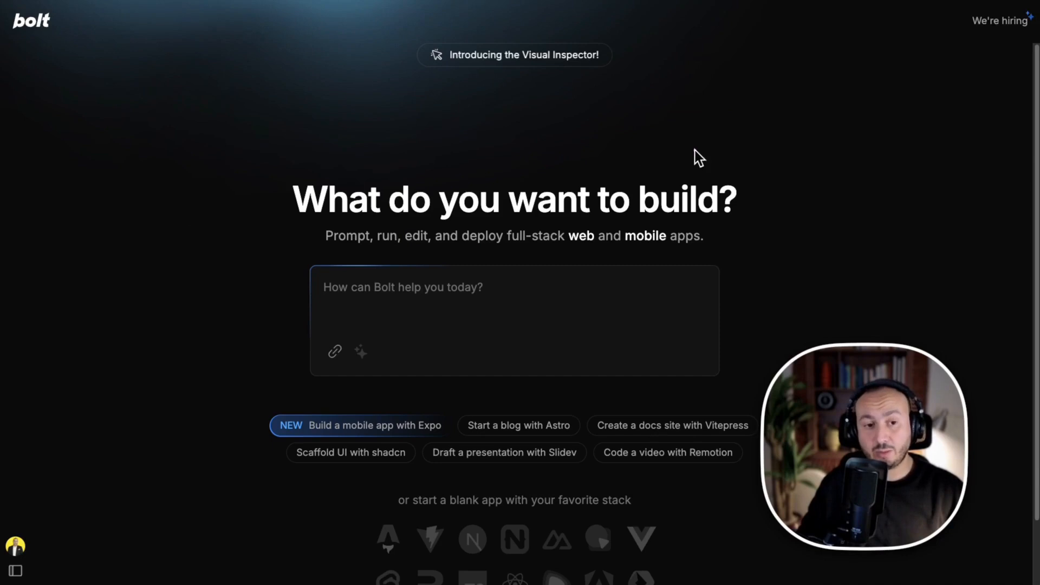
mouse_move(731, 123)
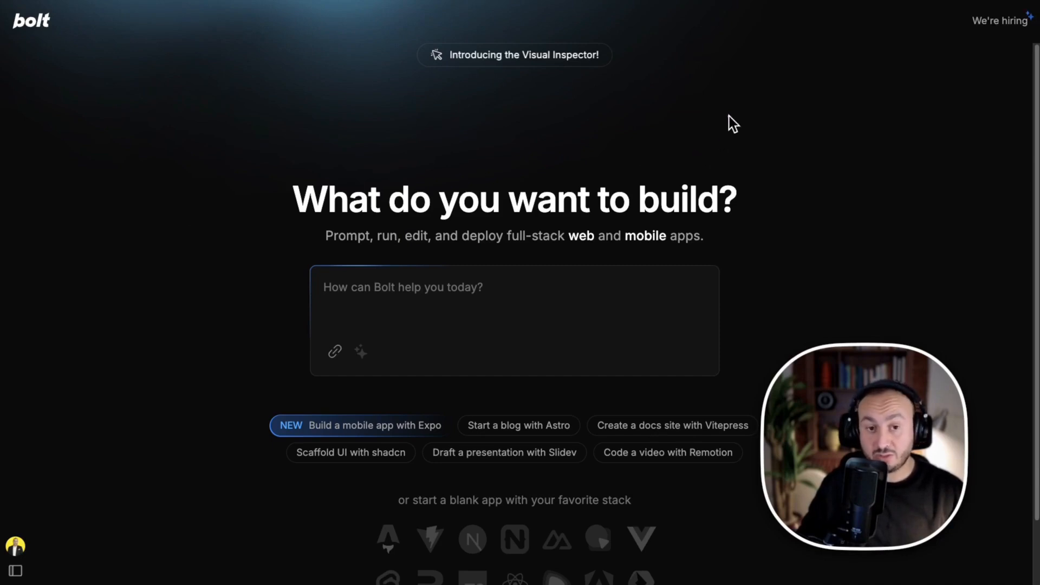
mouse_move(367, 196)
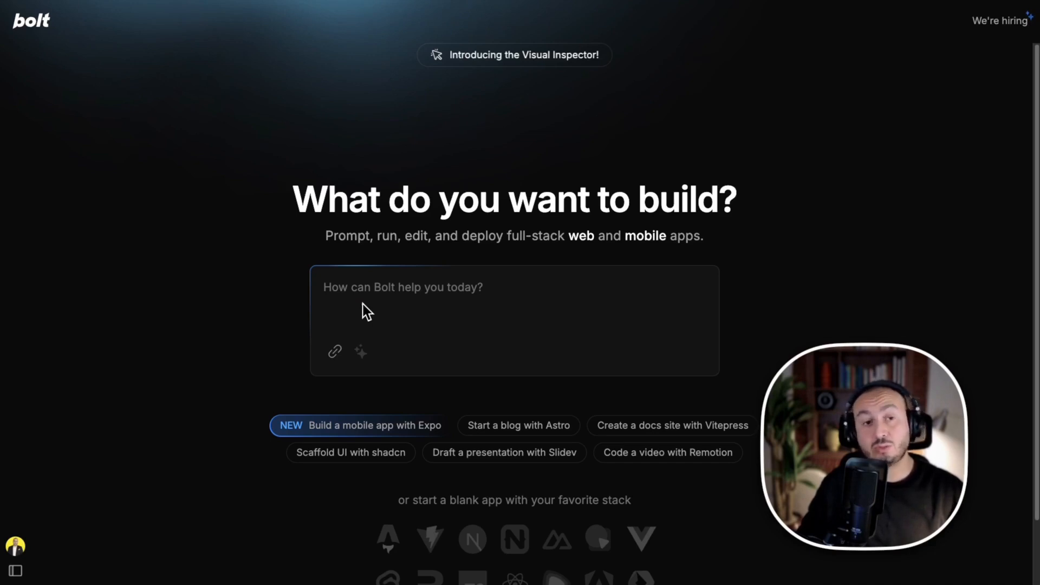
mouse_move(385, 293)
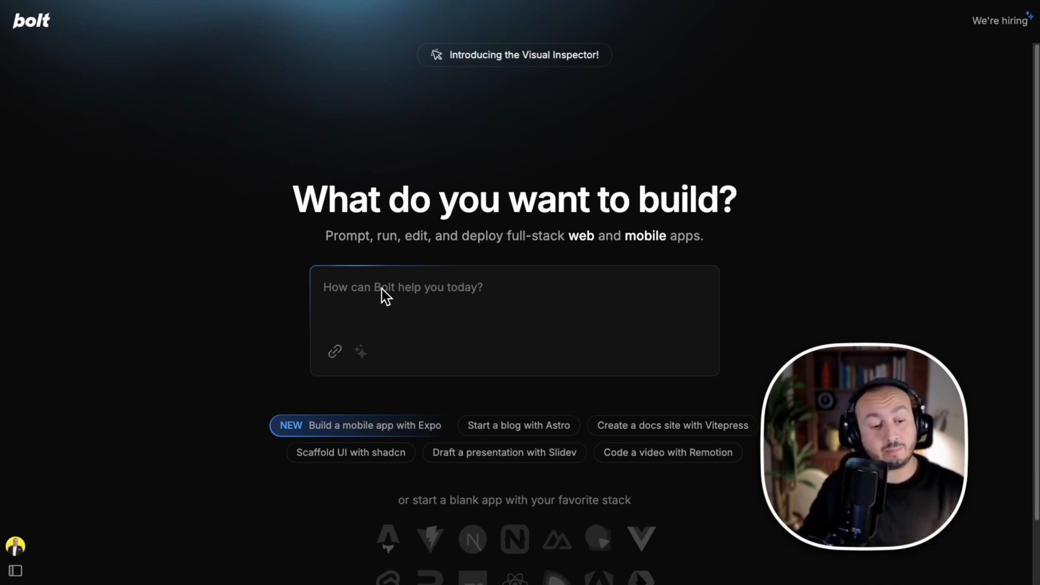
mouse_move(446, 258)
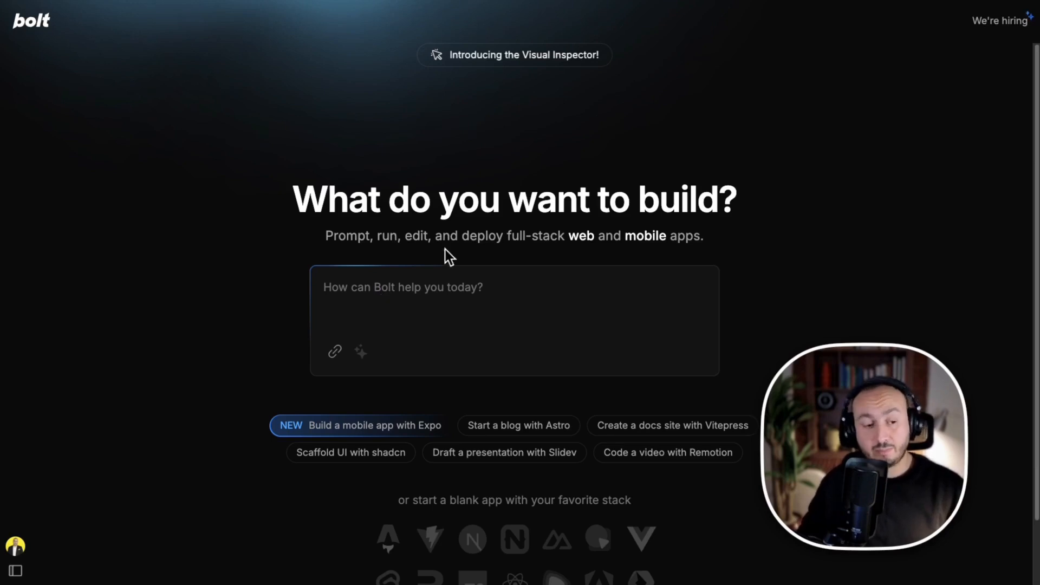
mouse_move(474, 154)
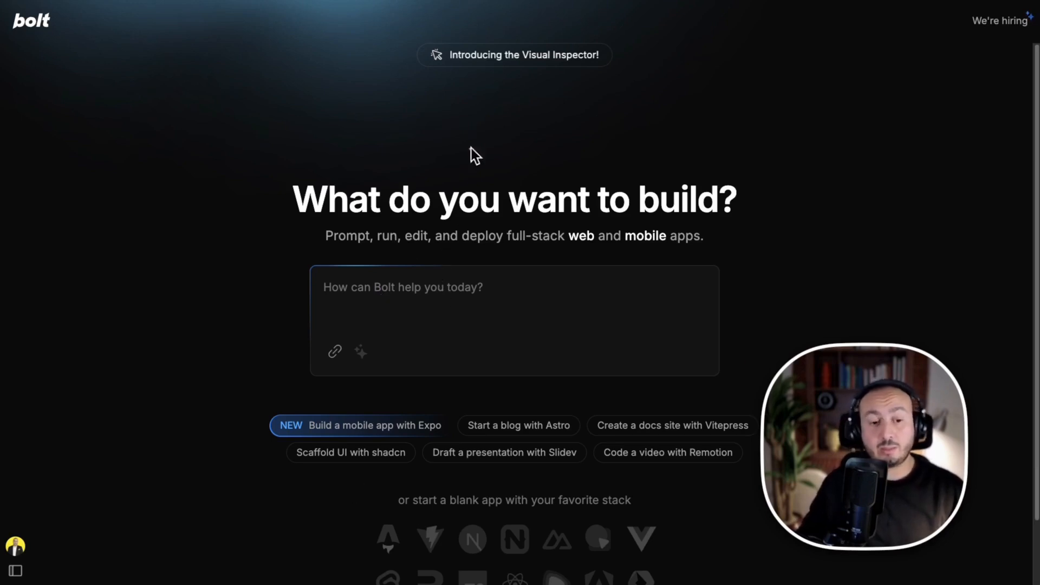
mouse_move(294, 129)
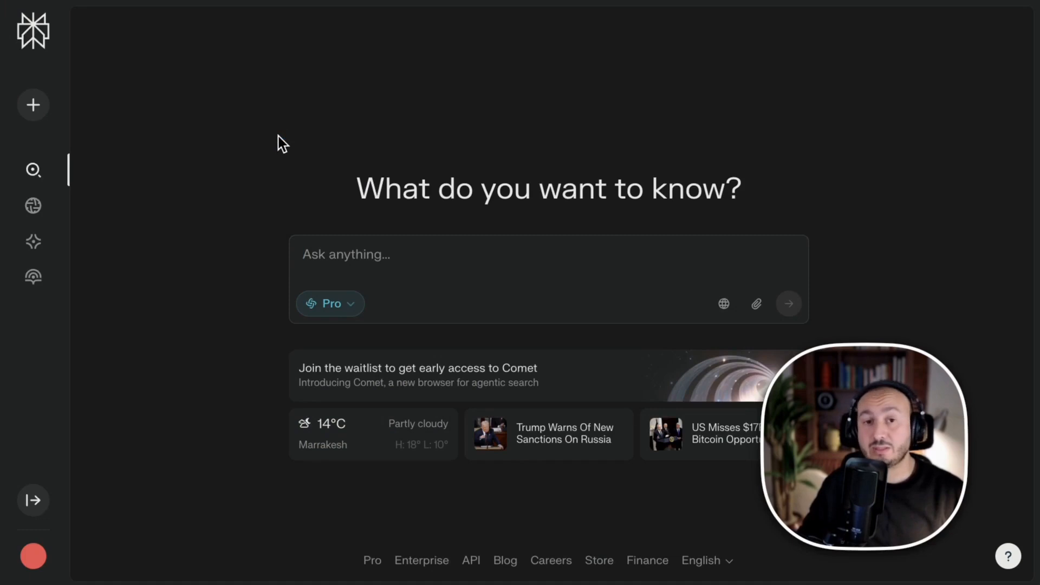
mouse_move(297, 238)
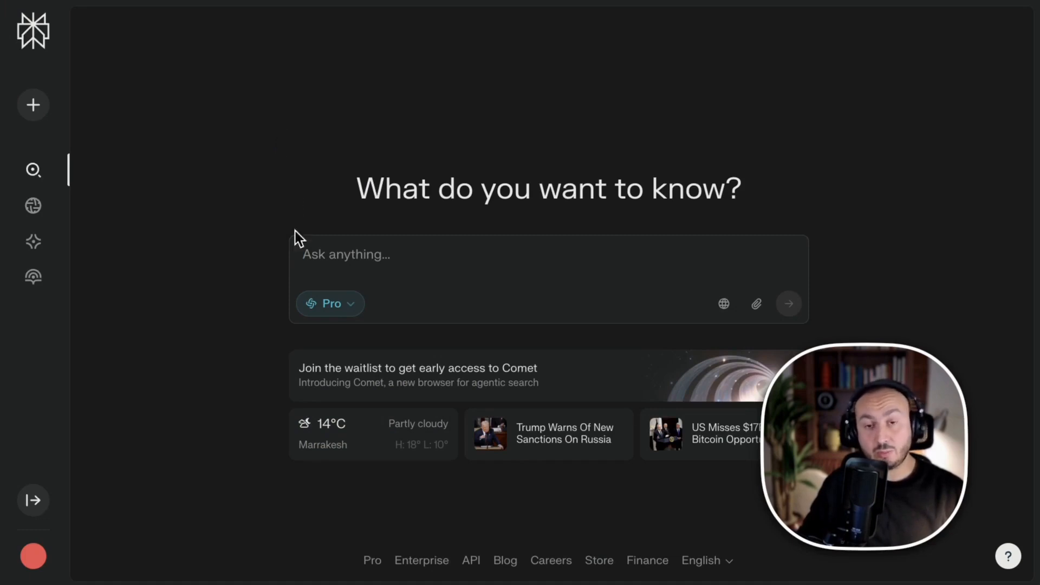
click(329, 303)
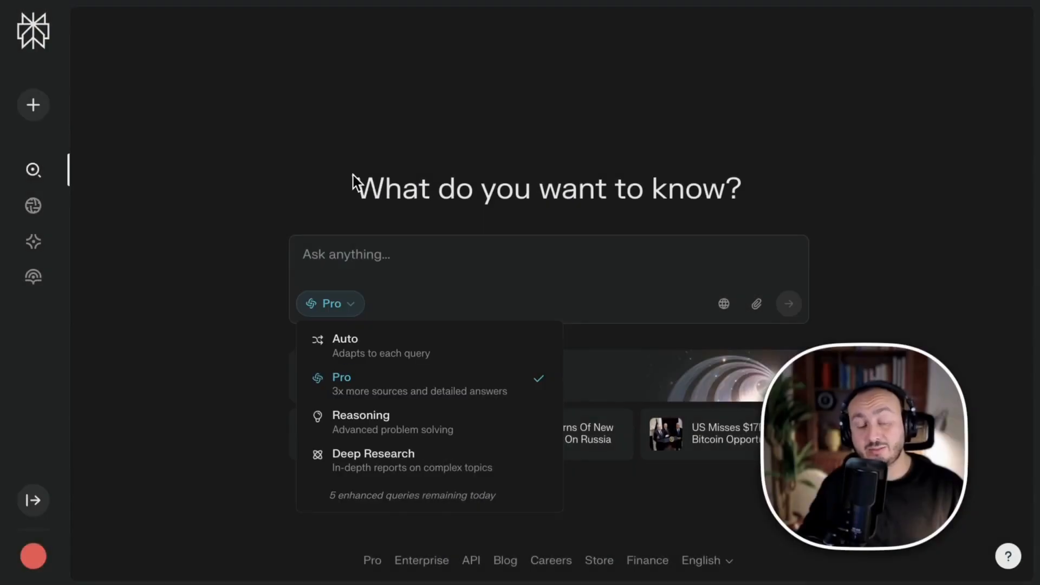
mouse_move(332, 292)
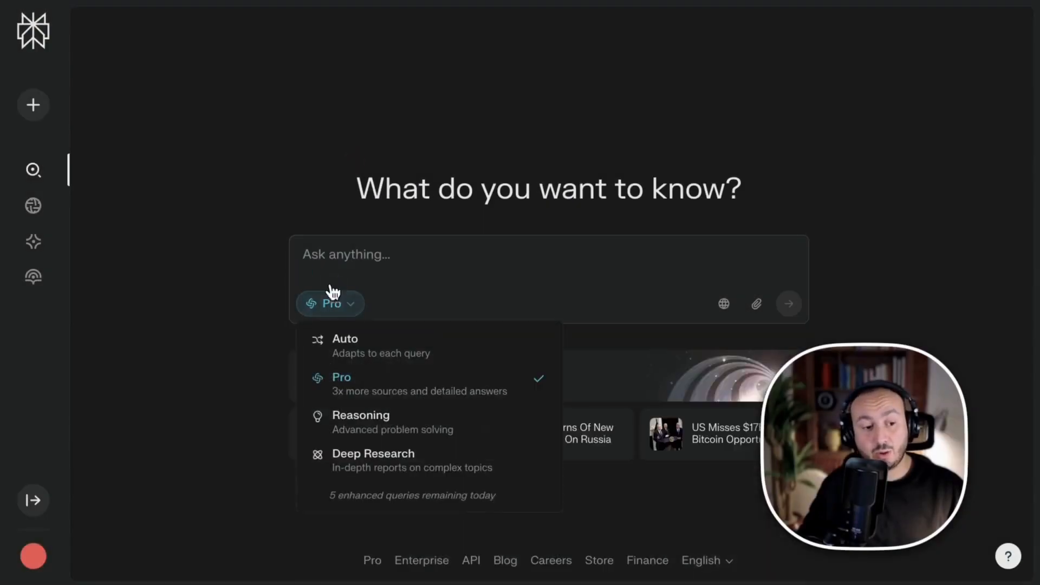
click(425, 81)
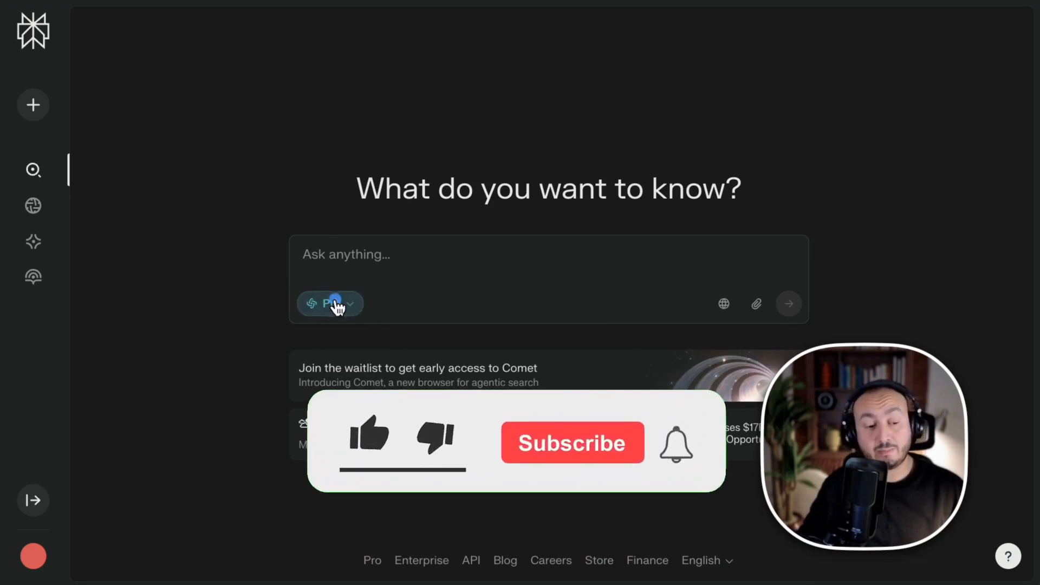
click(329, 304)
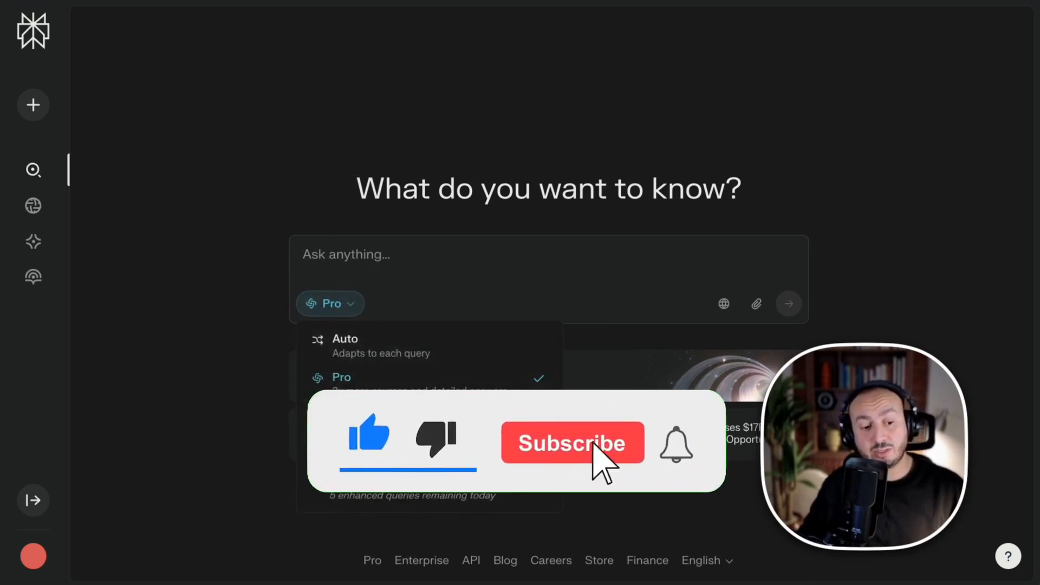
click(571, 443)
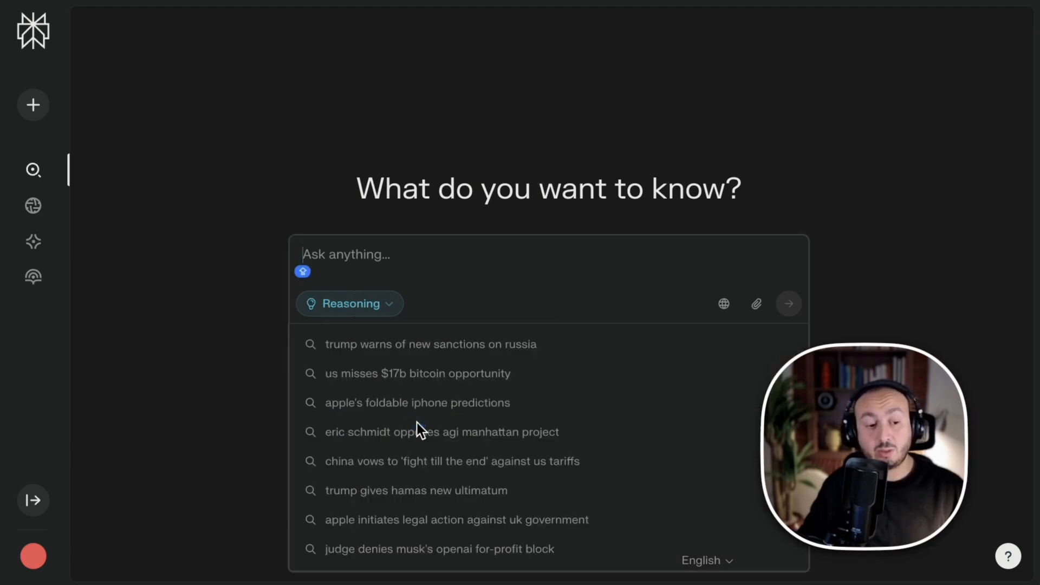
click(349, 303)
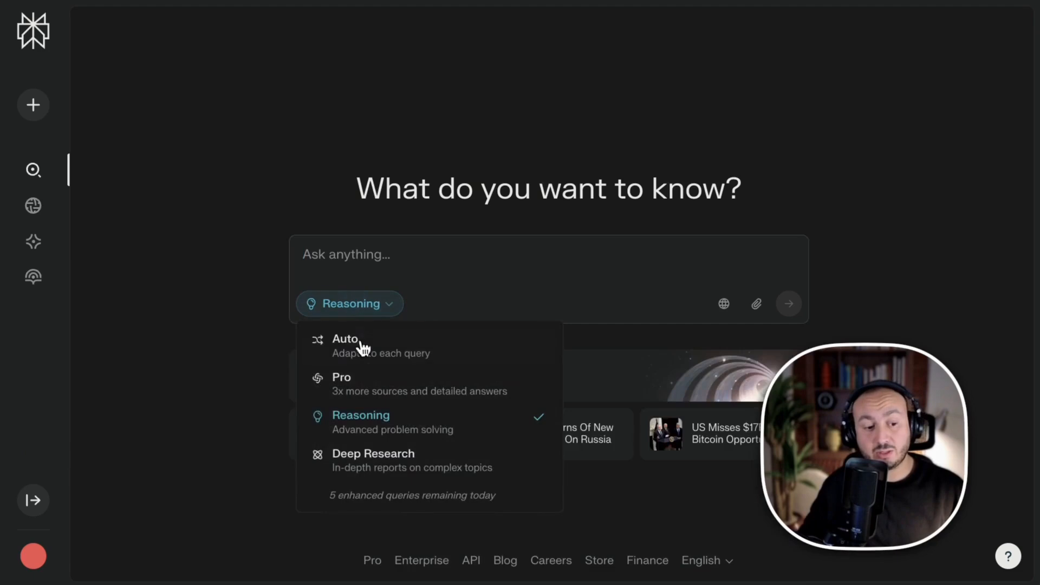
click(341, 377)
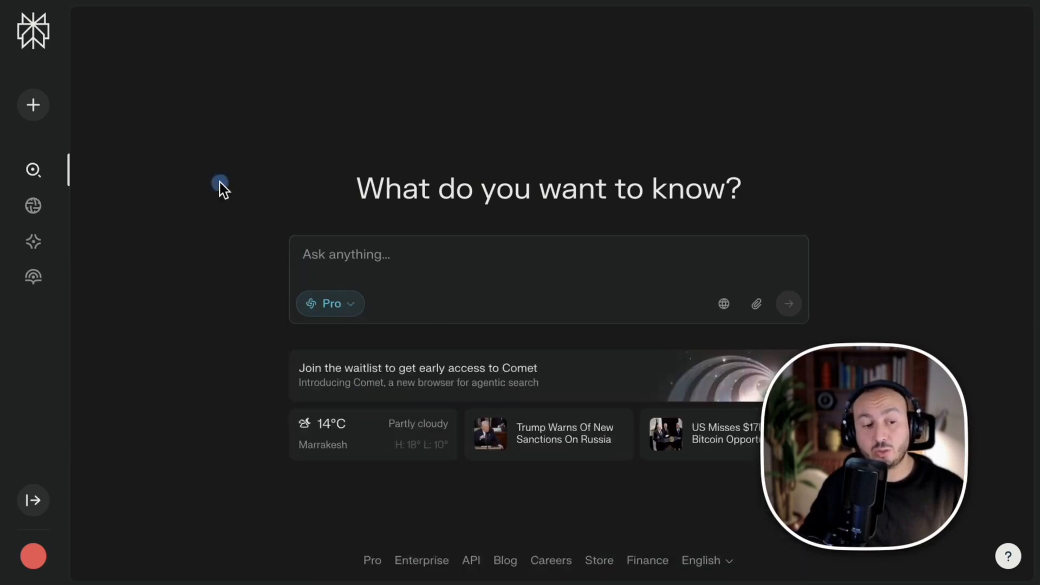
mouse_move(257, 210)
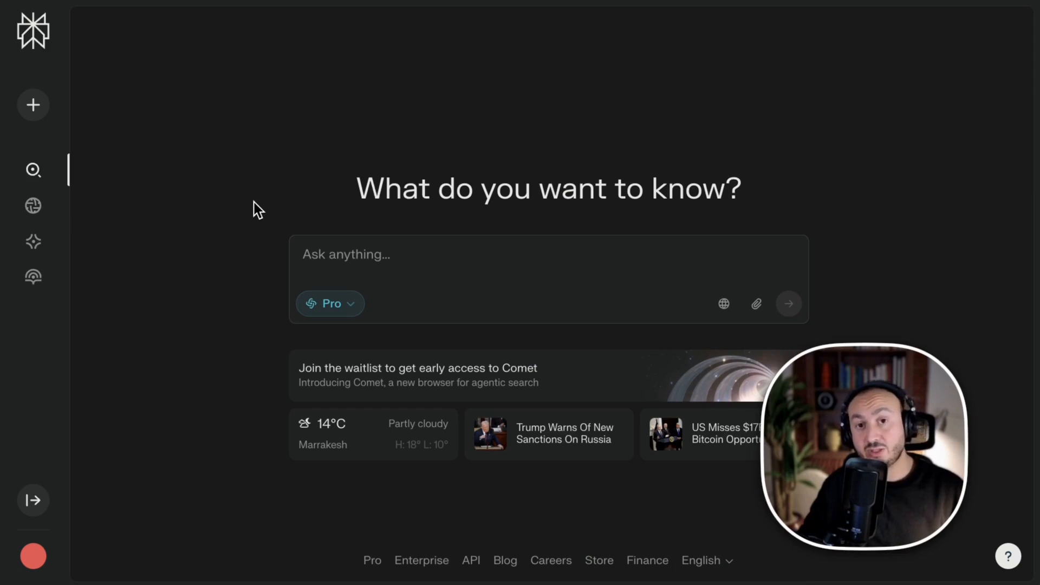
mouse_move(335, 325)
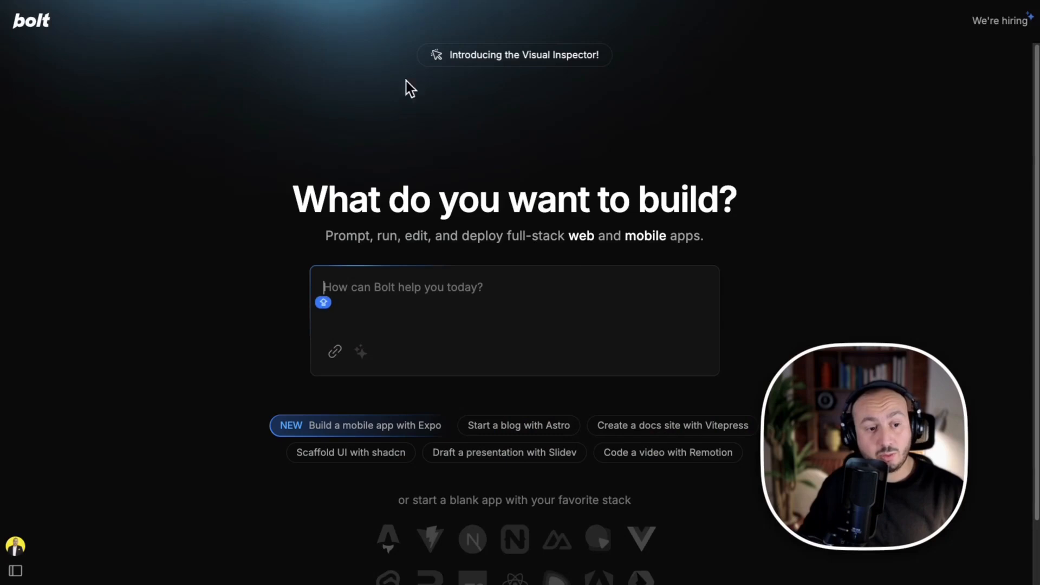
mouse_move(201, 277)
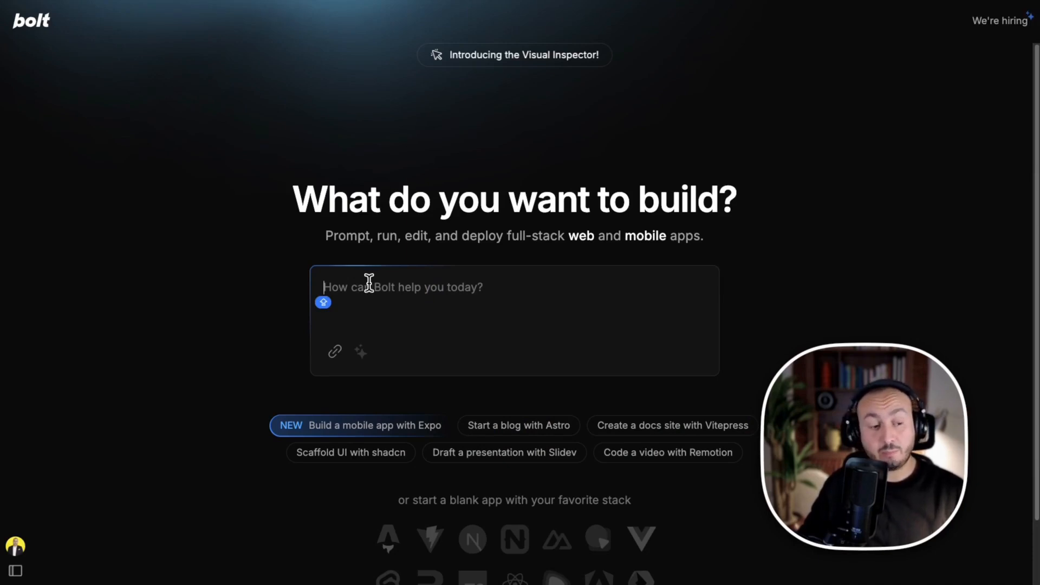
mouse_move(358, 257)
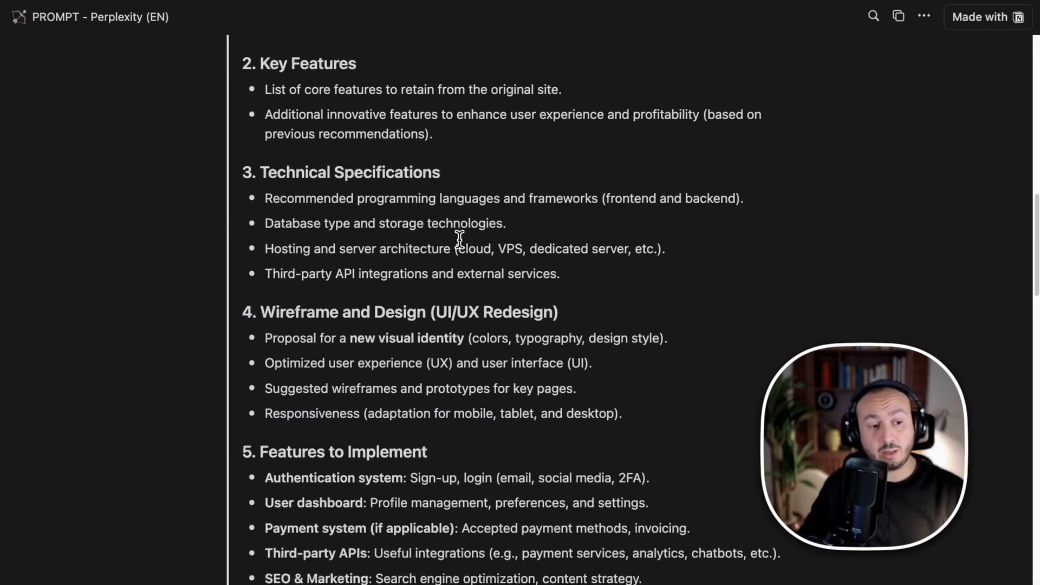
scroll(down, 3)
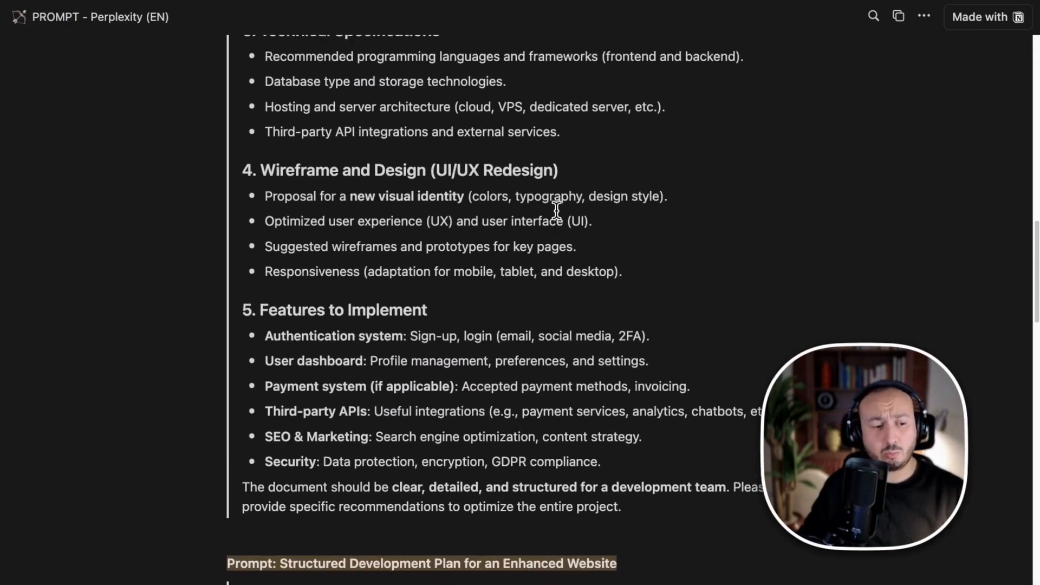
scroll(up, 3)
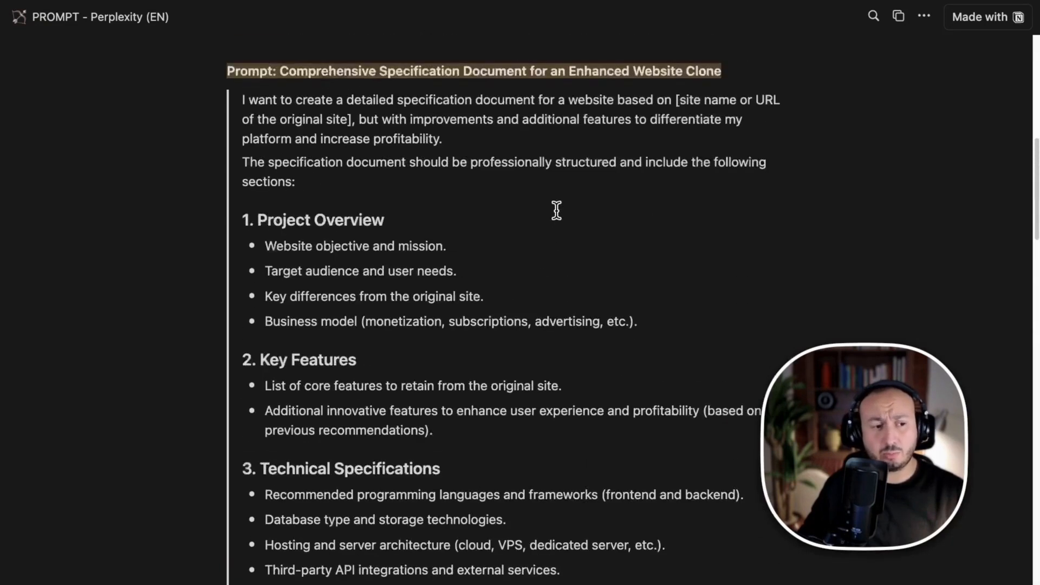
scroll(down, 3)
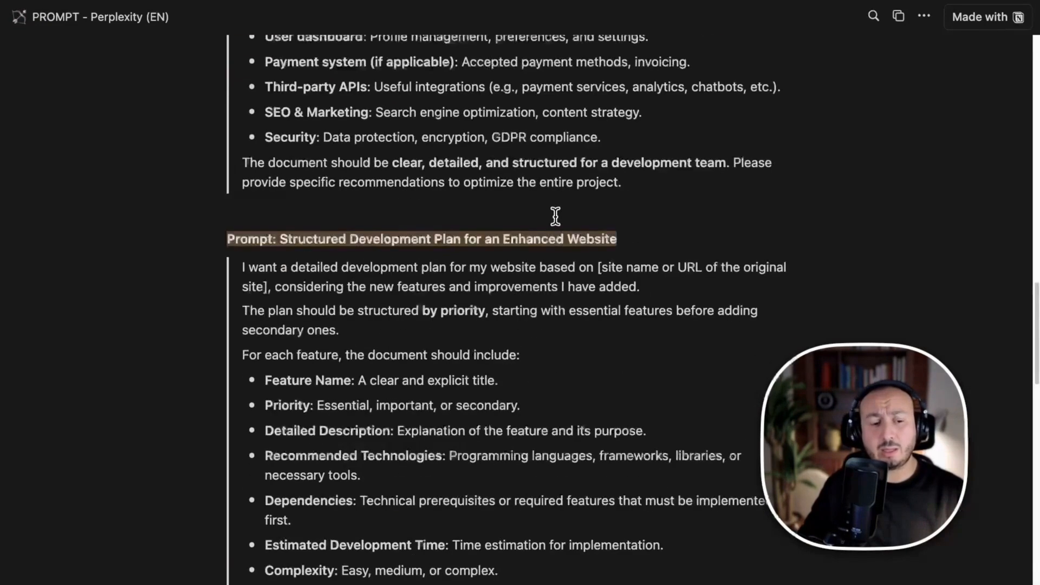
scroll(down, 3)
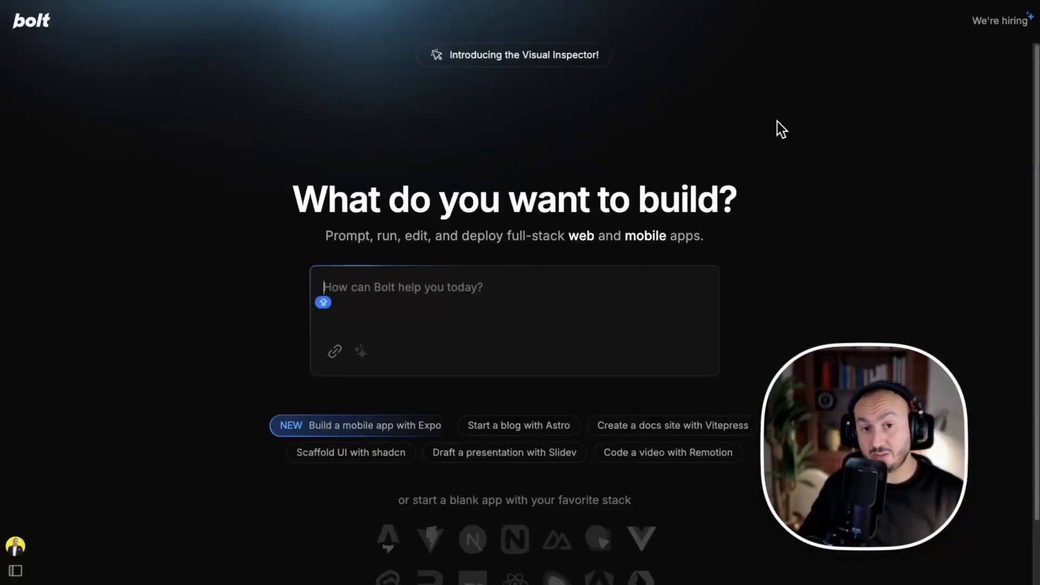
mouse_move(464, 302)
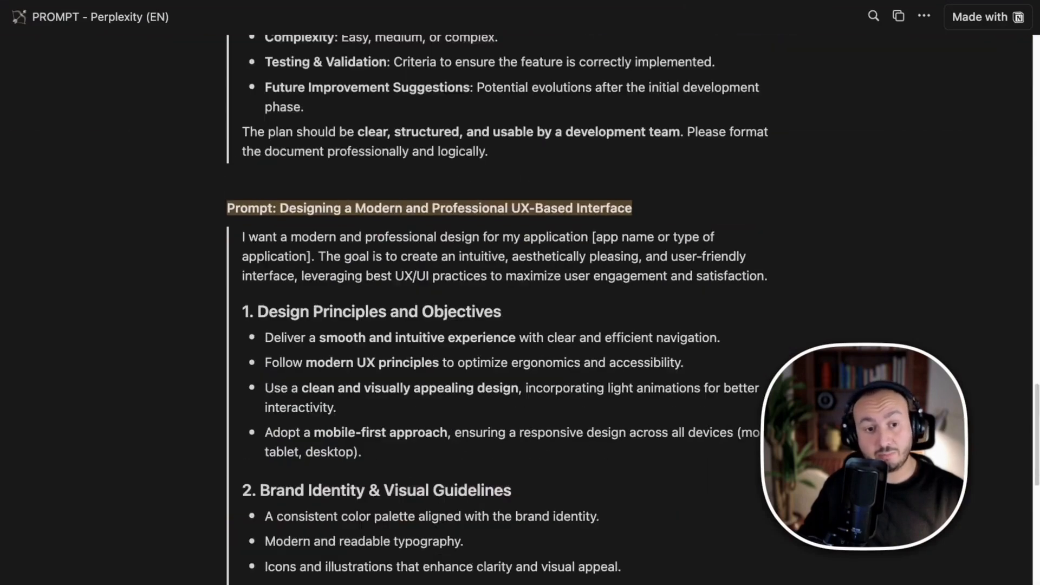
mouse_move(870, 115)
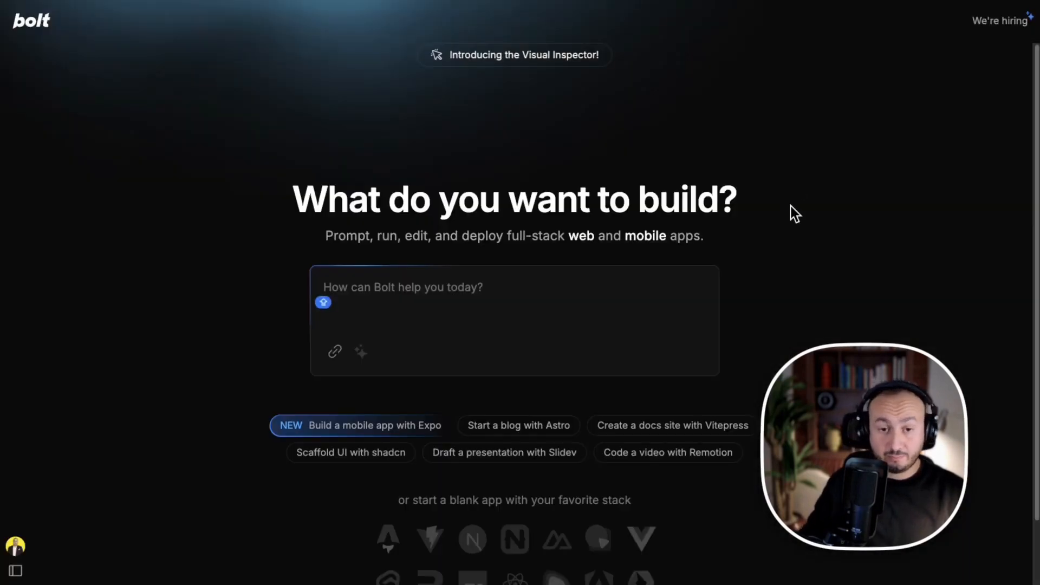
mouse_move(269, 308)
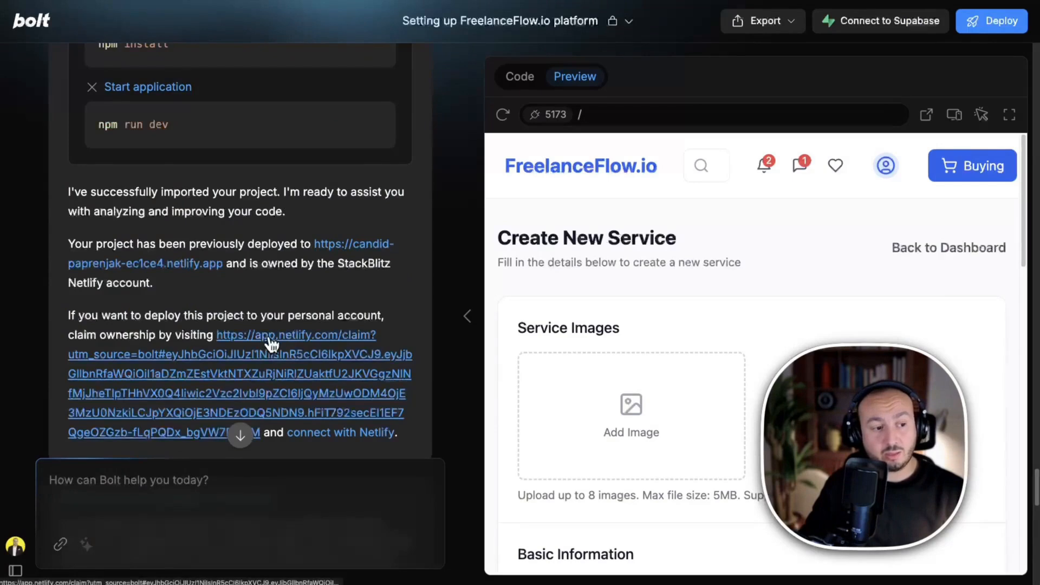
- Scroll through the FreelanceFlow.io project chat history beside the Preview
scroll(down, 3)
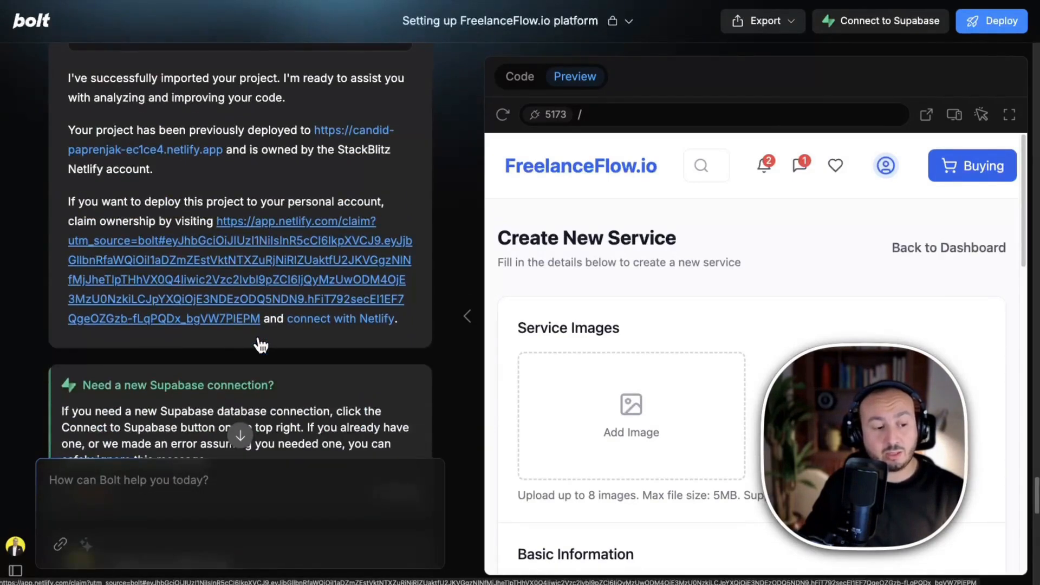
scroll(down, 3)
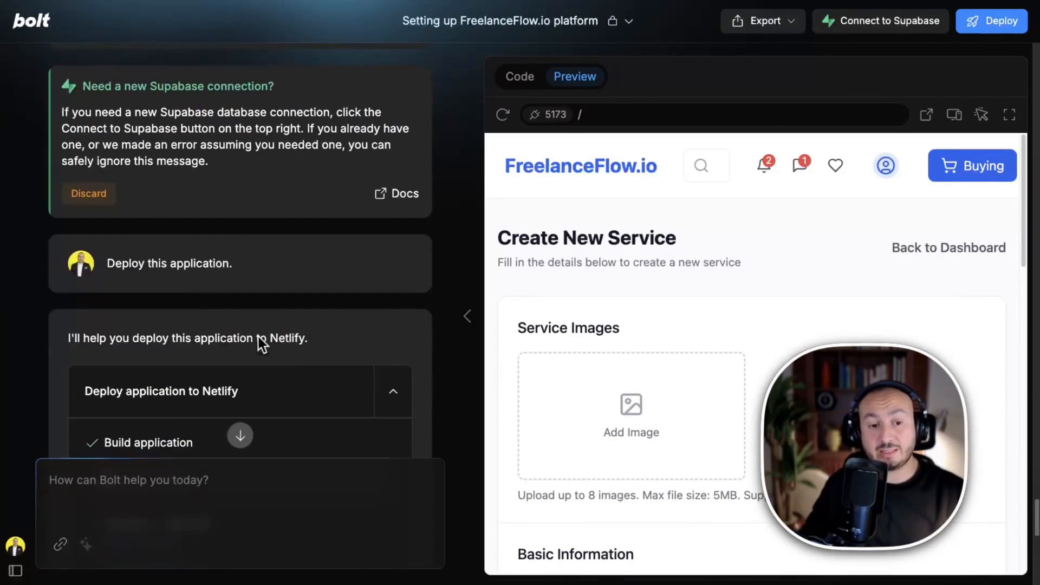
scroll(up, 3)
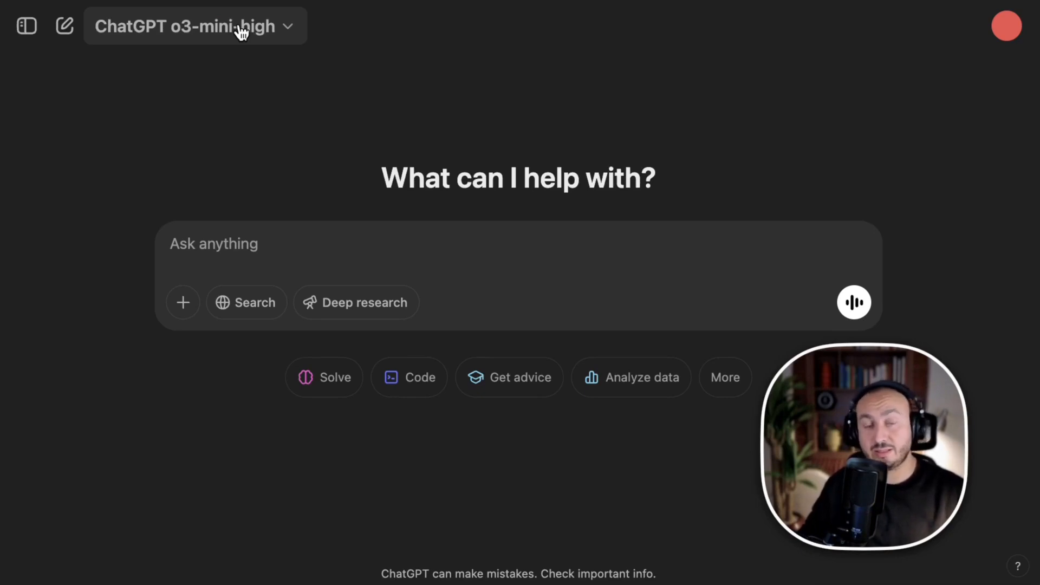
click(193, 26)
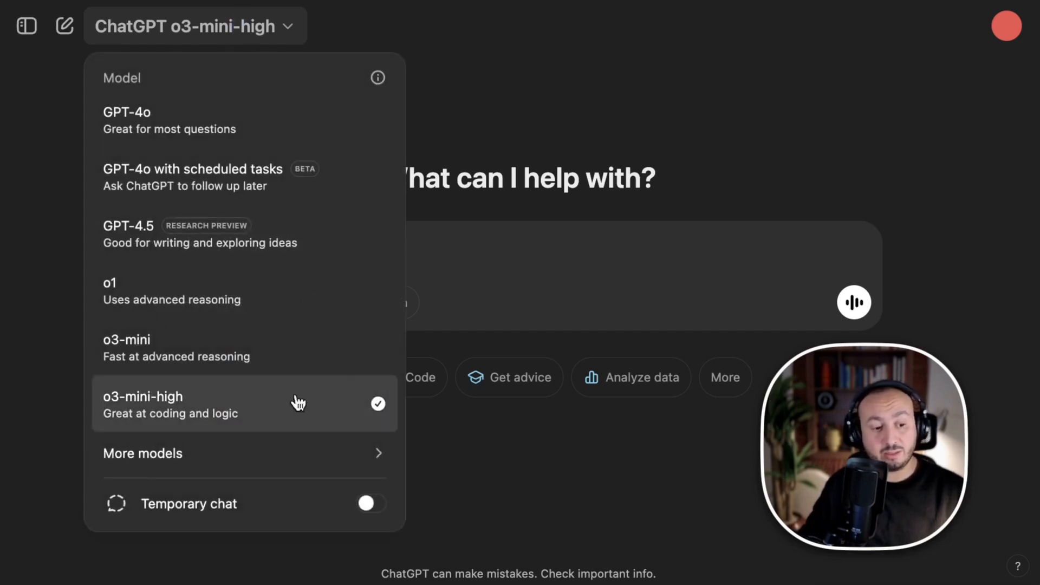
mouse_move(196, 418)
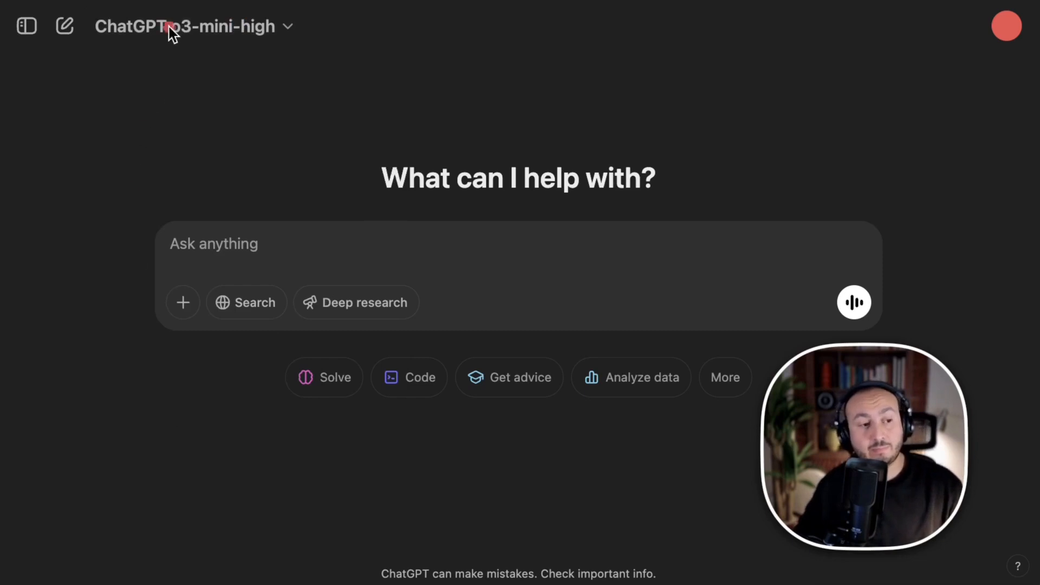
click(185, 26)
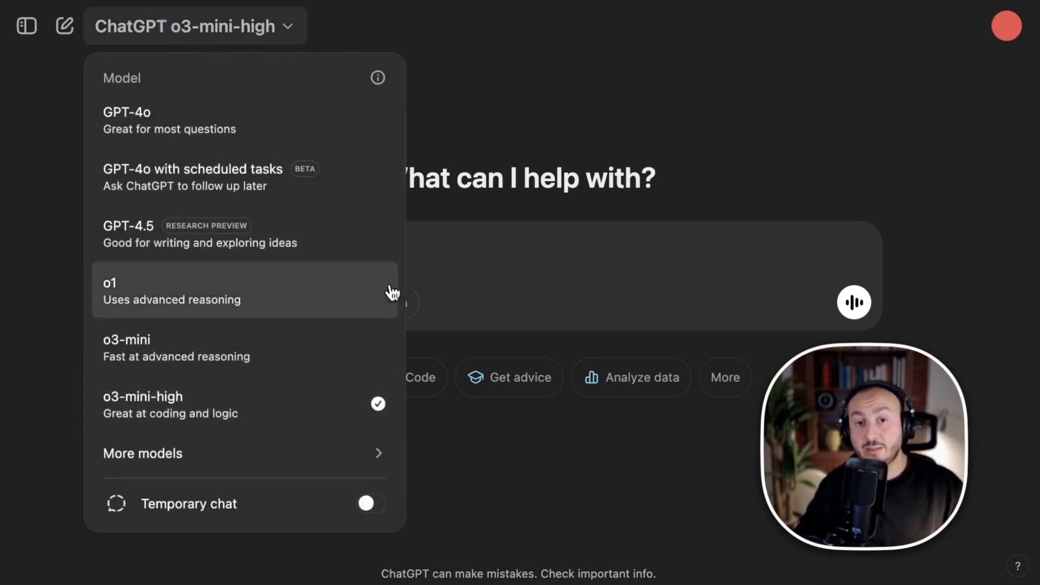
click(582, 87)
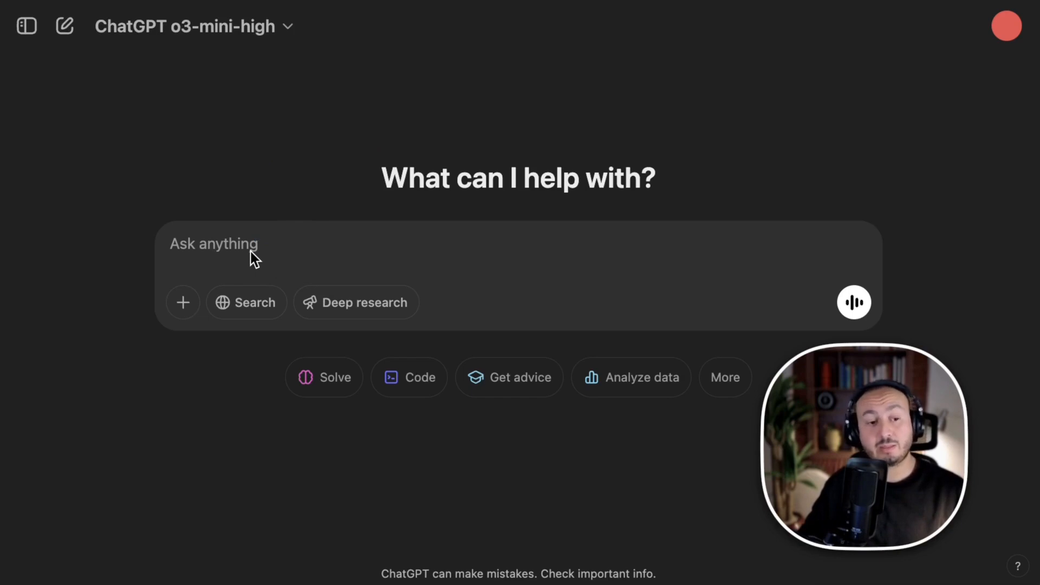
mouse_move(406, 217)
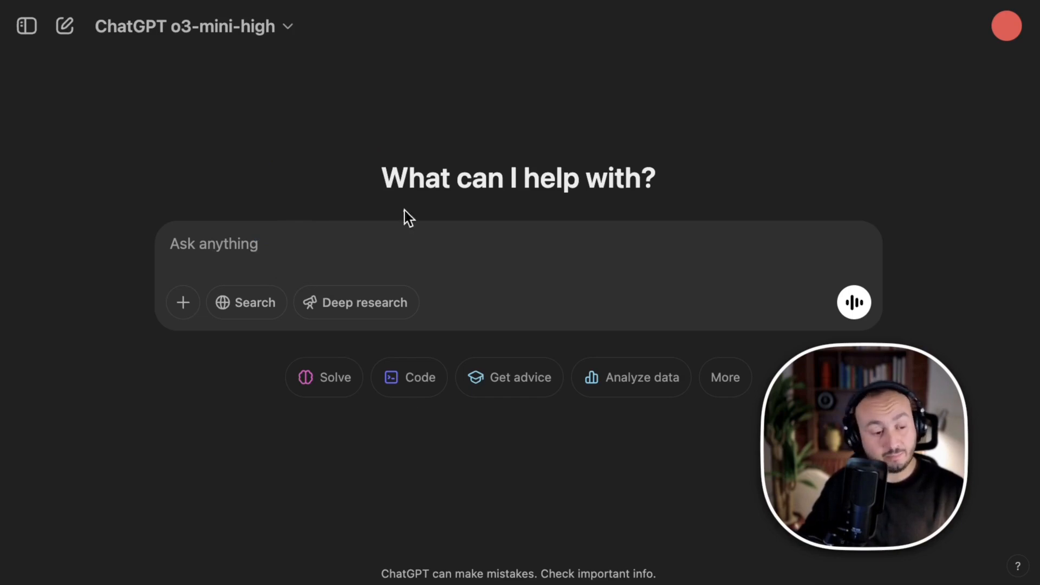
mouse_move(490, 203)
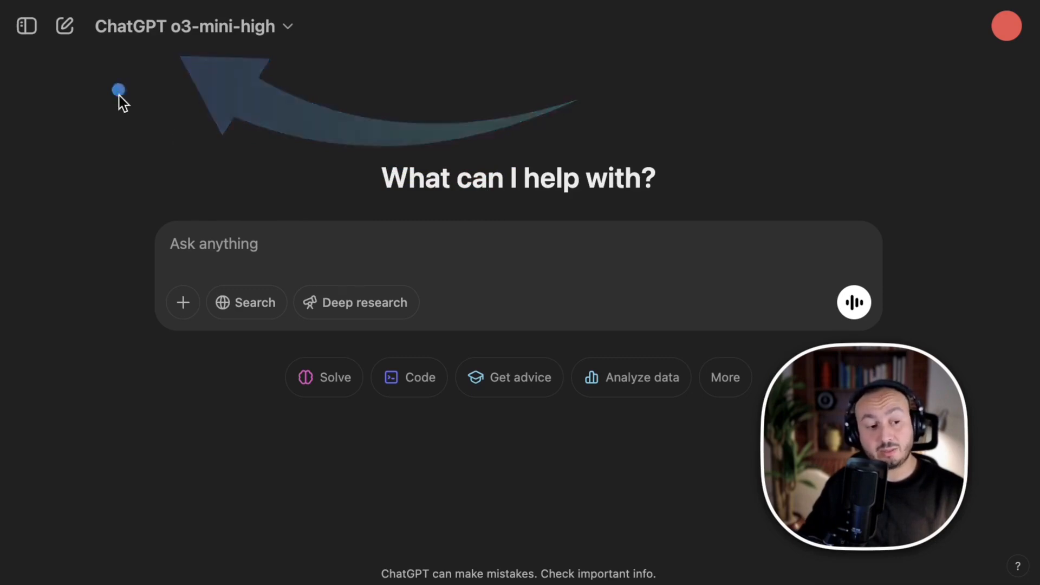
mouse_move(344, 269)
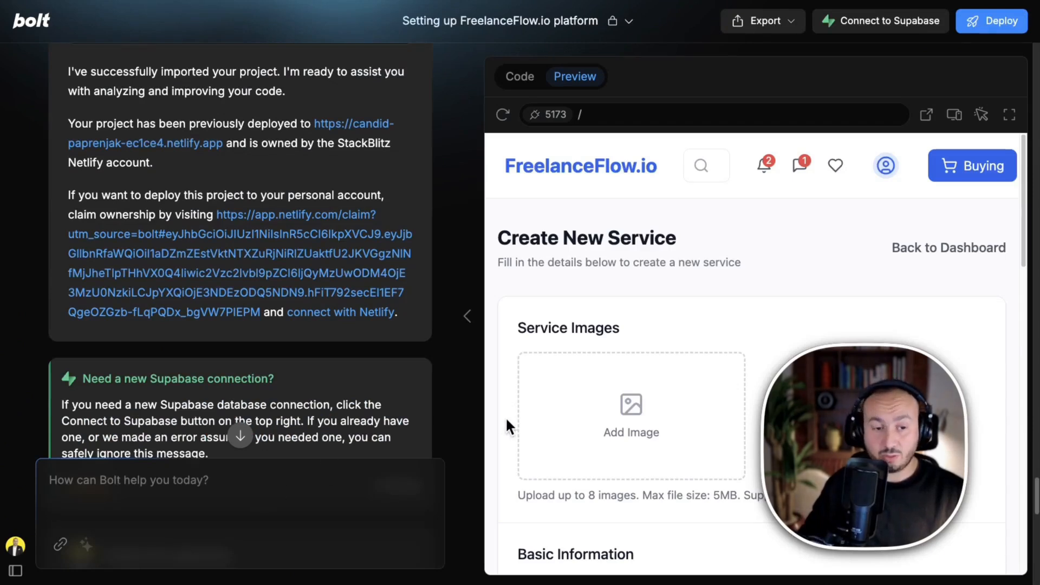
mouse_move(806, 236)
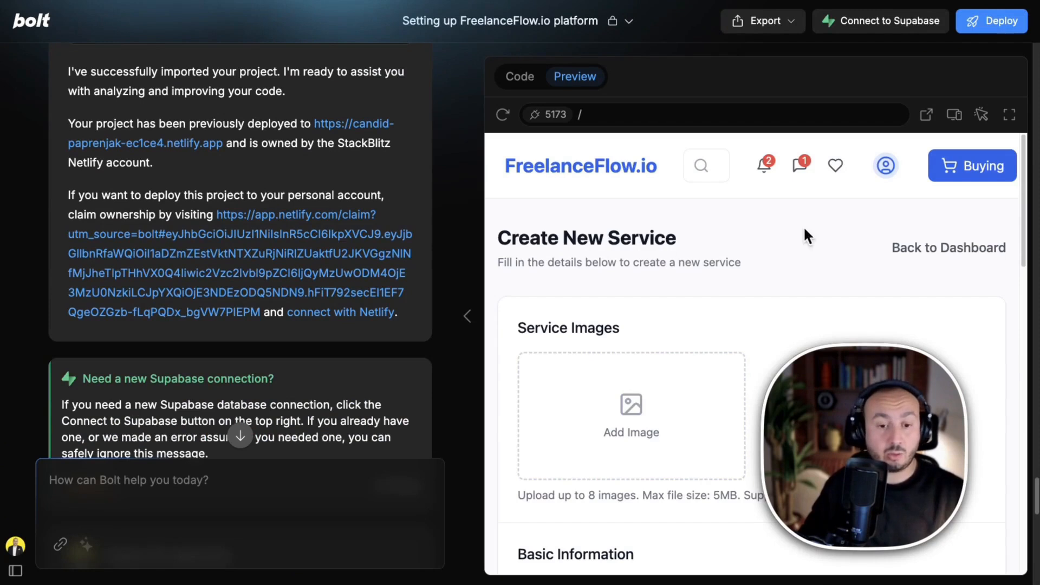
mouse_move(722, 279)
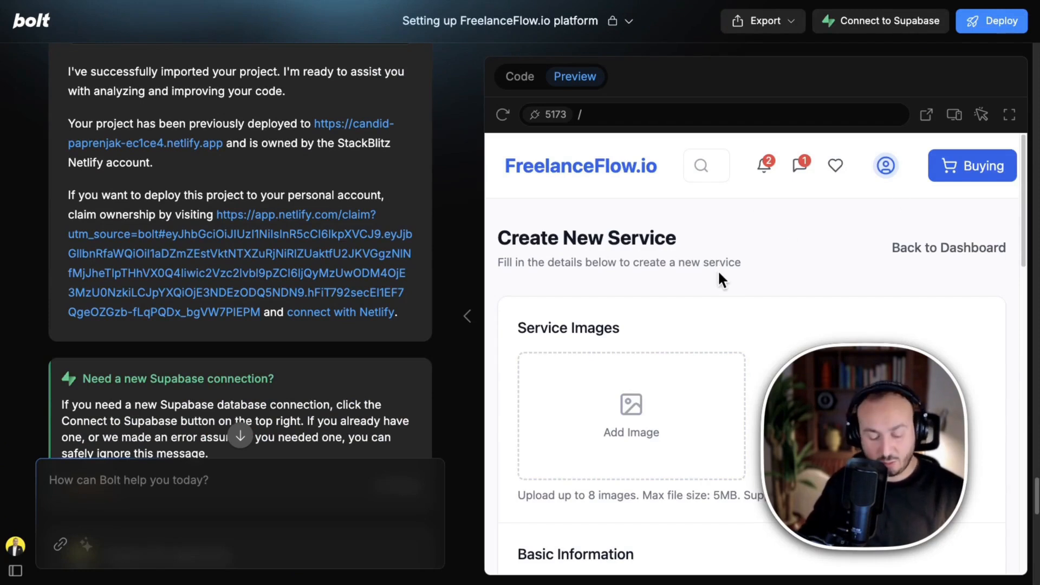
mouse_move(719, 273)
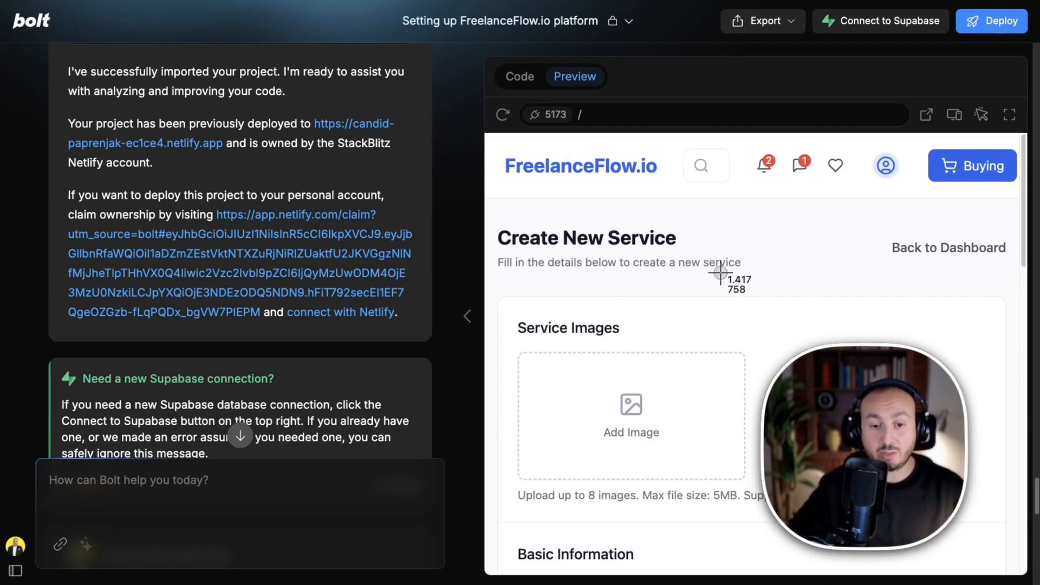
mouse_move(899, 173)
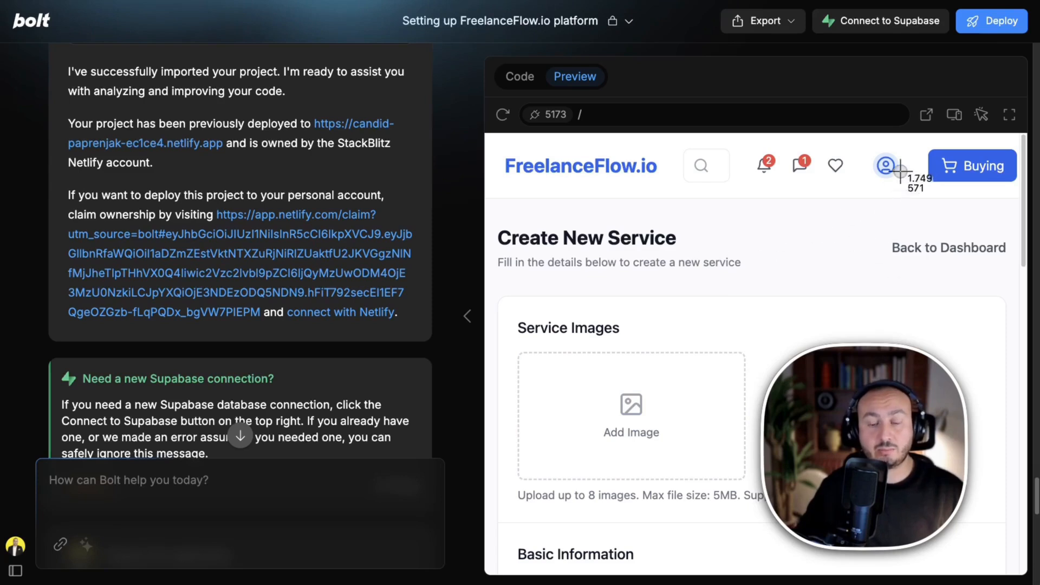
mouse_move(915, 138)
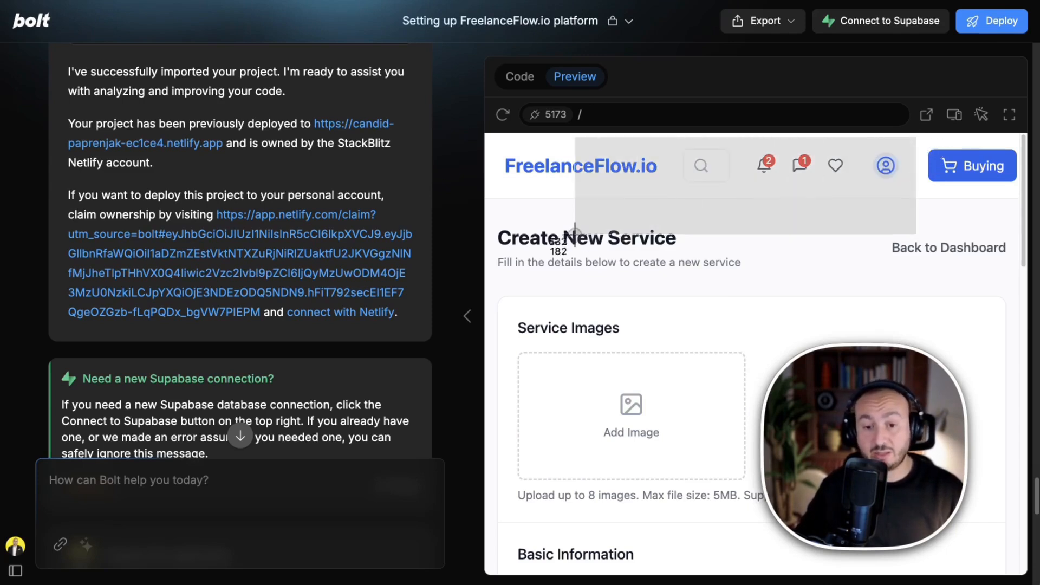
mouse_move(864, 212)
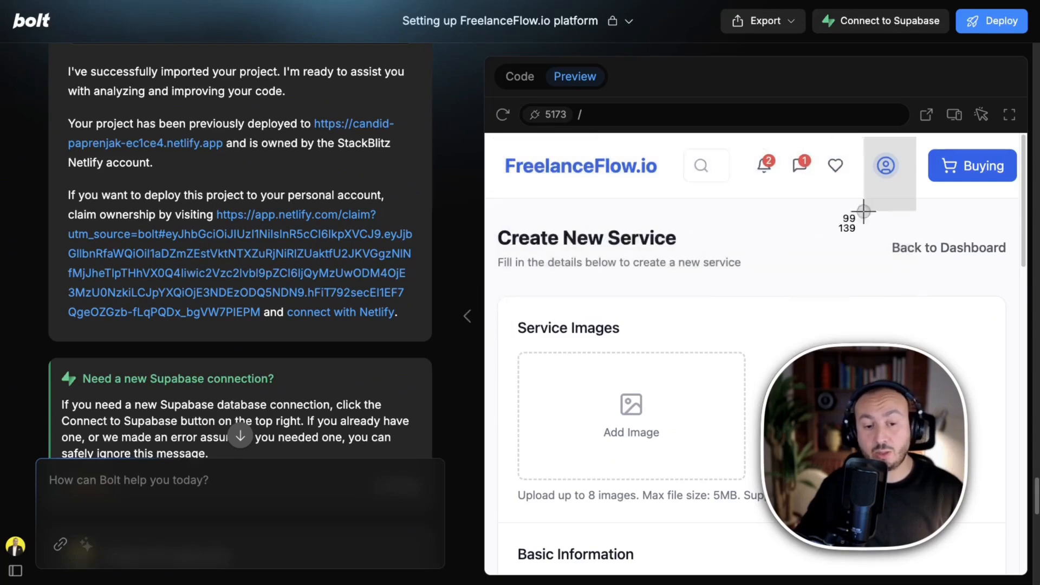
mouse_move(509, 293)
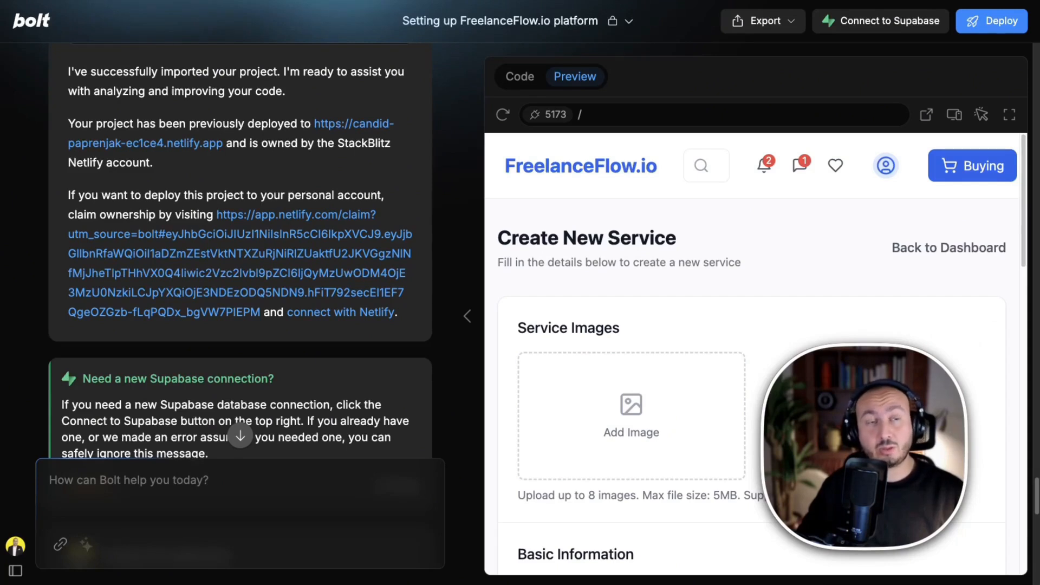
mouse_move(826, 281)
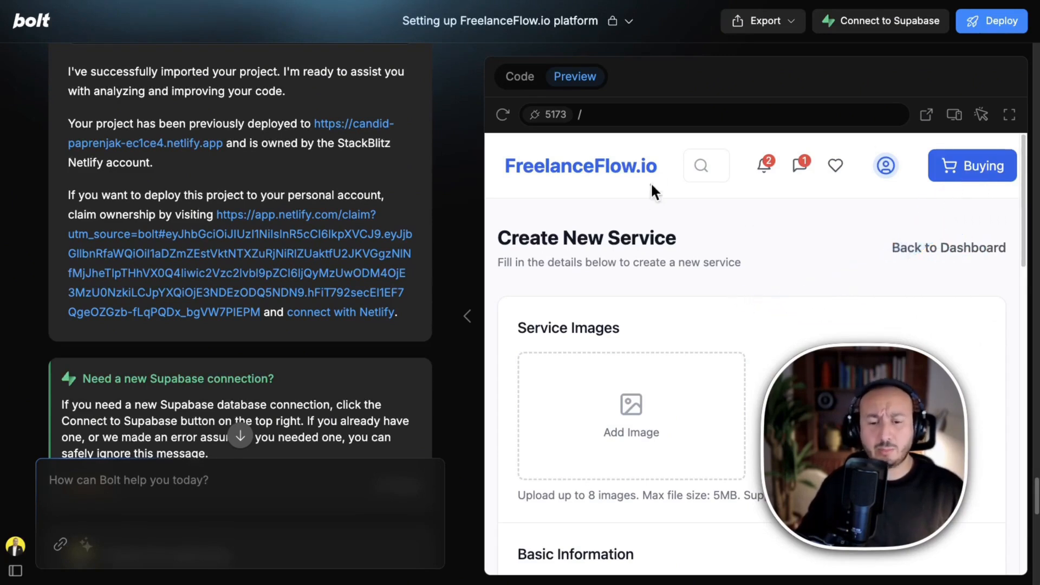
mouse_move(600, 434)
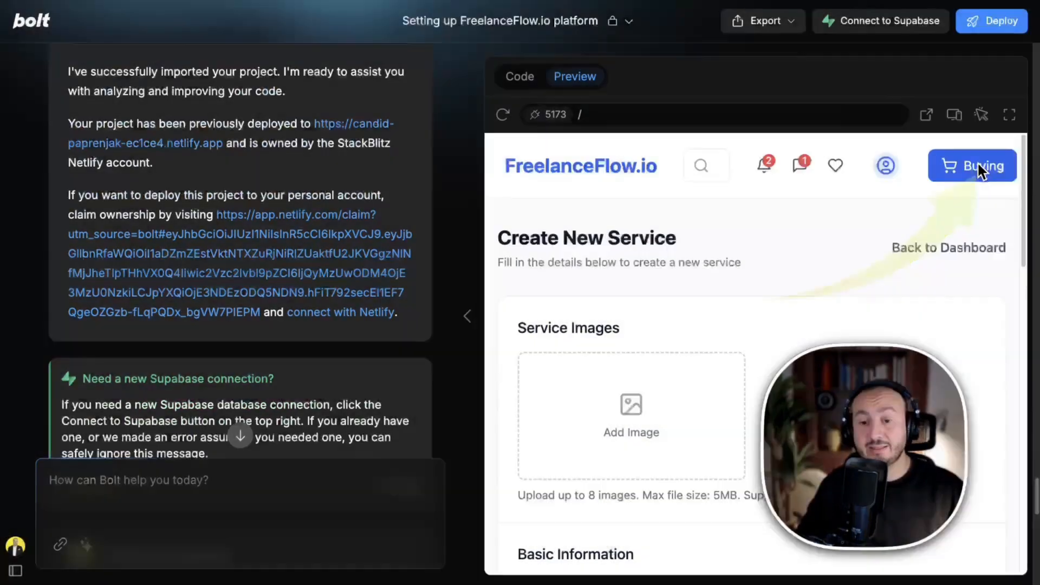
mouse_move(905, 208)
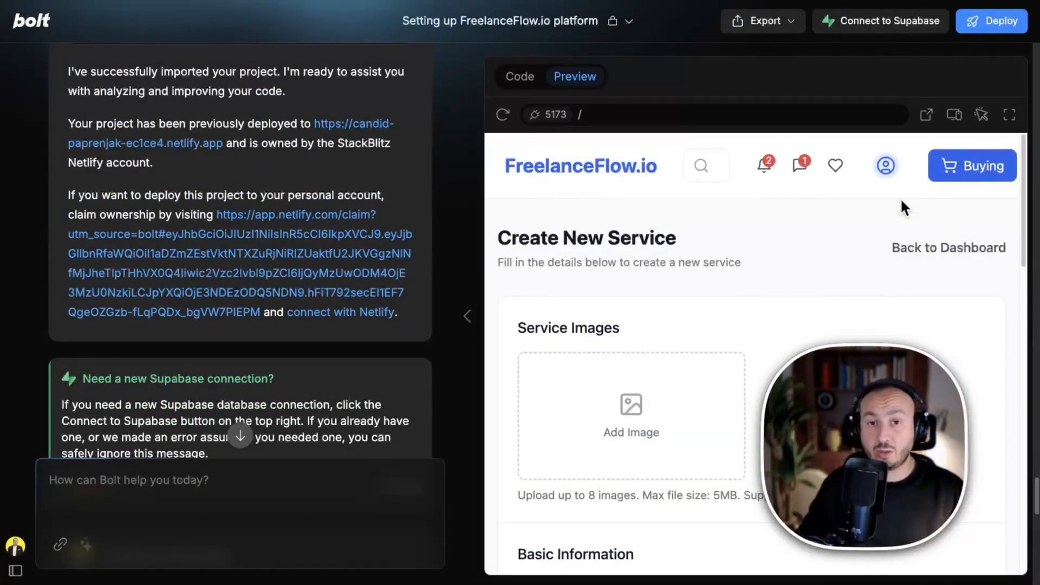
mouse_move(323, 364)
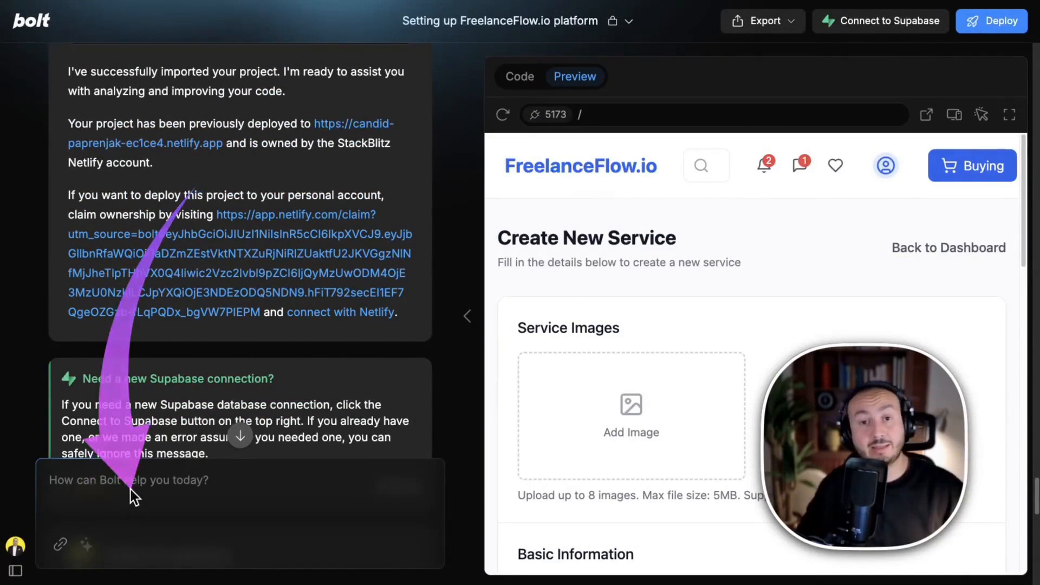
mouse_move(483, 168)
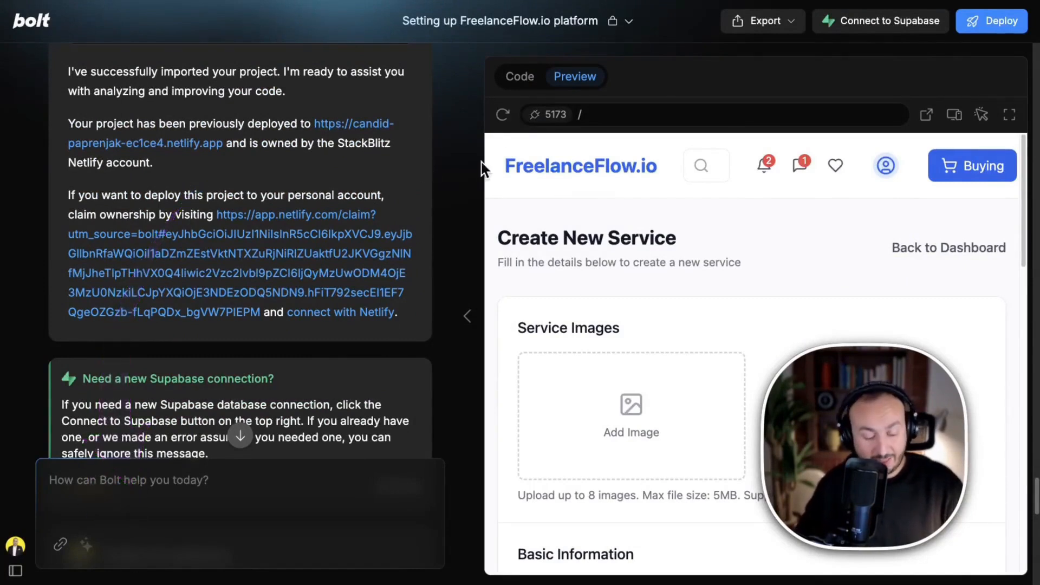
mouse_move(484, 142)
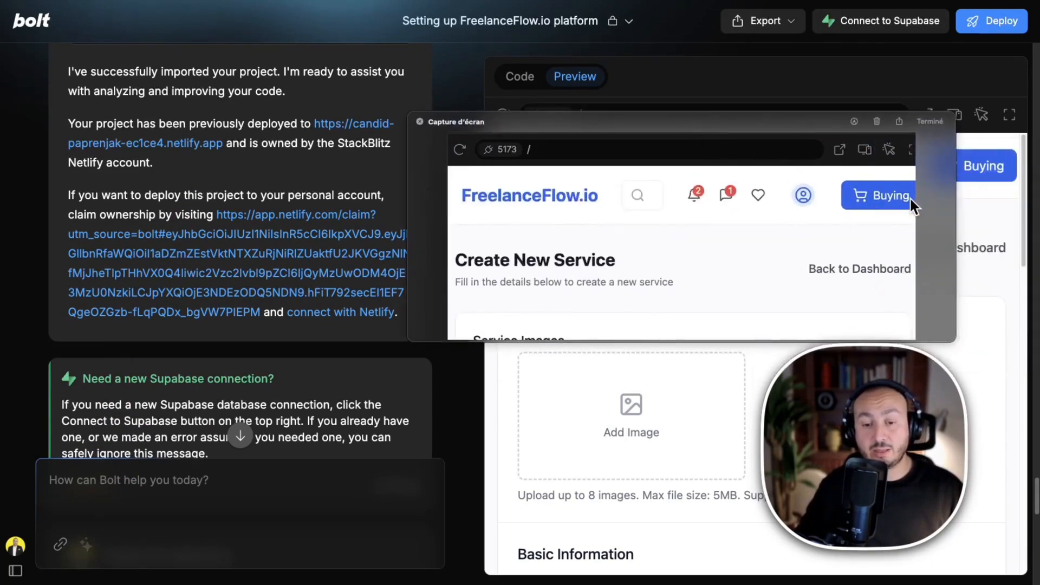
mouse_move(423, 128)
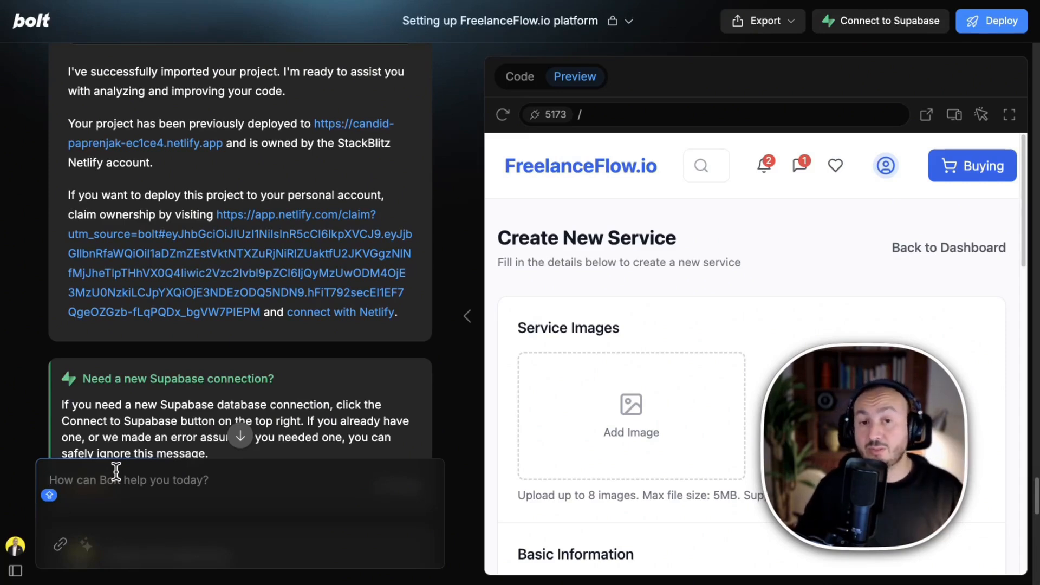
right_click(760, 156)
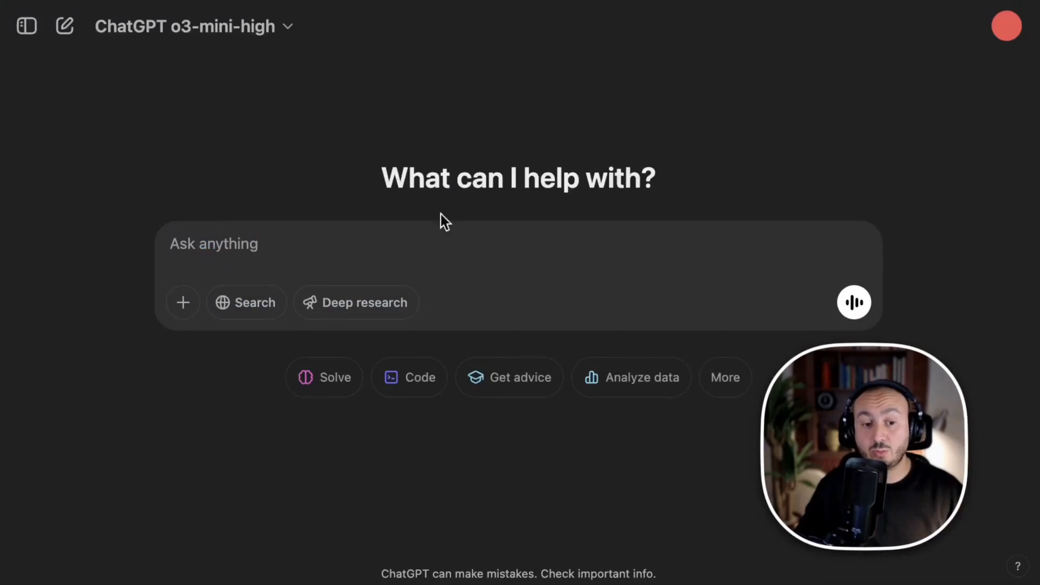
mouse_move(509, 343)
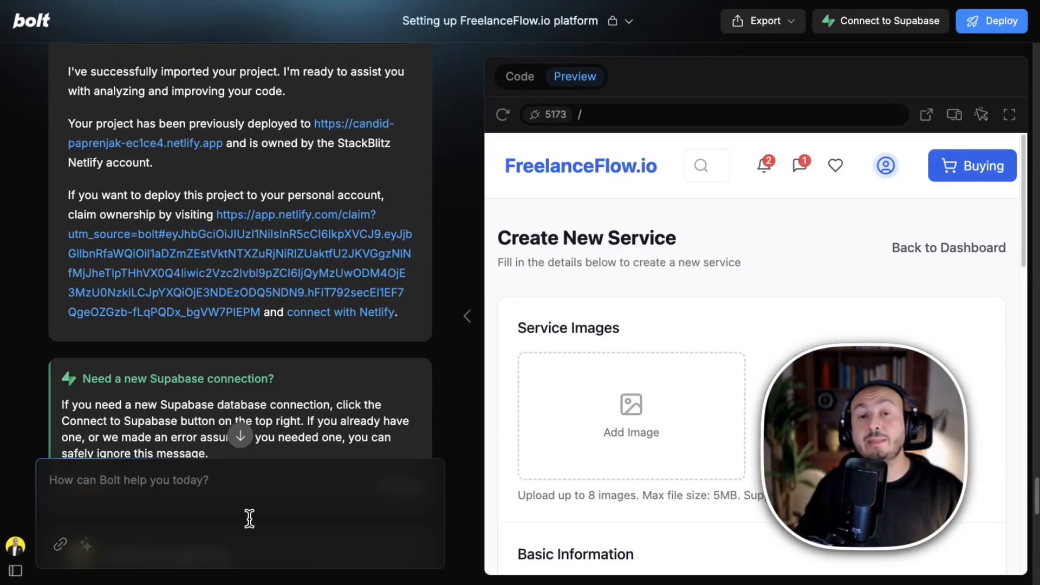
mouse_move(671, 528)
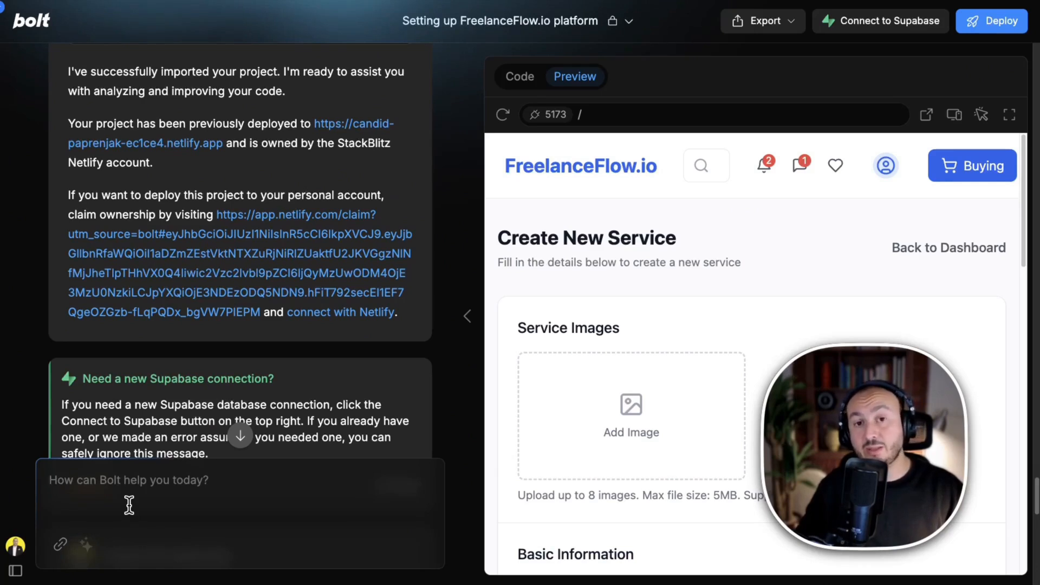
mouse_move(695, 225)
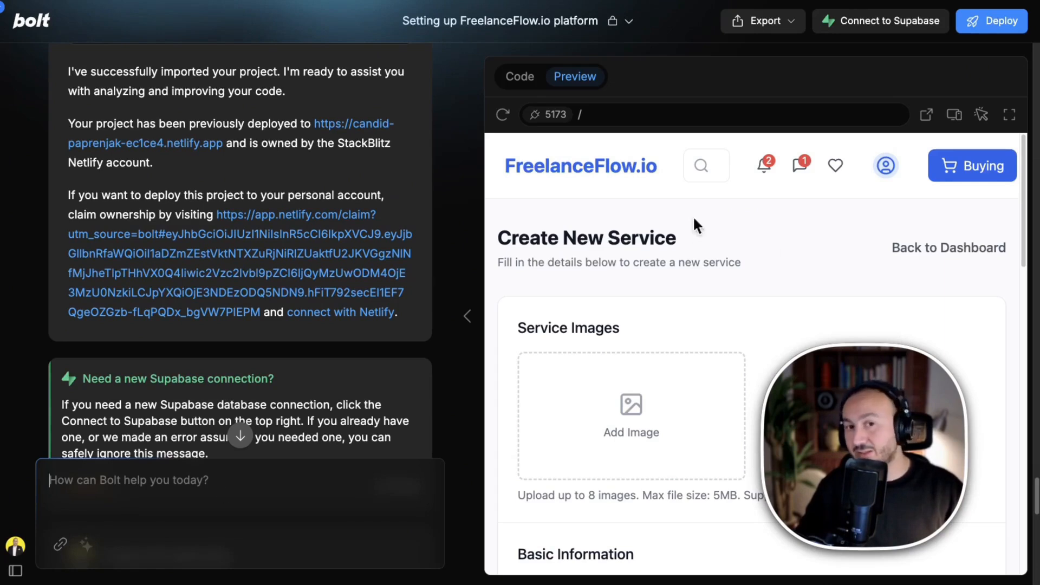
mouse_move(555, 225)
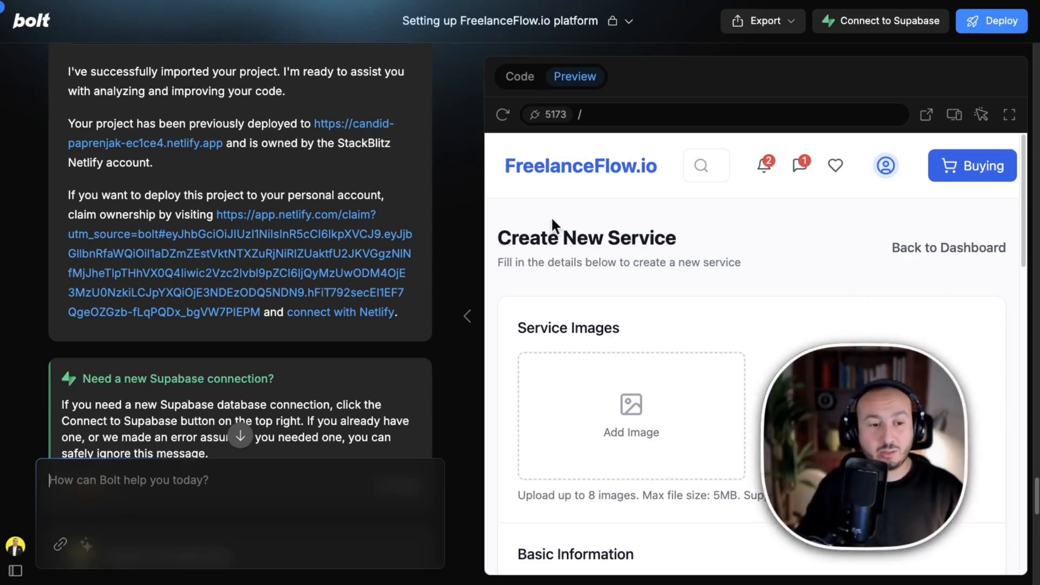
click(518, 76)
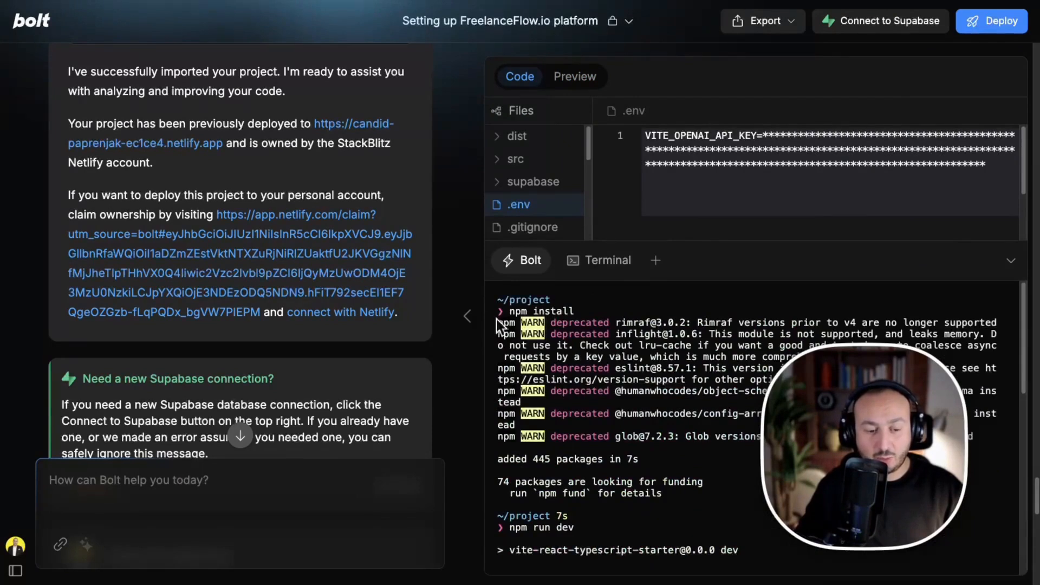
right_click(657, 431)
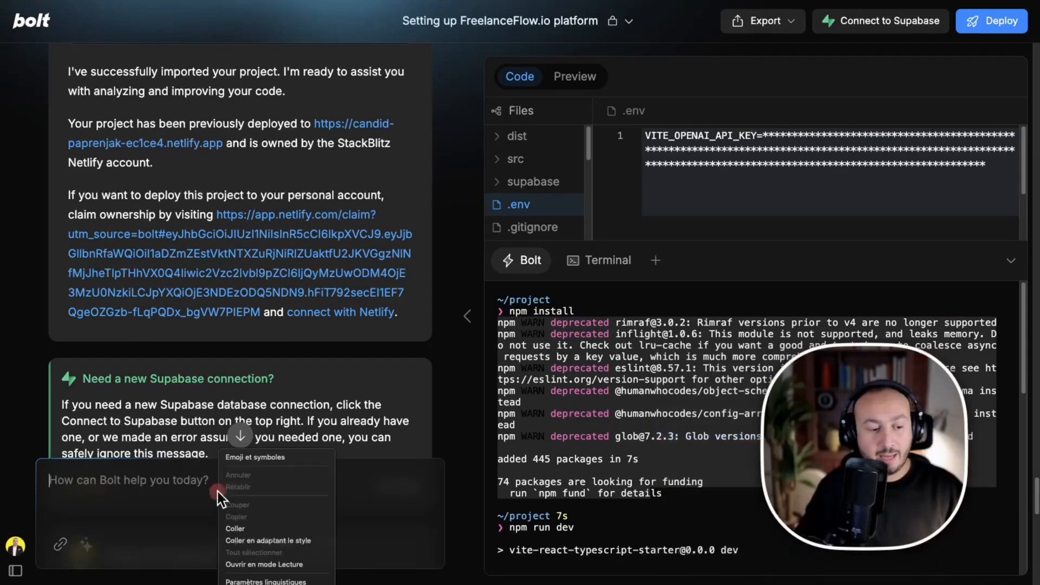
click(234, 527)
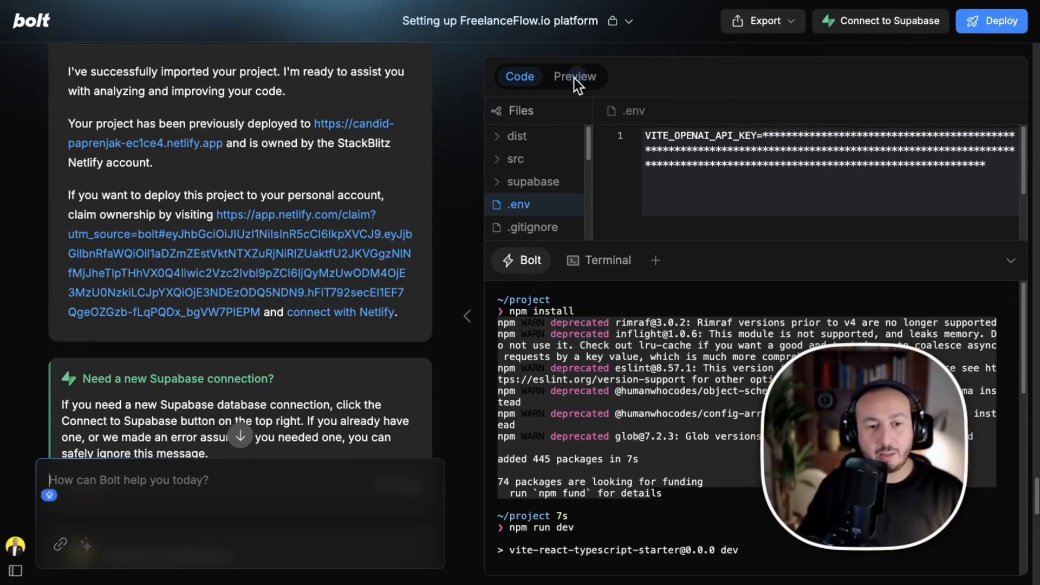
click(574, 75)
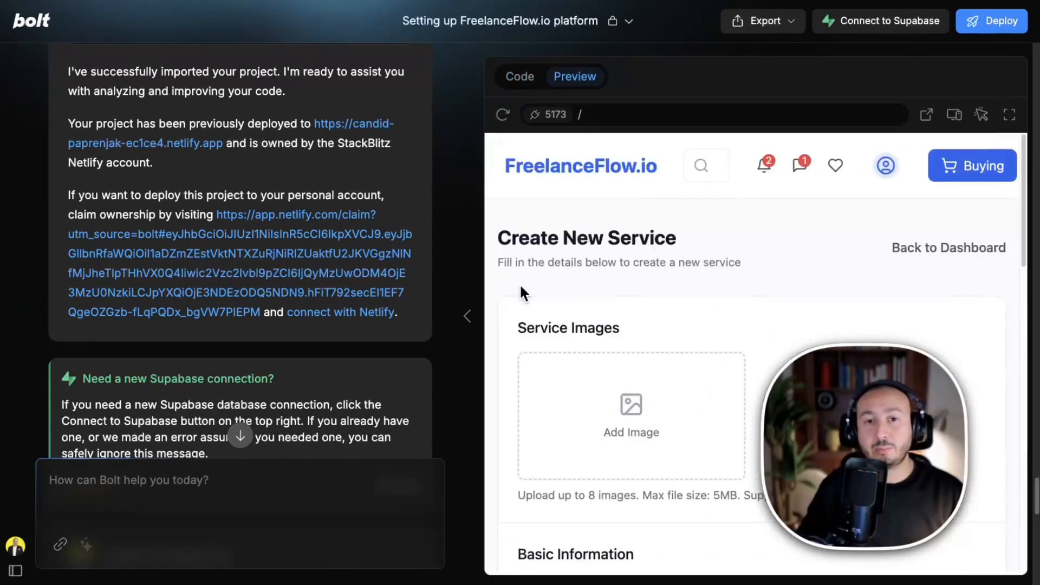
mouse_move(987, 179)
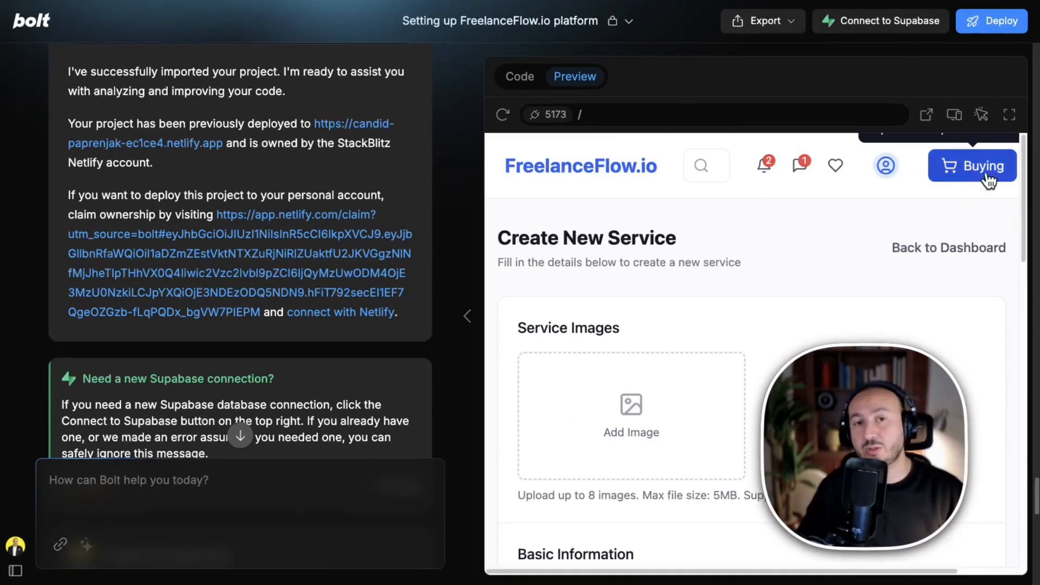
mouse_move(648, 258)
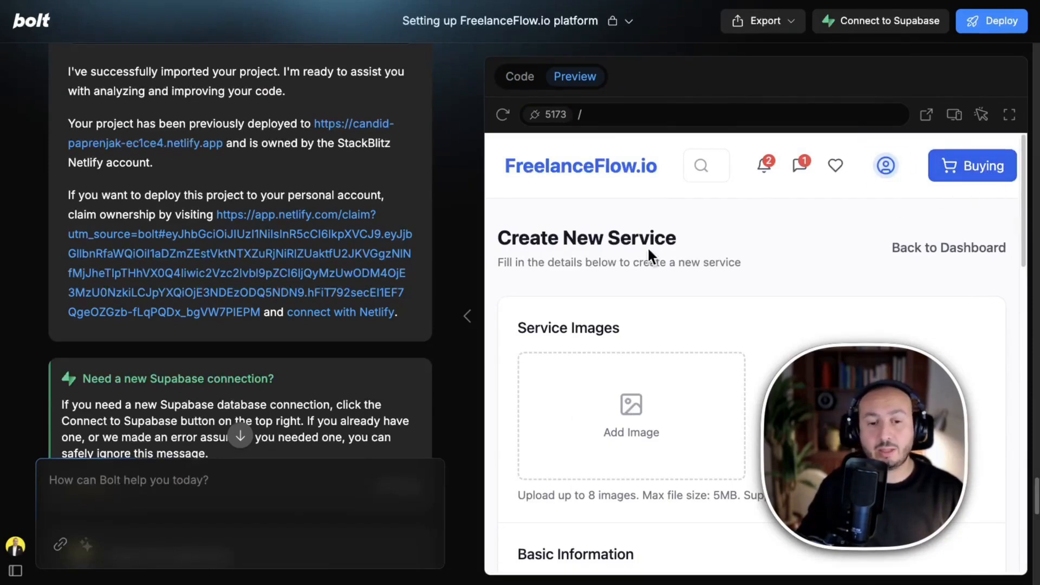
mouse_move(621, 261)
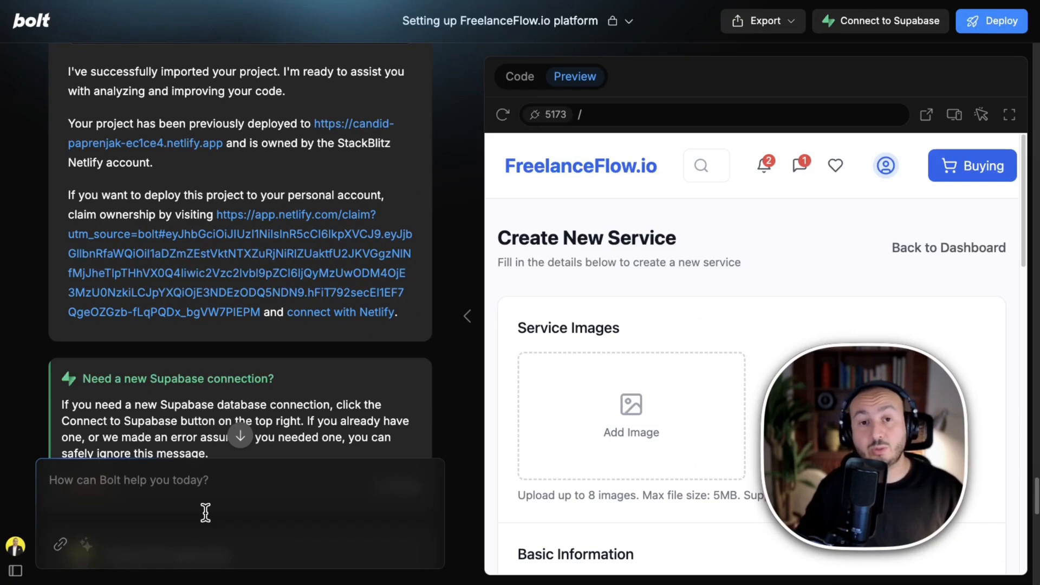
mouse_move(630, 255)
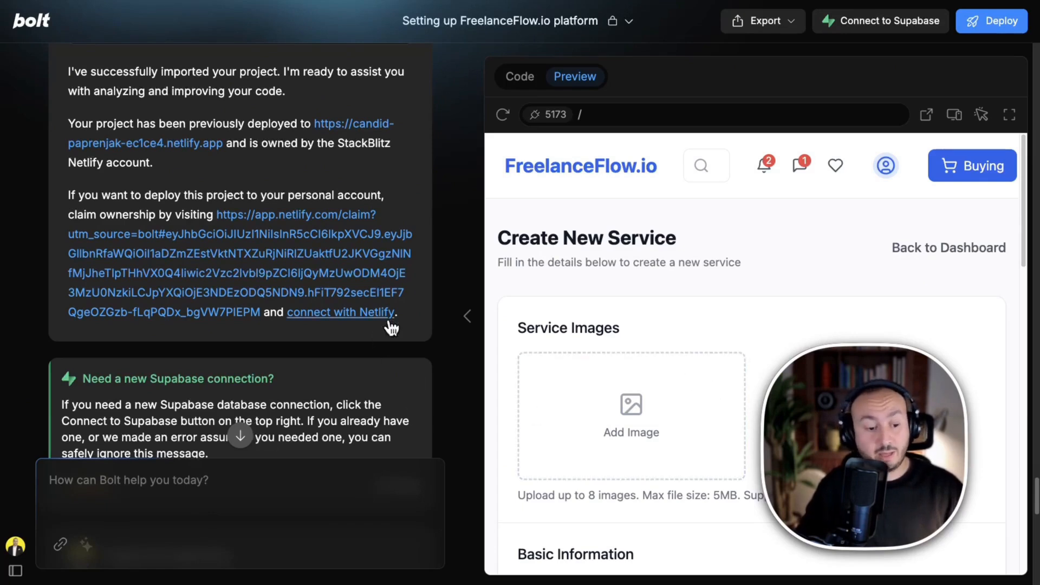
scroll(up, 3)
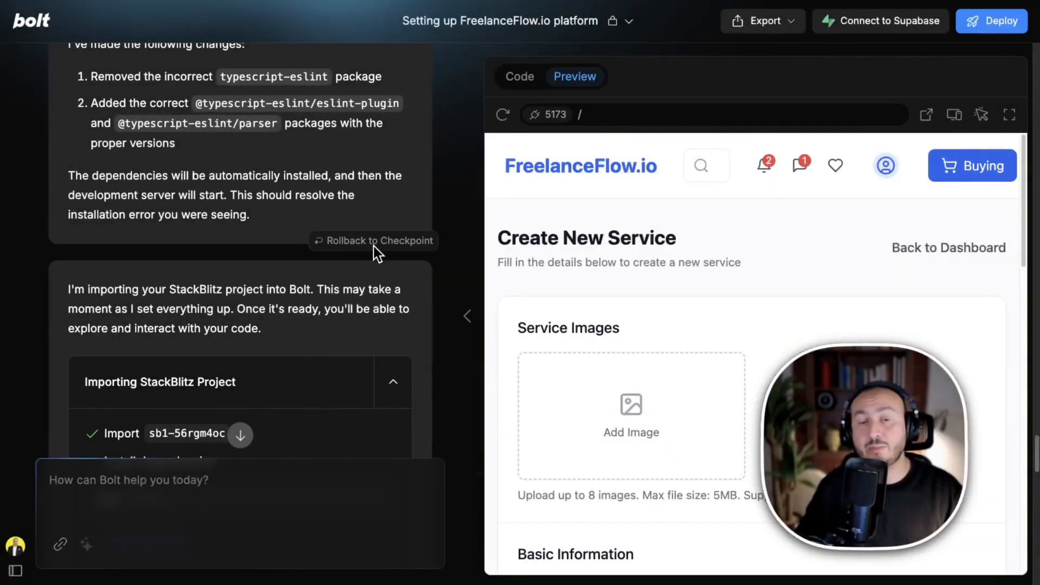
mouse_move(356, 274)
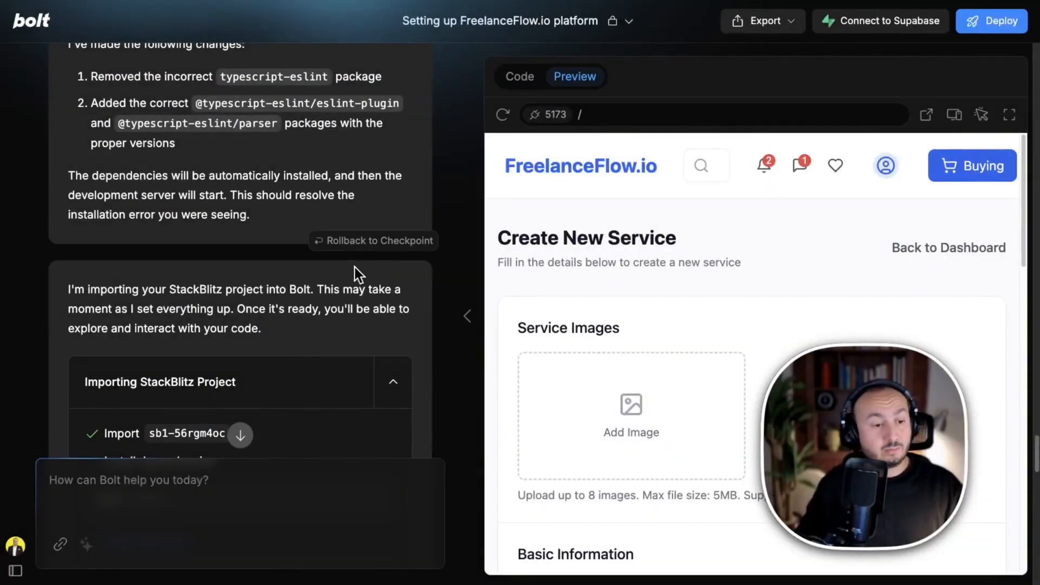
mouse_move(264, 242)
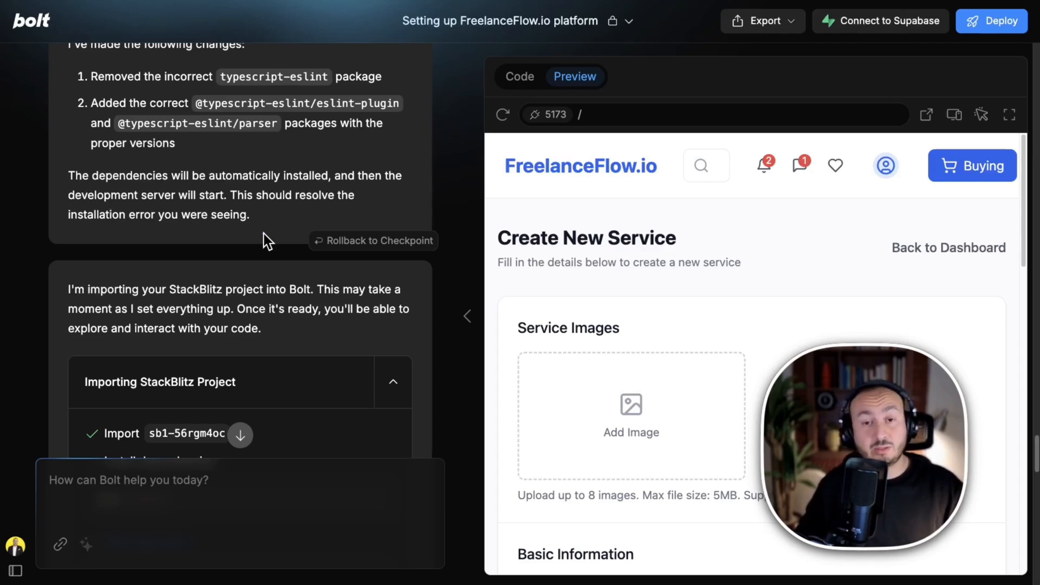
mouse_move(262, 258)
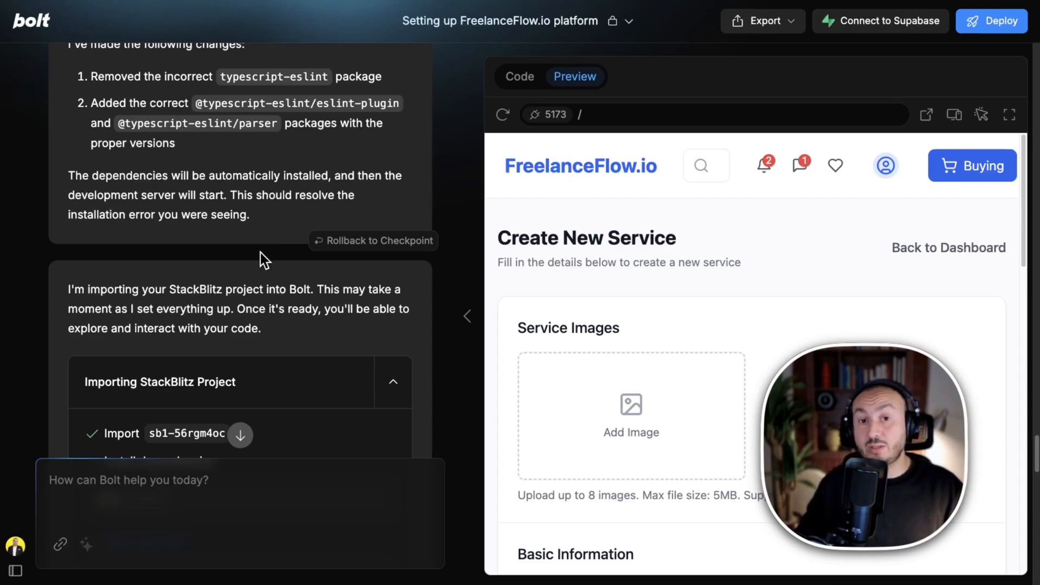
mouse_move(325, 251)
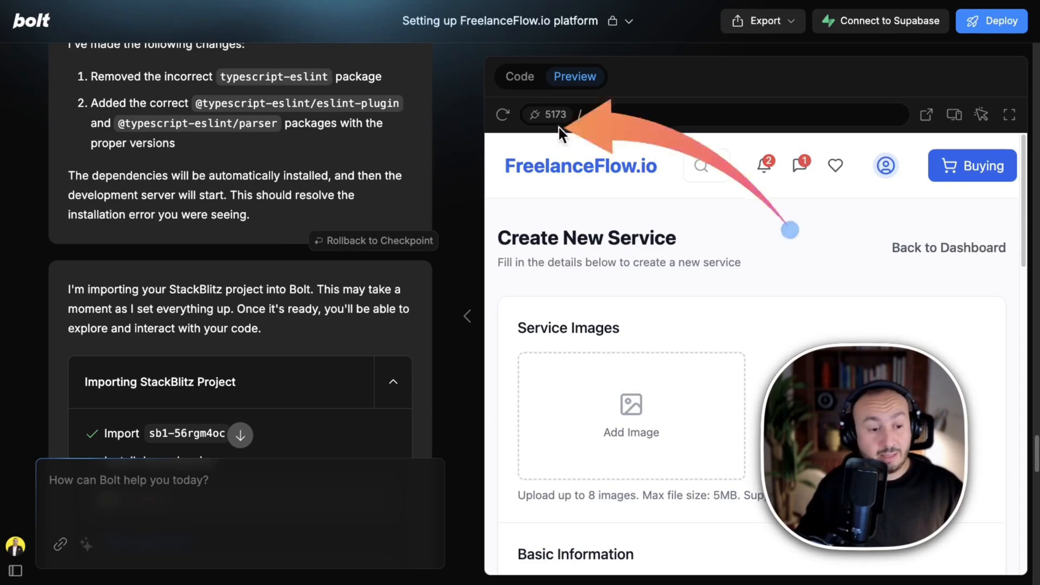
mouse_move(382, 252)
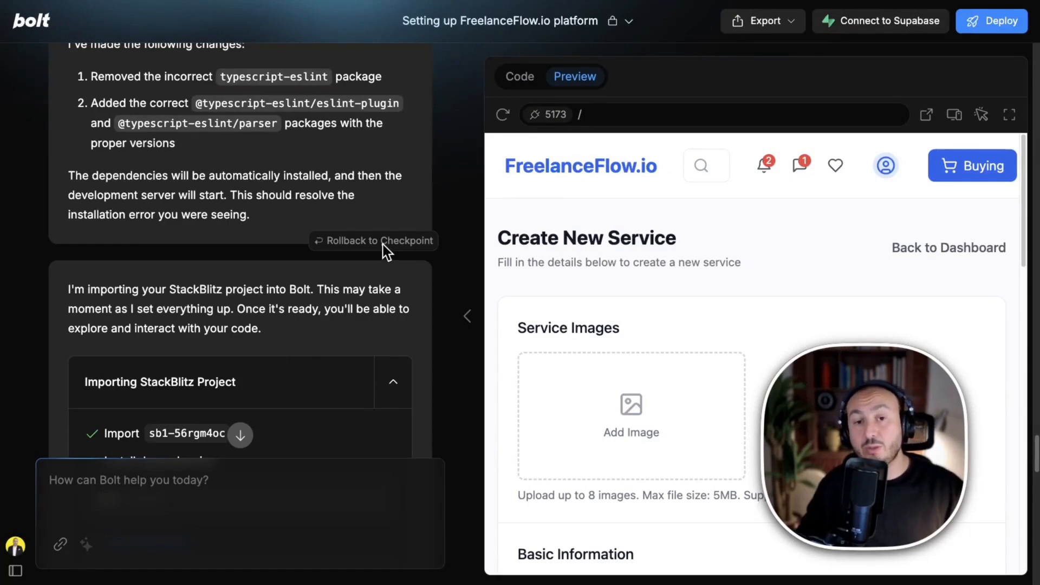
mouse_move(427, 203)
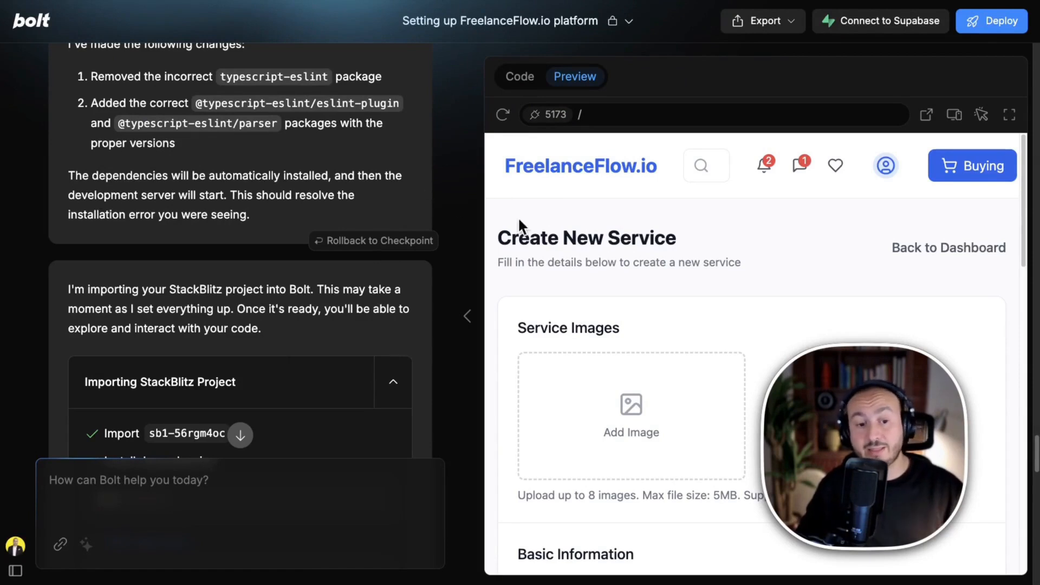
mouse_move(583, 397)
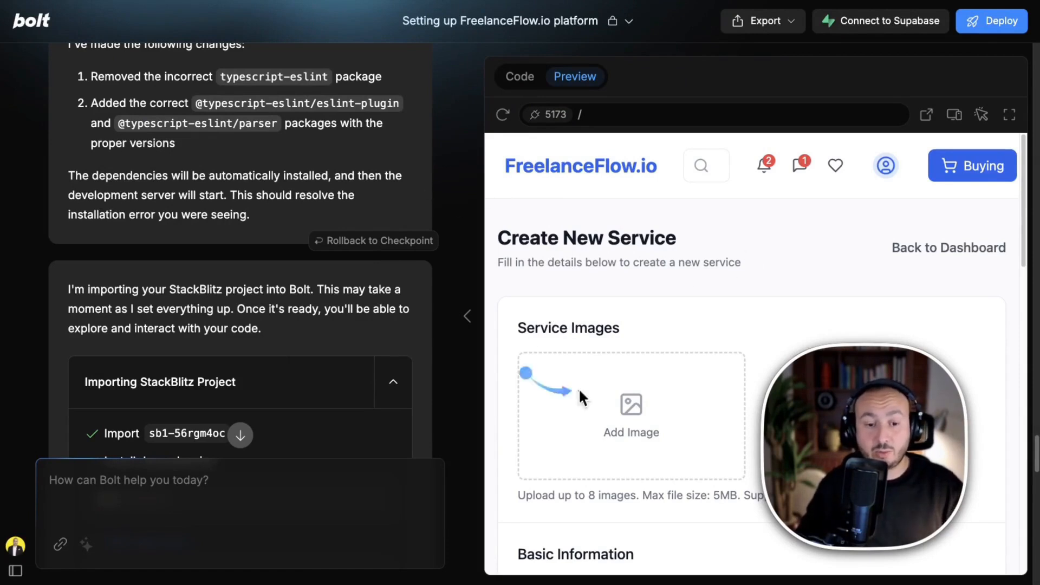
mouse_move(690, 165)
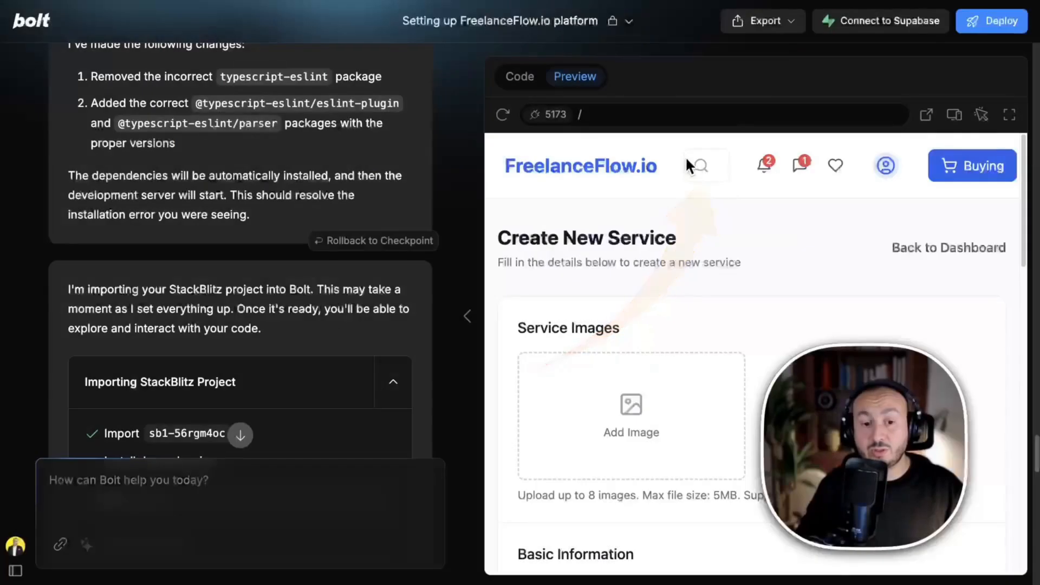
mouse_move(805, 206)
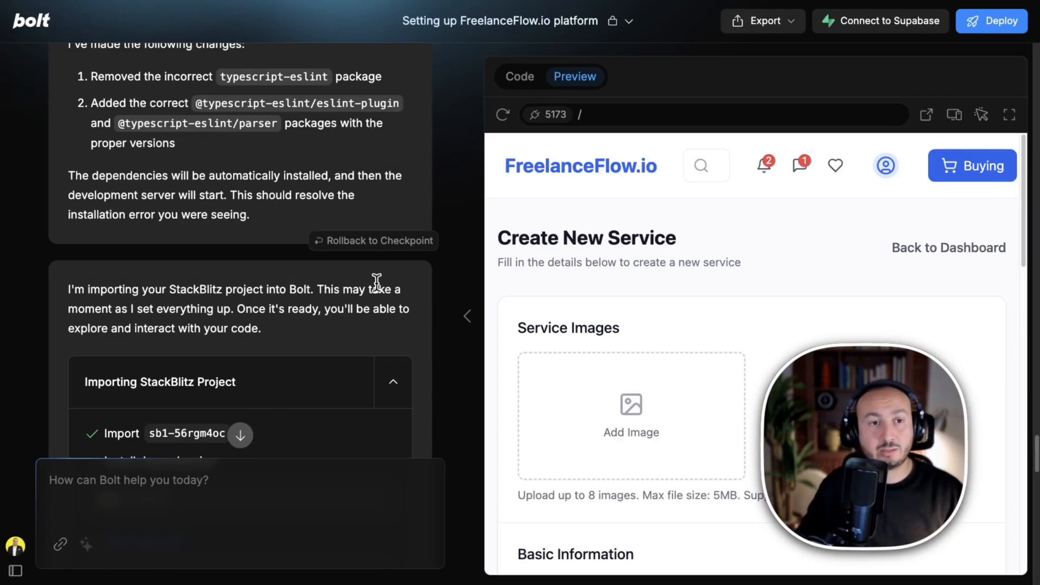
mouse_move(381, 288)
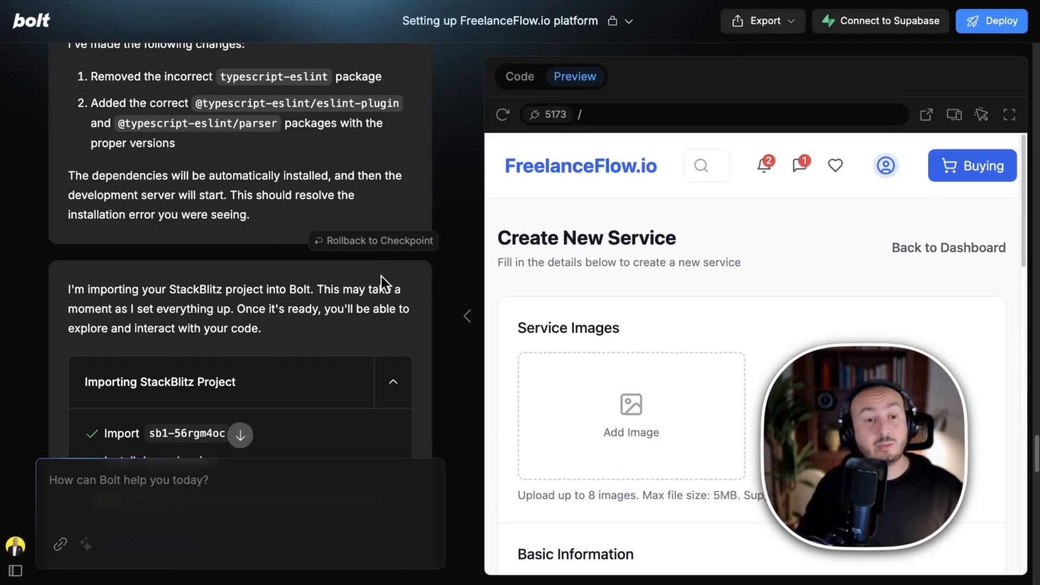
mouse_move(259, 188)
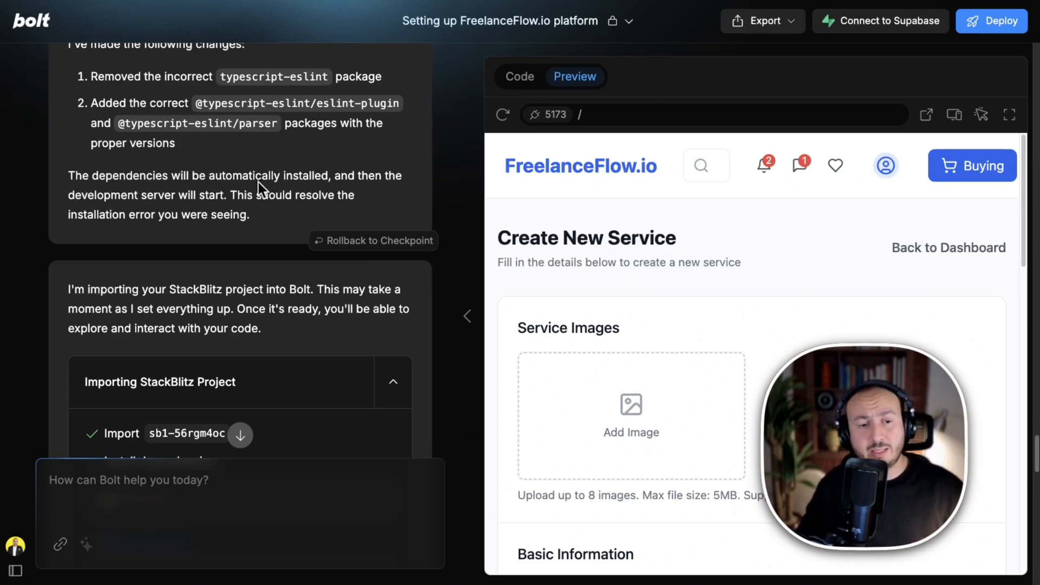
- Switch to the Code view showing the project files and terminal output
click(519, 76)
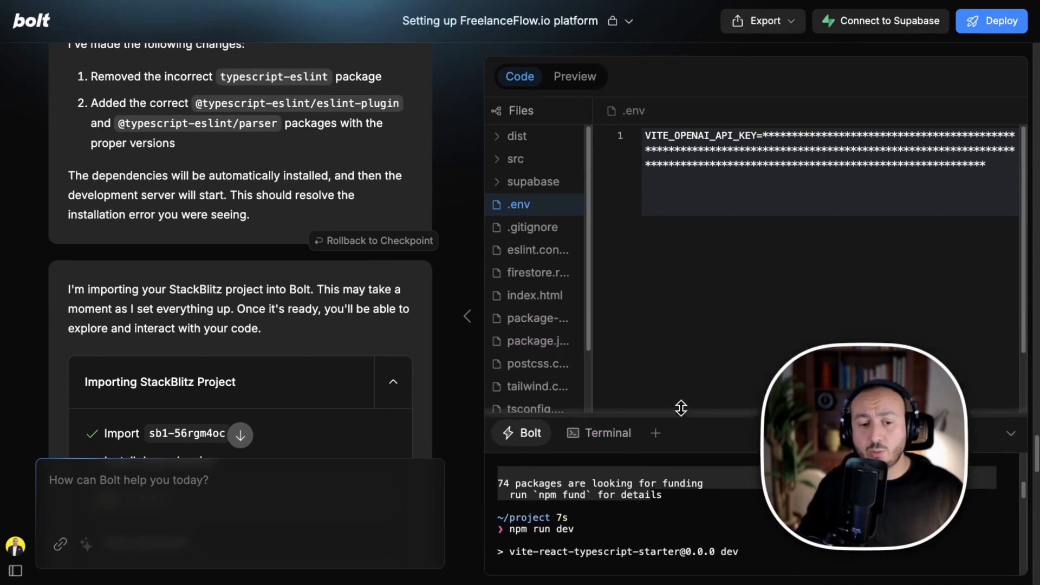
click(532, 227)
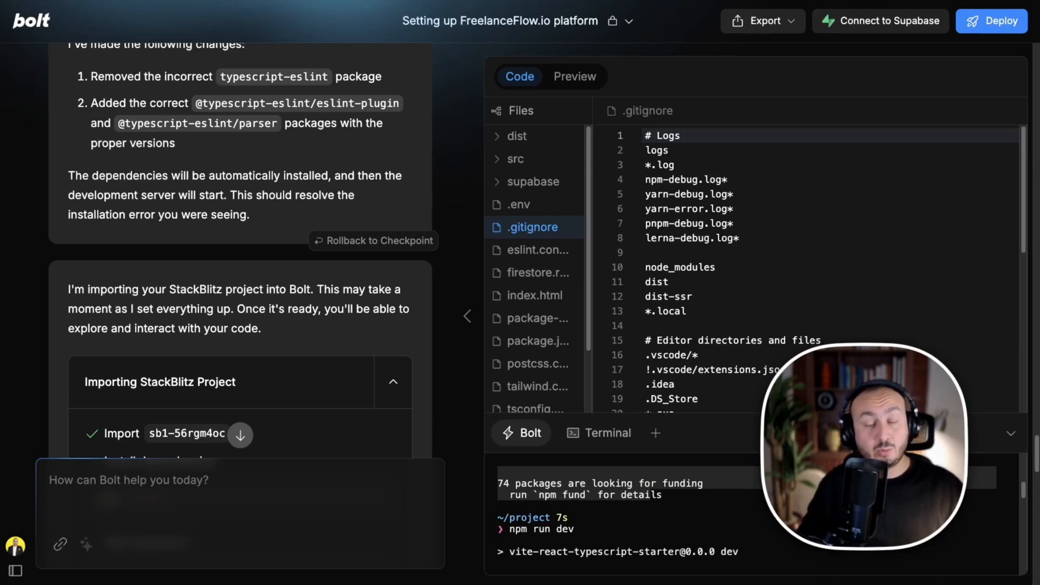
mouse_move(789, 26)
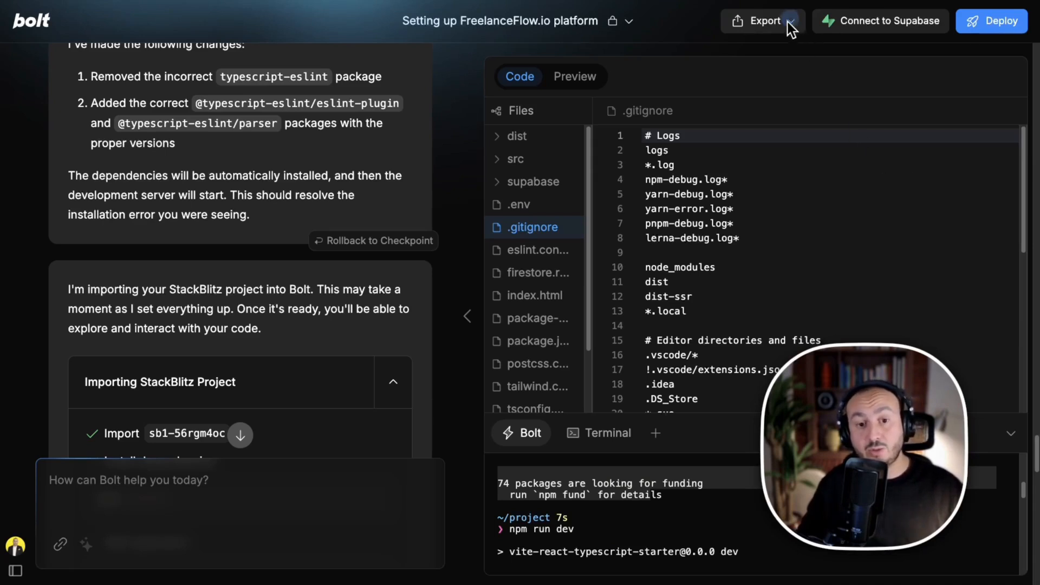
- Bring up the Export menu with Download and Open in StackBlitz, choosing Download
click(762, 21)
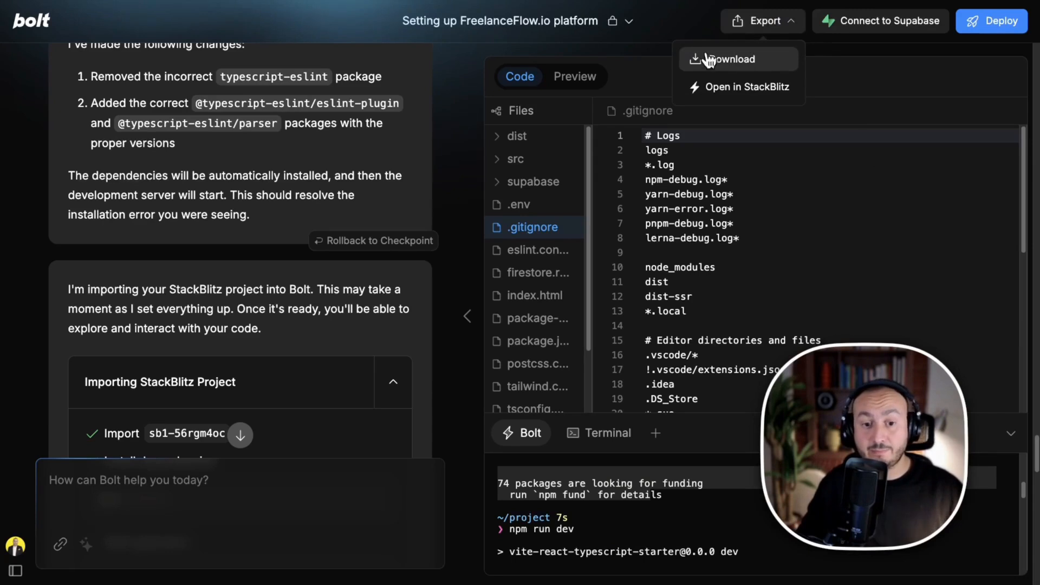
mouse_move(709, 75)
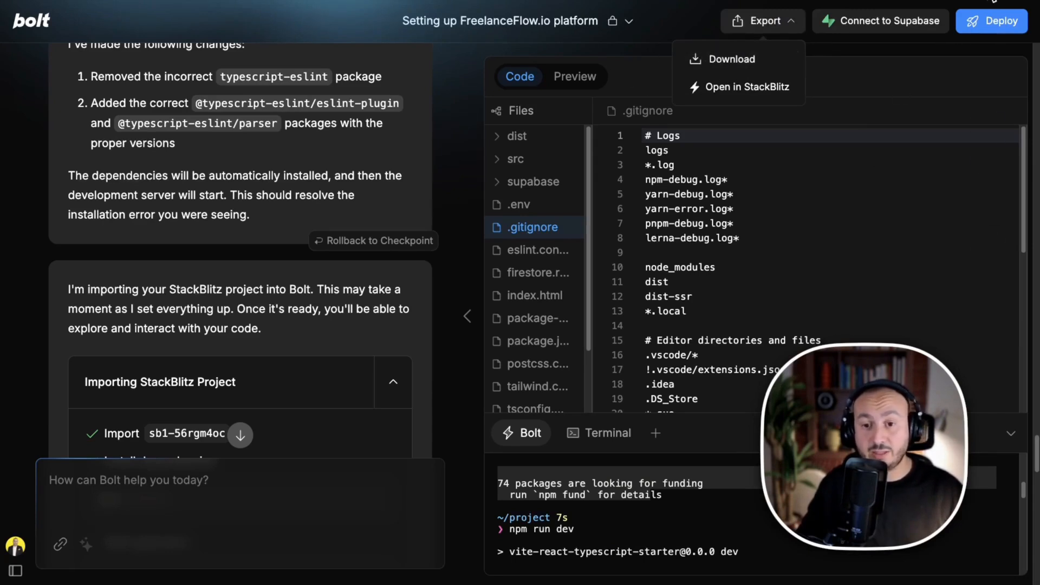
click(730, 59)
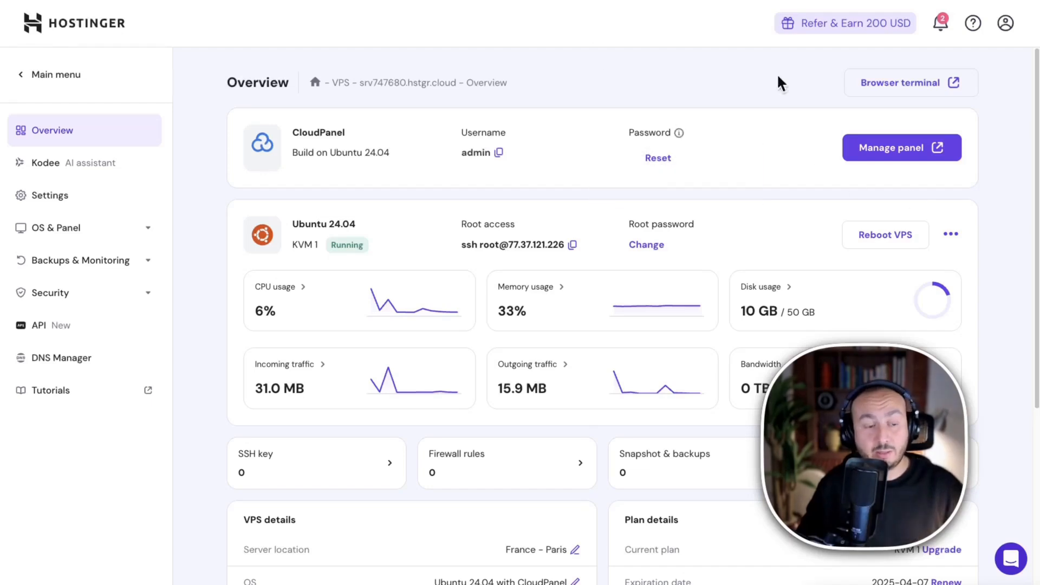
mouse_move(757, 45)
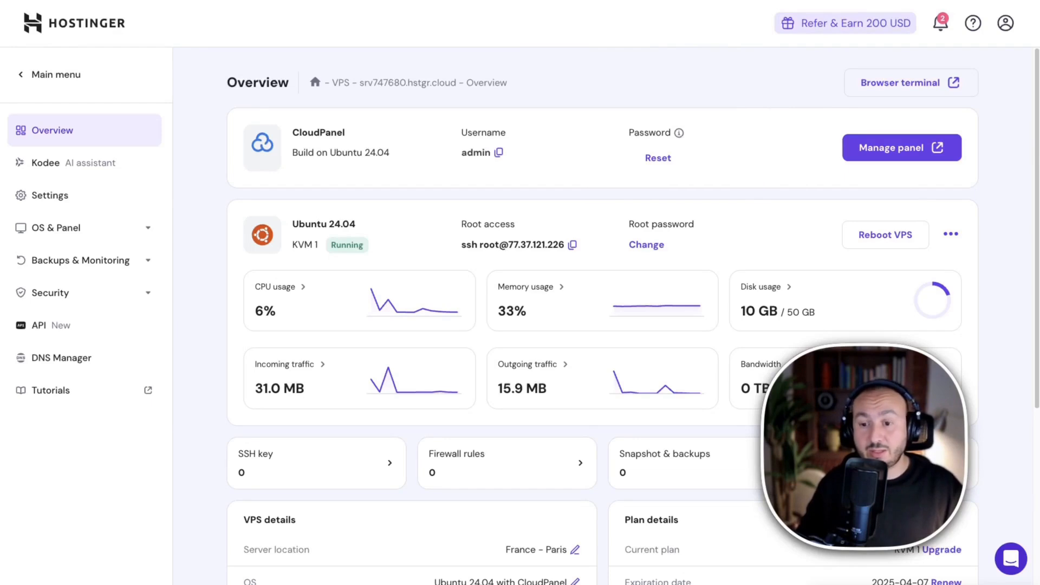
mouse_move(891, 272)
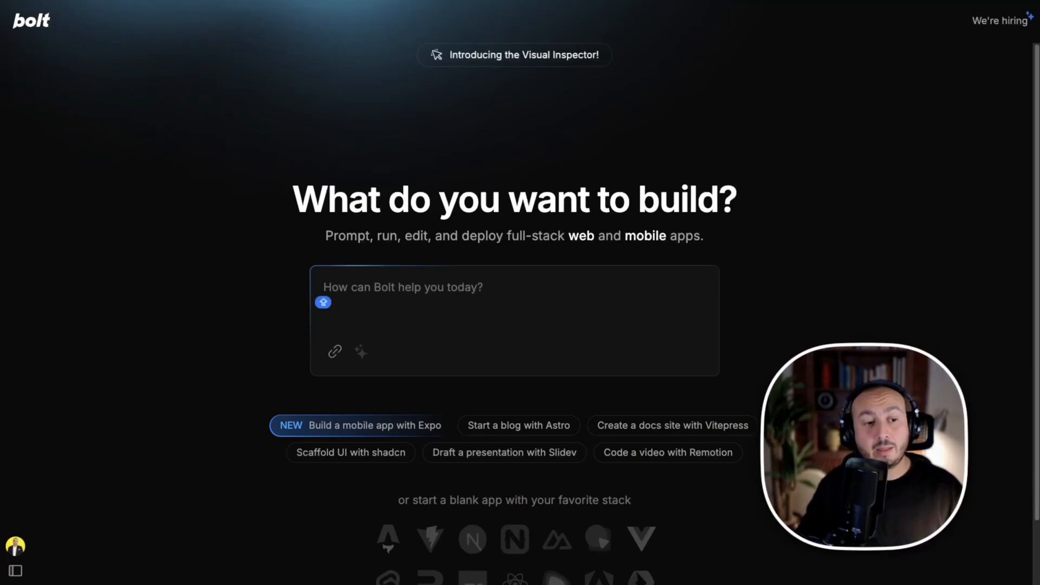
mouse_move(358, 272)
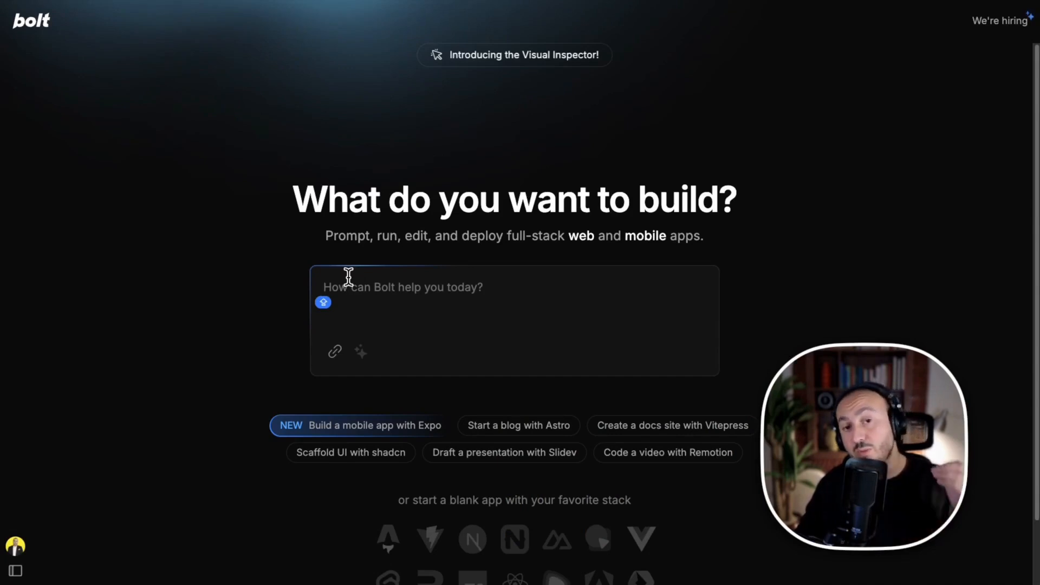
mouse_move(346, 286)
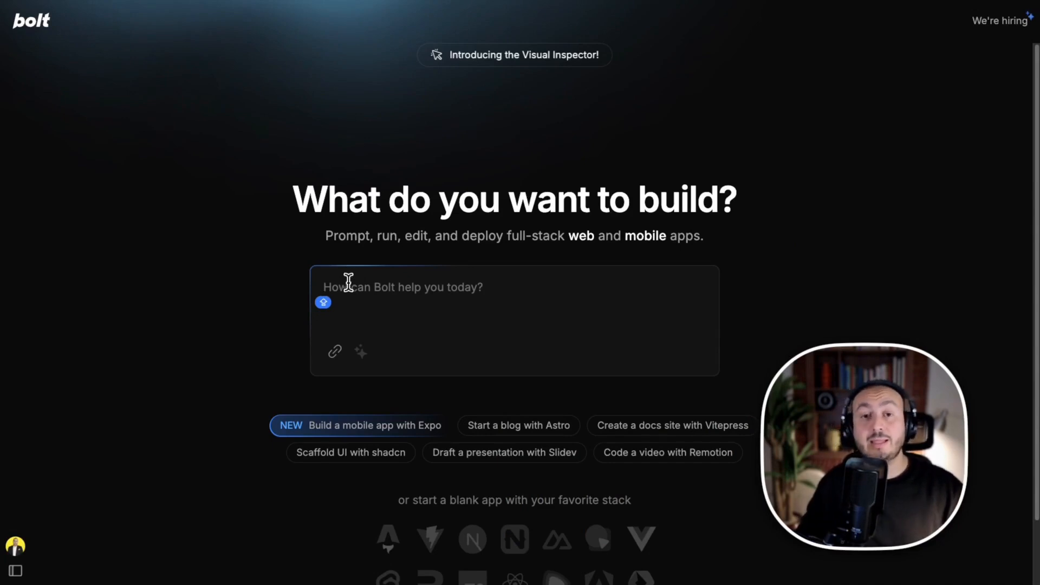
mouse_move(638, 18)
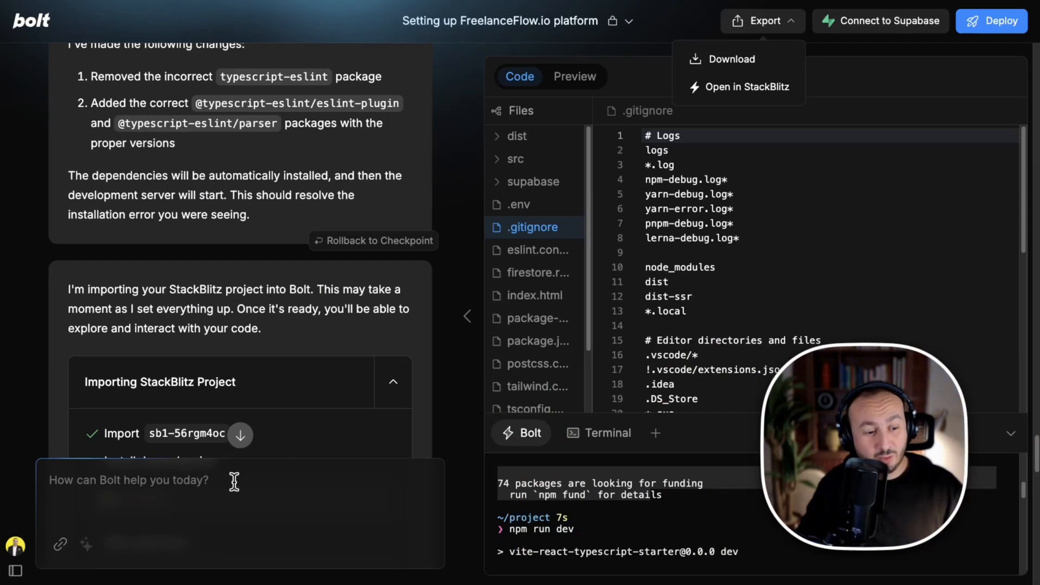
mouse_move(1029, 179)
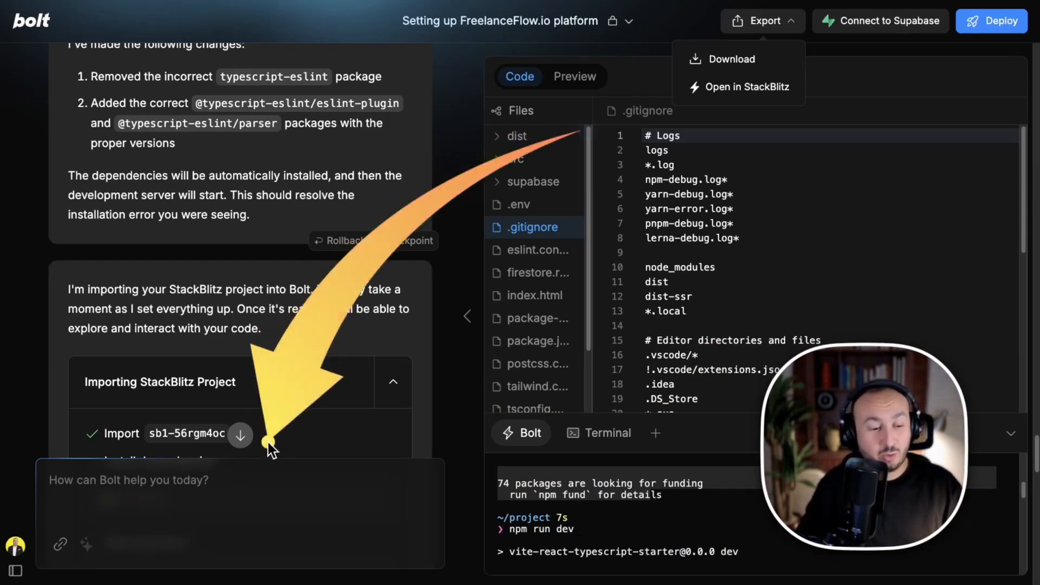
mouse_move(740, 69)
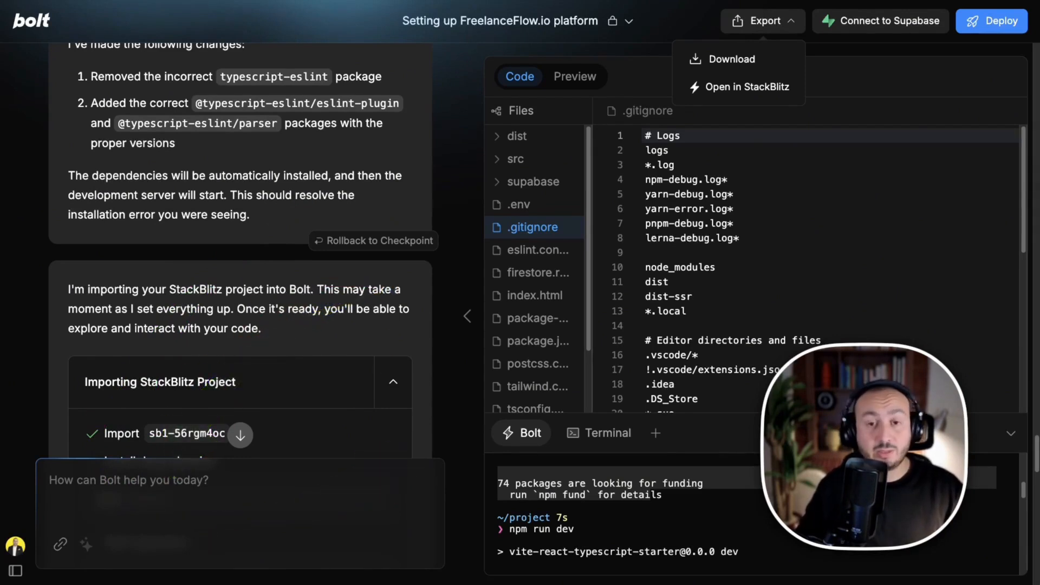
mouse_move(733, 183)
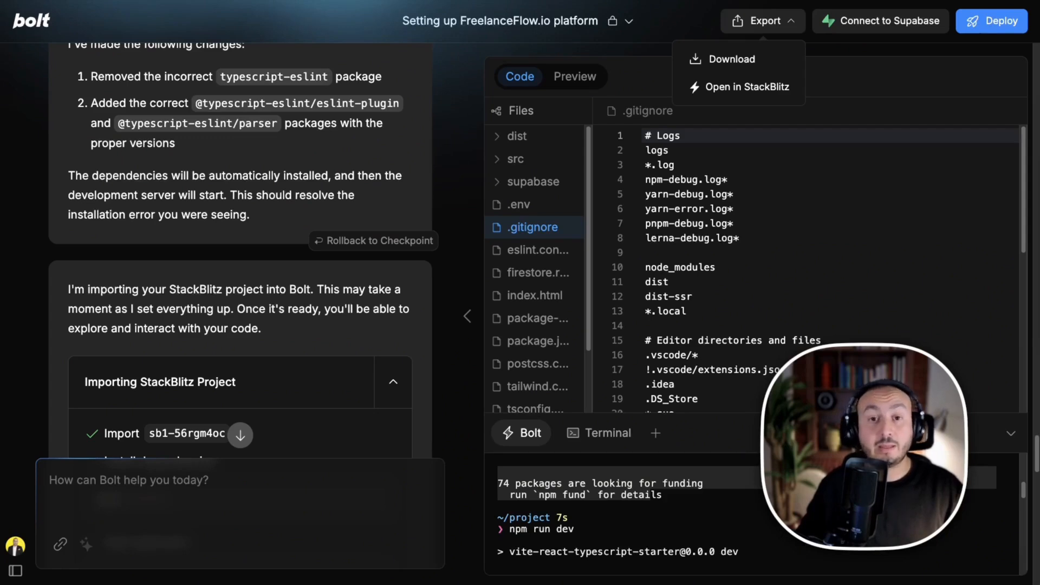
mouse_move(456, 275)
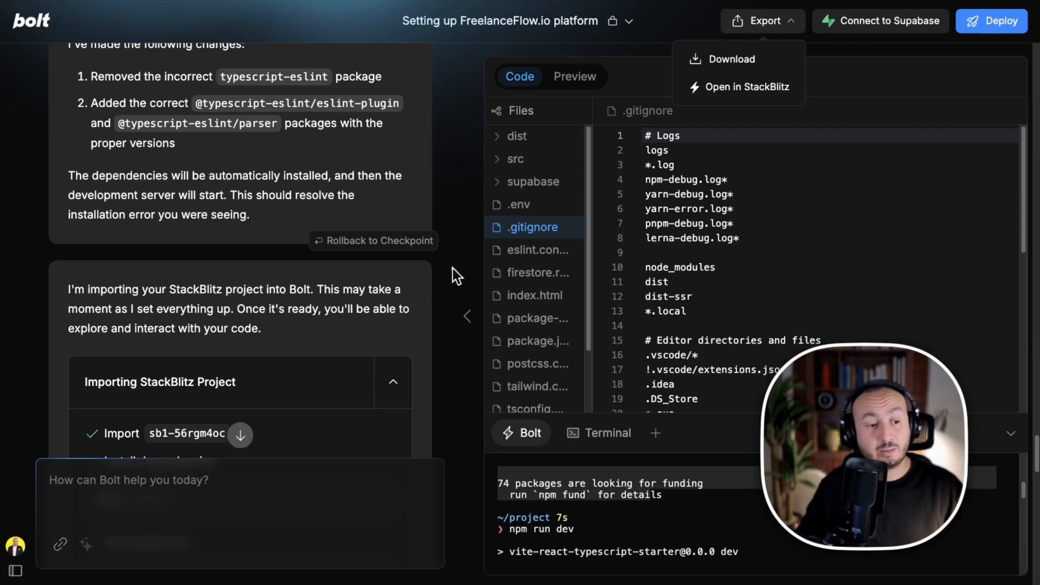
mouse_move(129, 474)
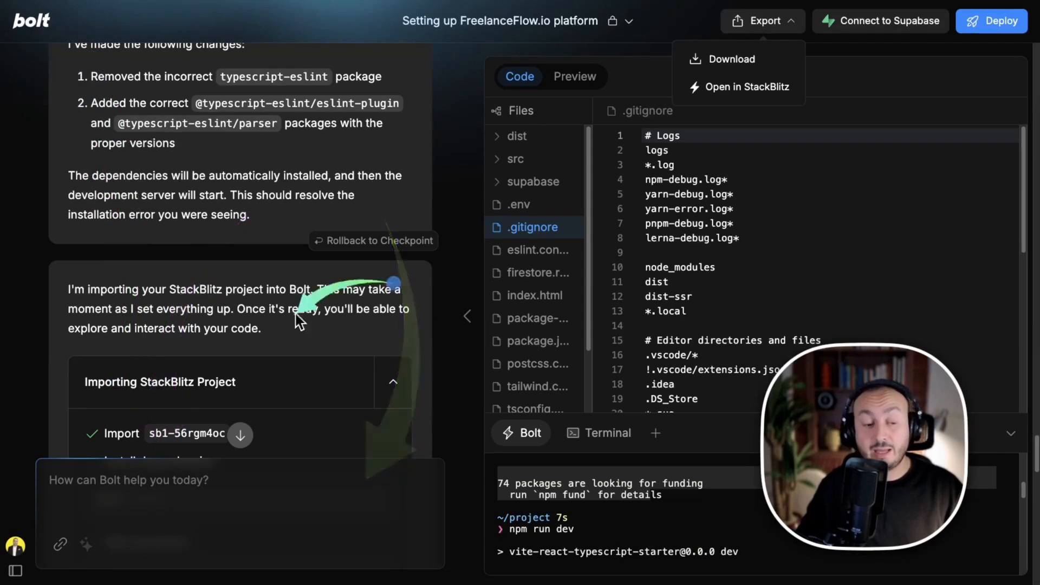
mouse_move(220, 513)
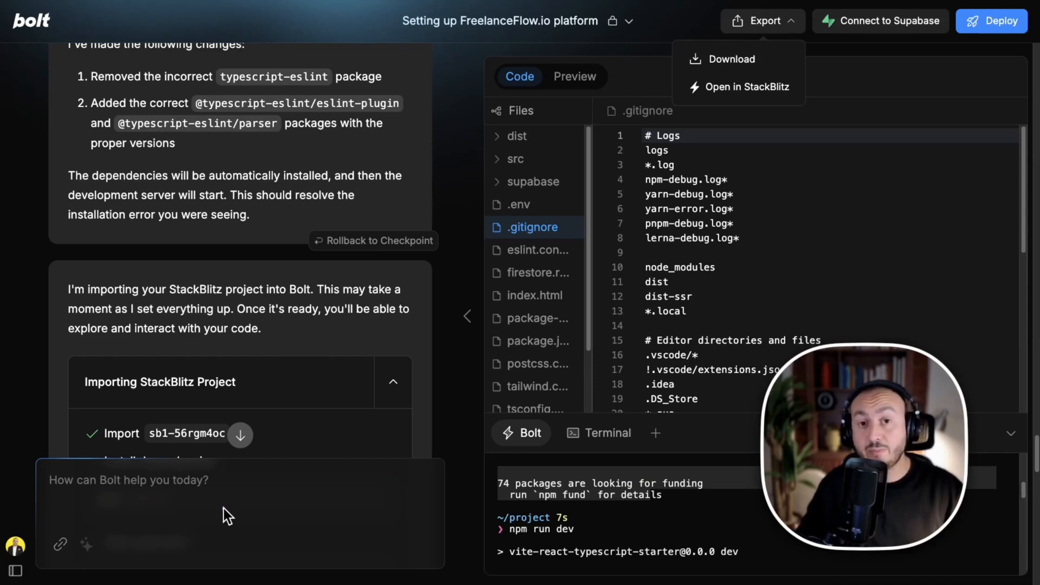
mouse_move(236, 510)
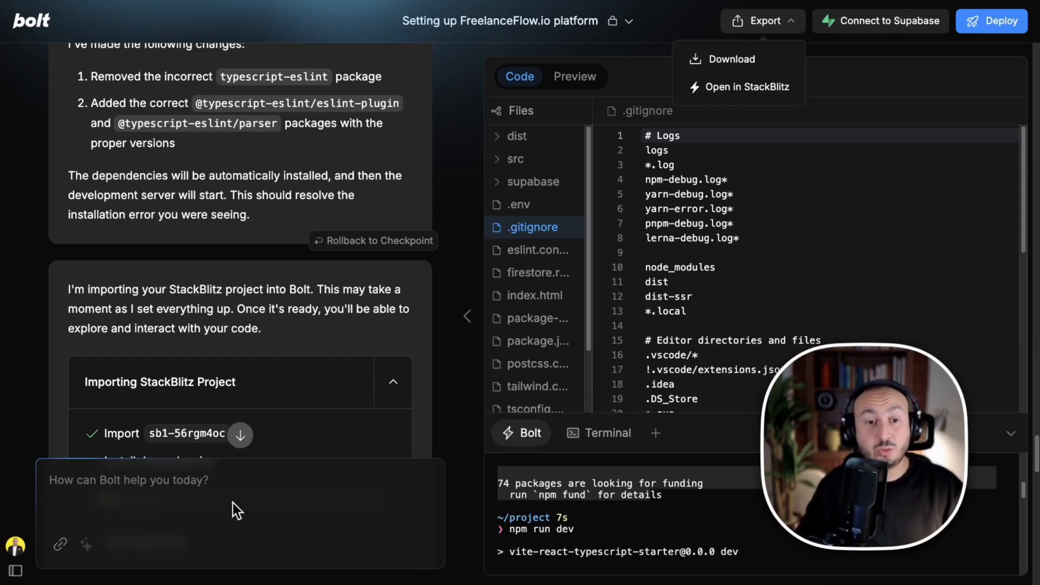
mouse_move(247, 507)
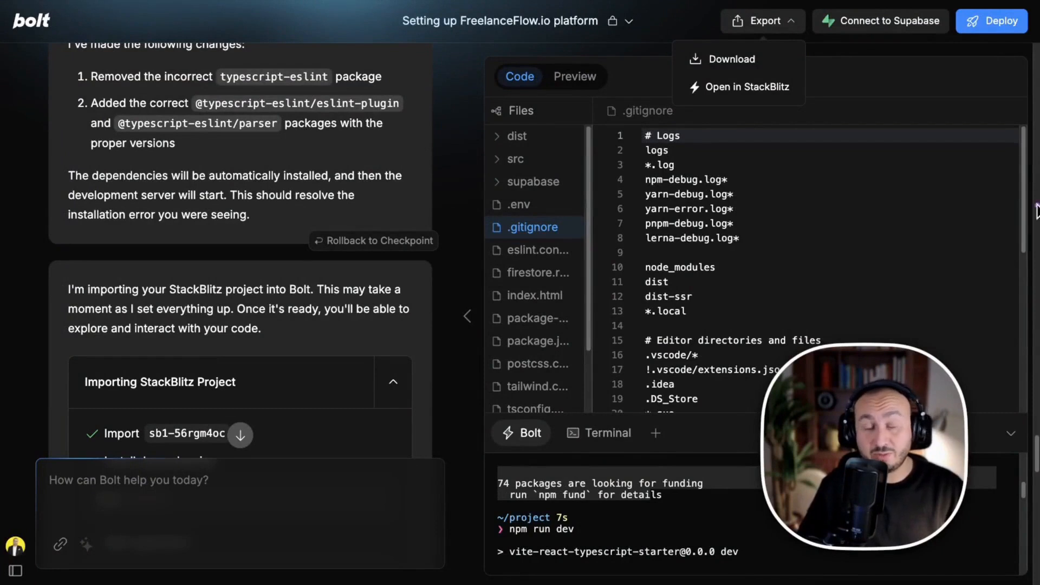
mouse_move(859, 149)
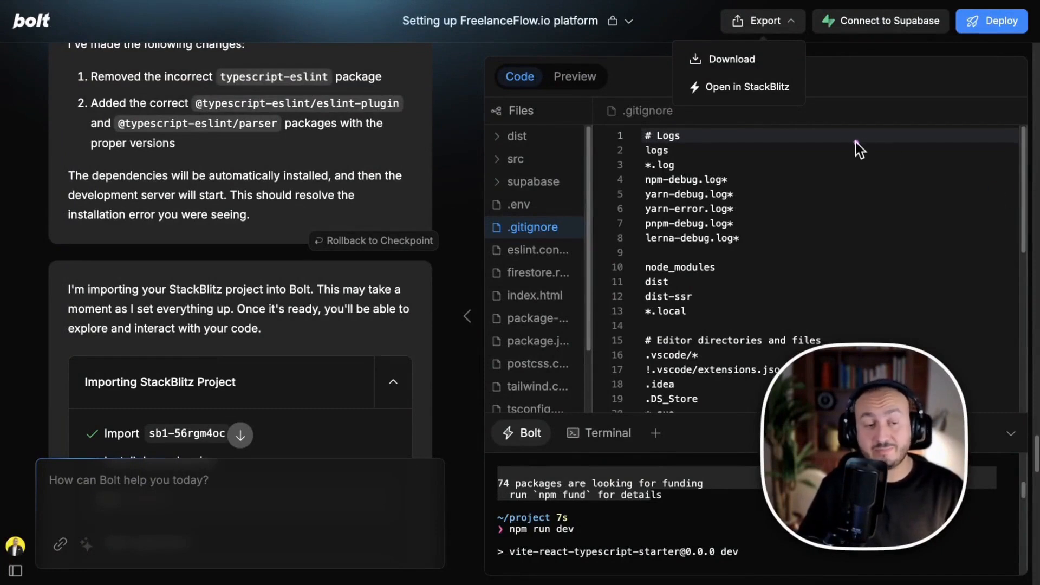
mouse_move(627, 101)
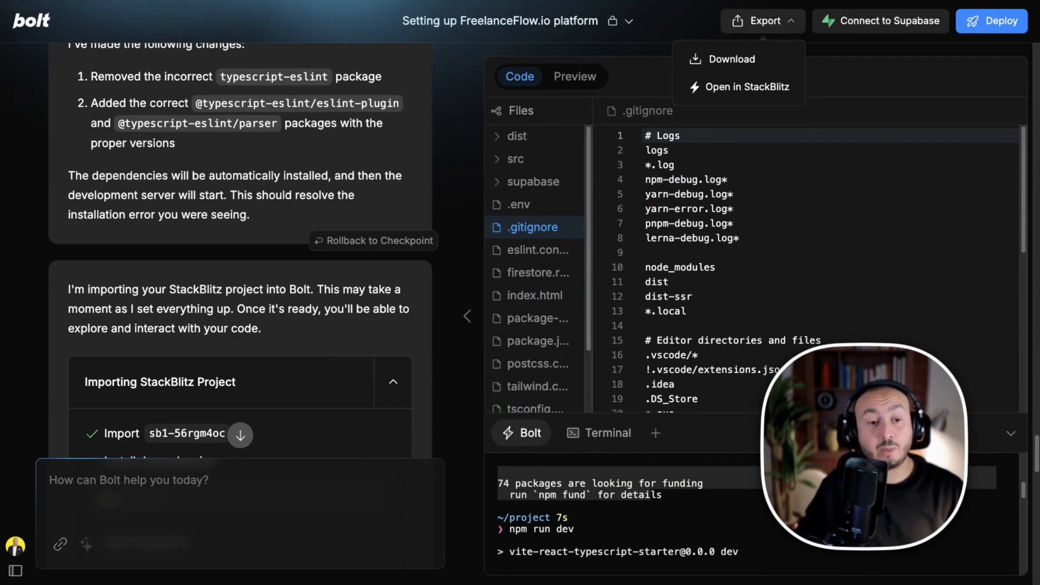
mouse_move(830, 131)
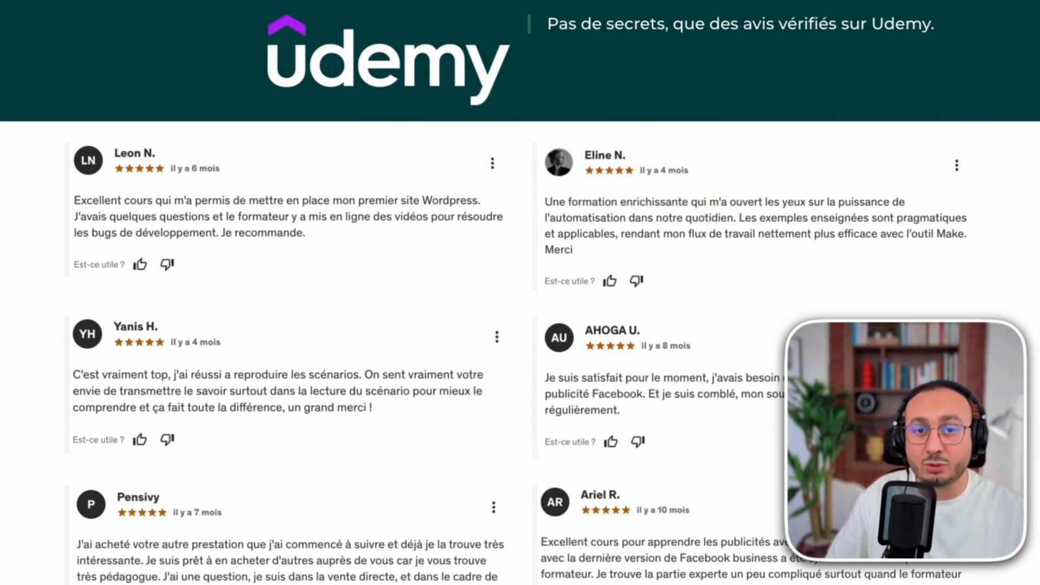
- Apply promo code YT20 to both course packs, bringing totals to €79.20 and €159.20
scroll(down, 3)
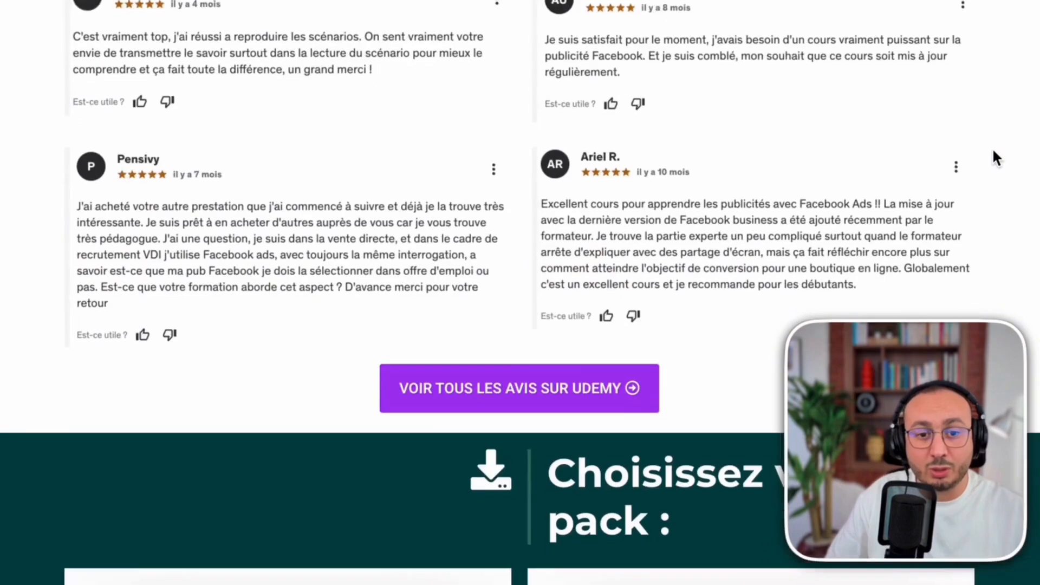
scroll(down, 3)
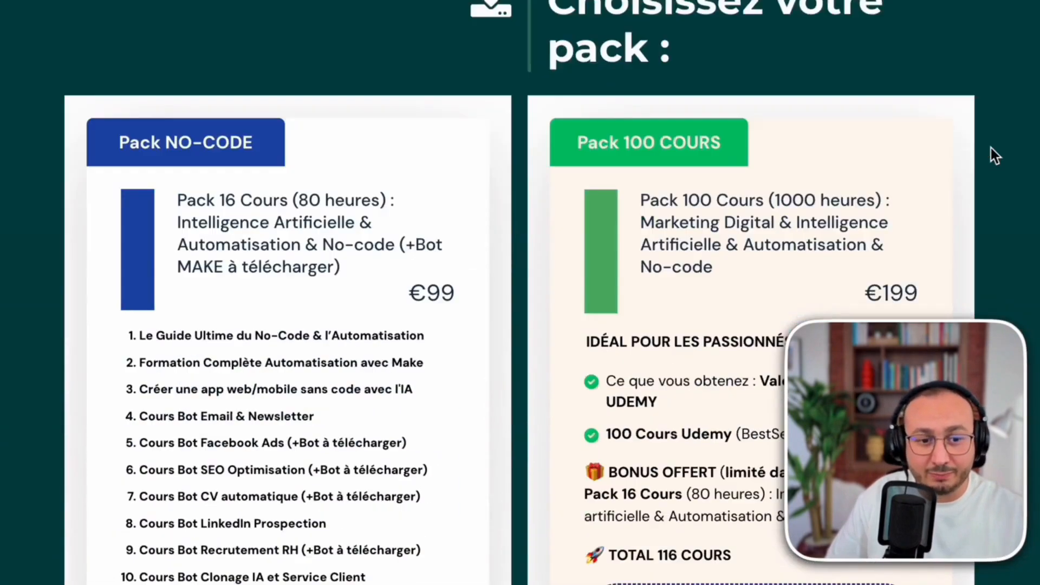
scroll(down, 3)
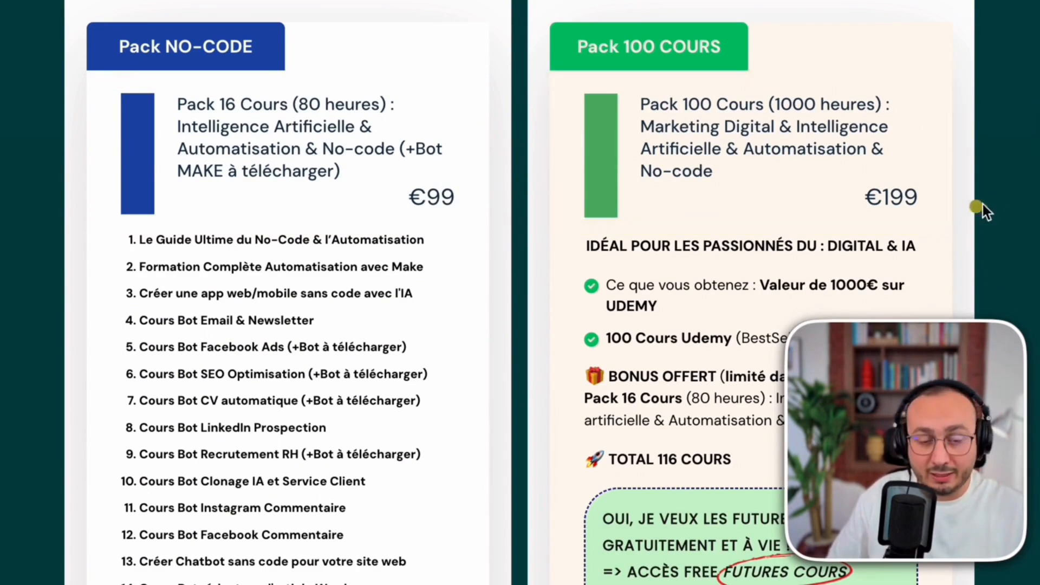
scroll(down, 3)
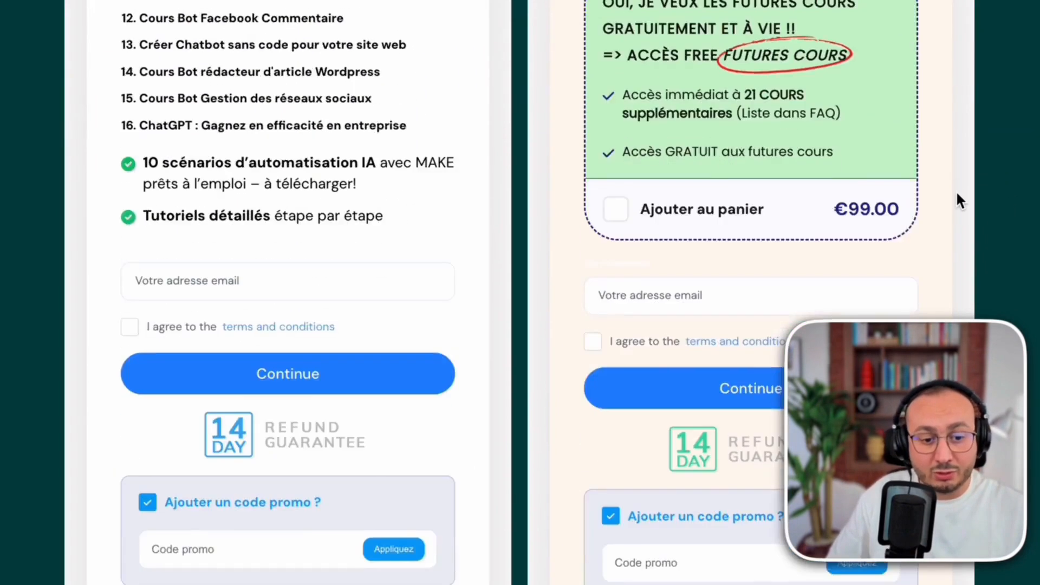
scroll(down, 3)
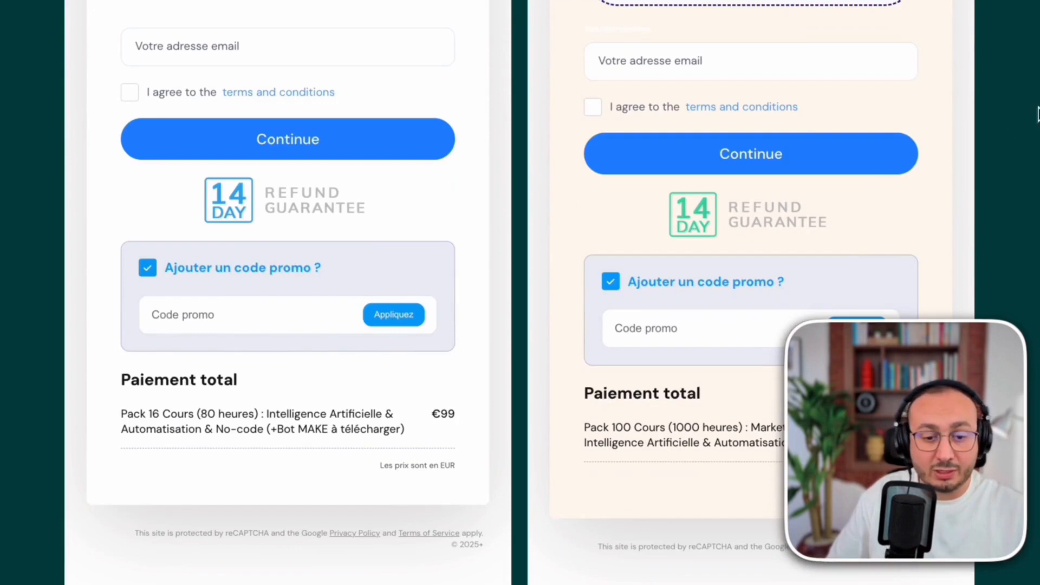
scroll(down, 3)
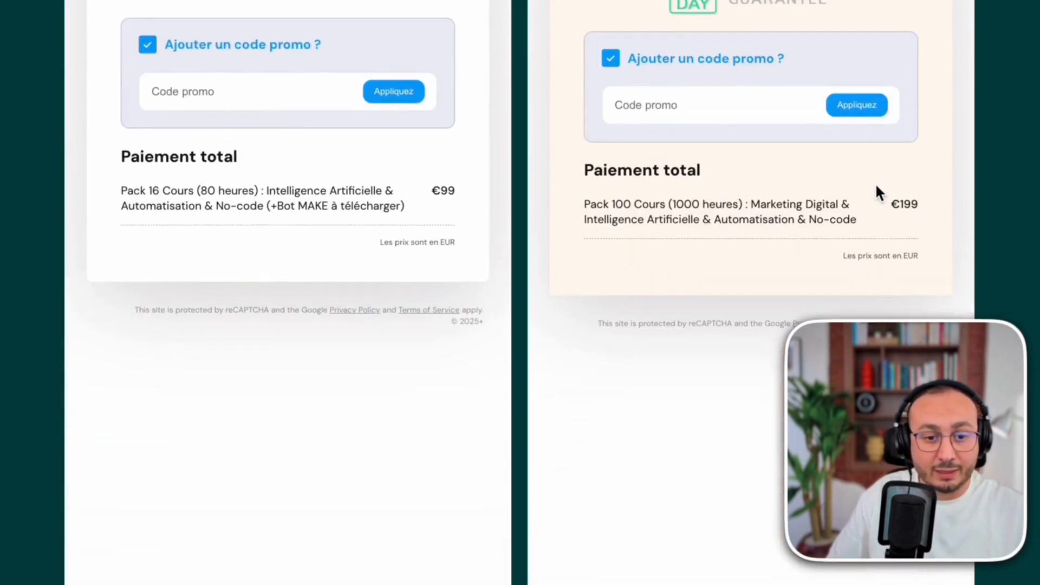
text(YT)
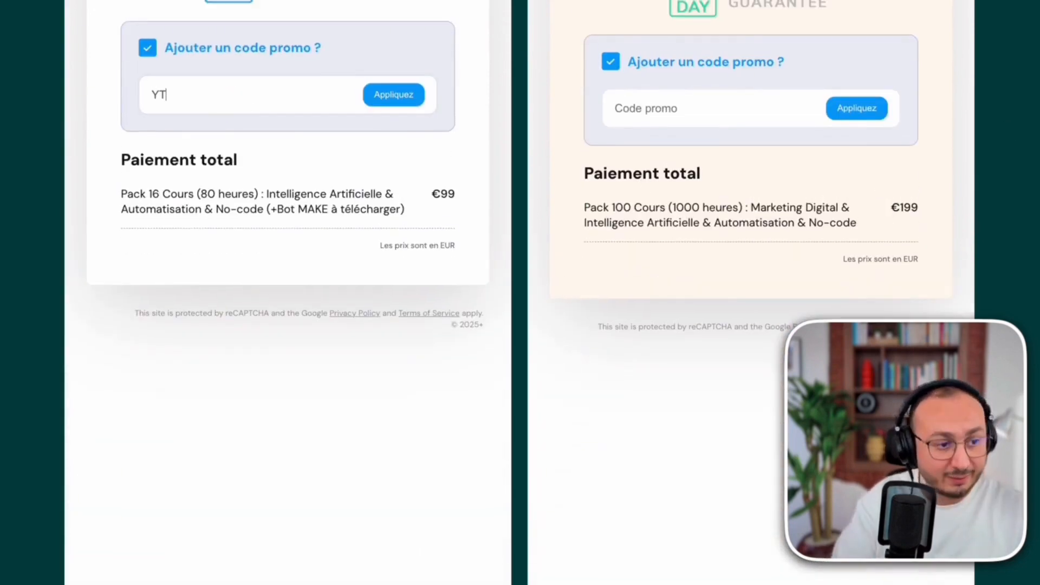
text(20)
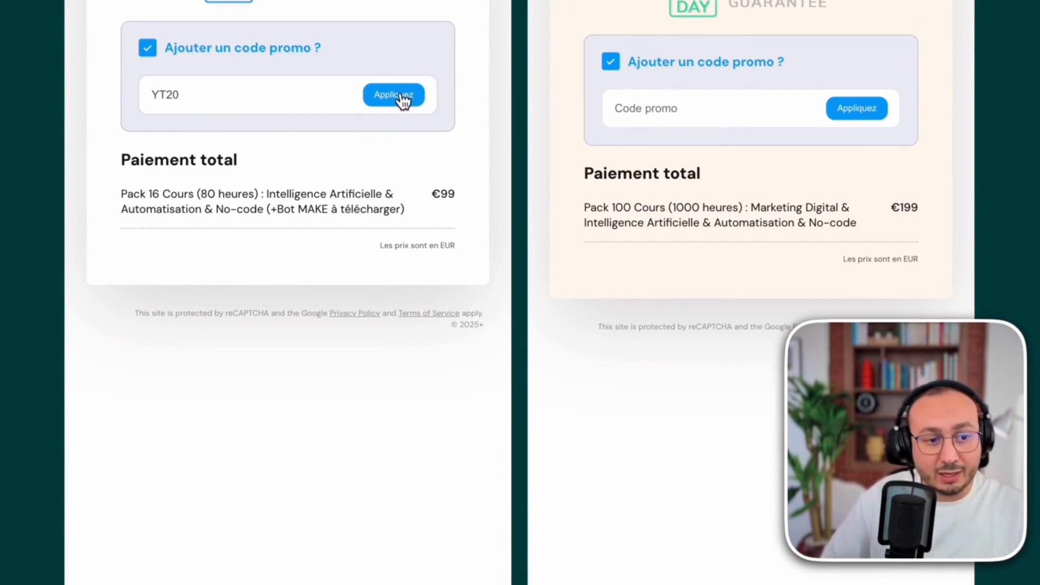
click(393, 95)
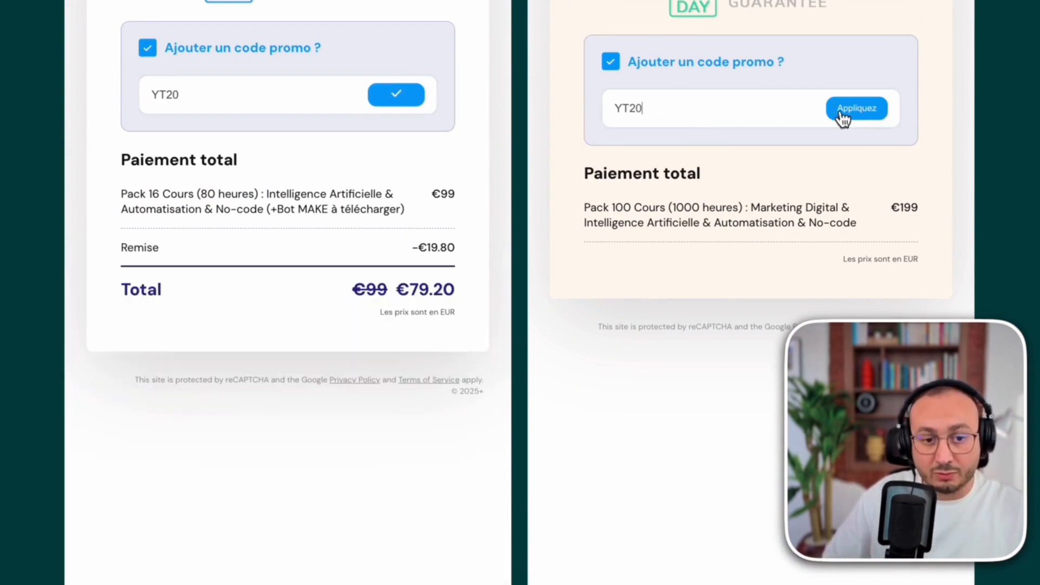
click(856, 109)
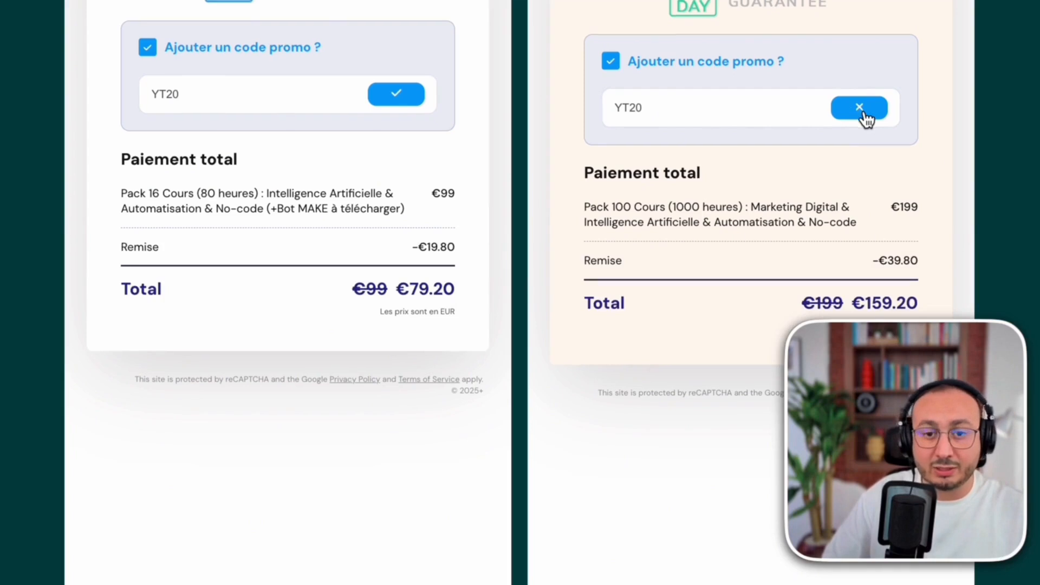